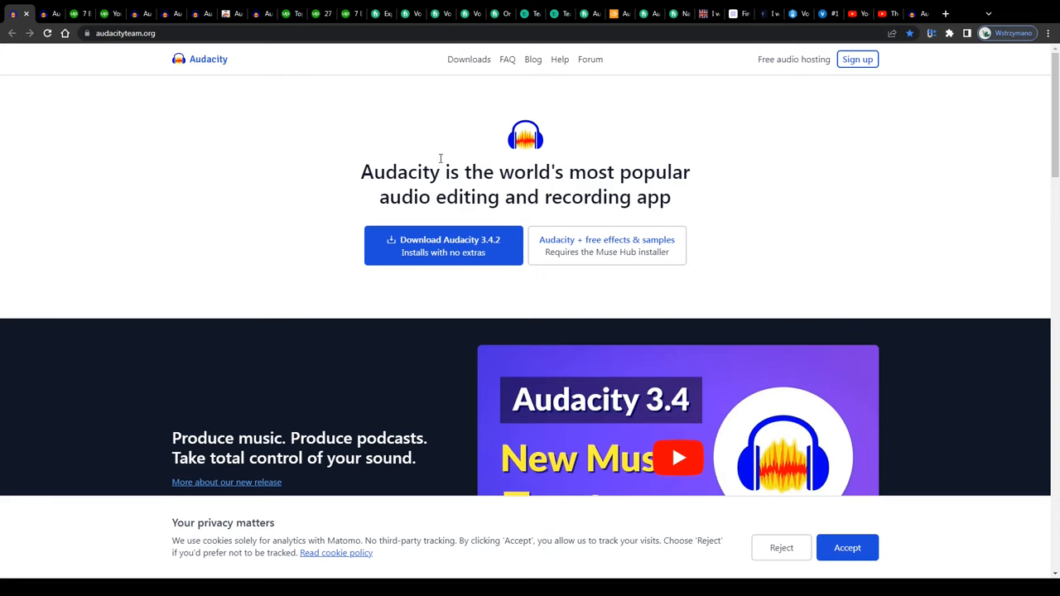
- Switch among the Audacity downloads, Upwork vocalists and Audacity home tabs
click(846, 547)
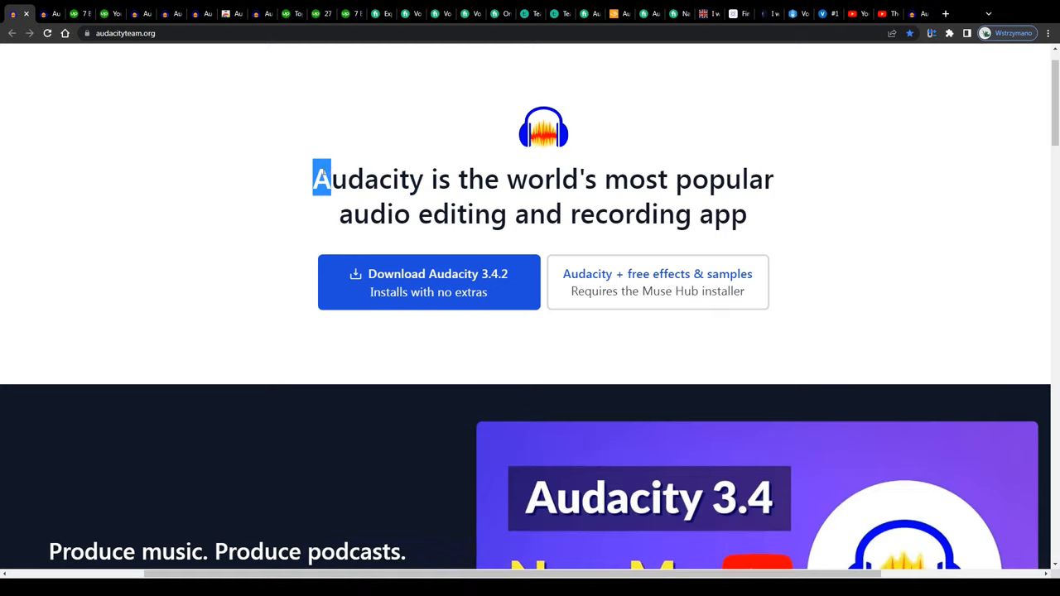
click(428, 281)
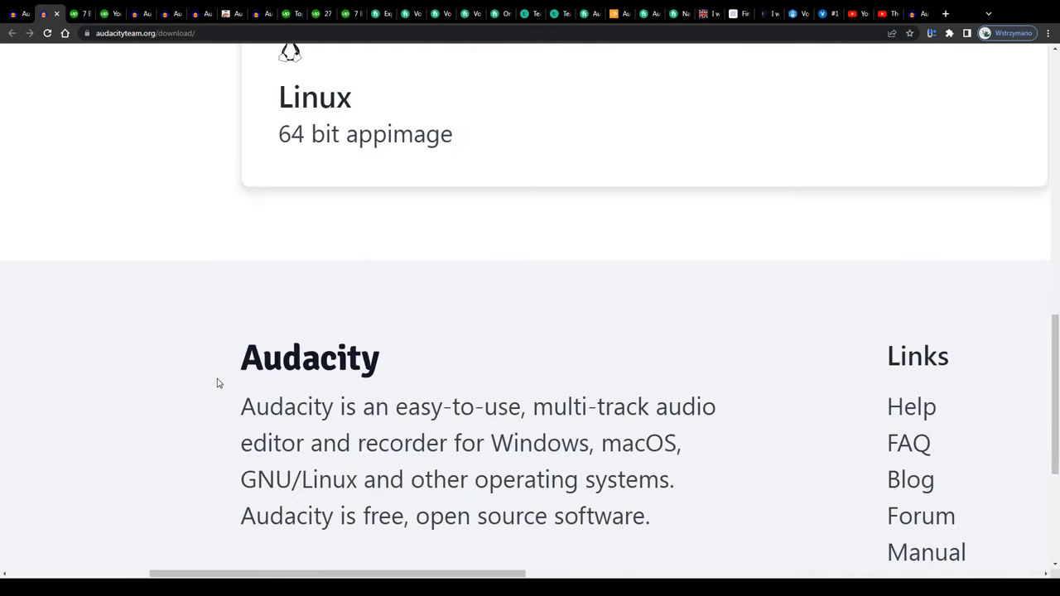
click(80, 14)
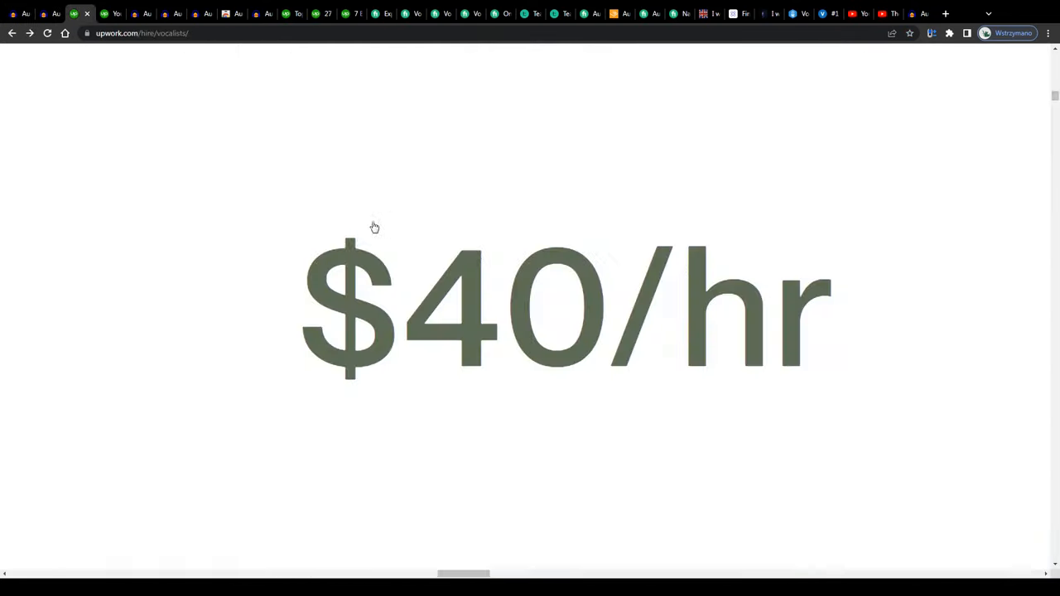
click(374, 227)
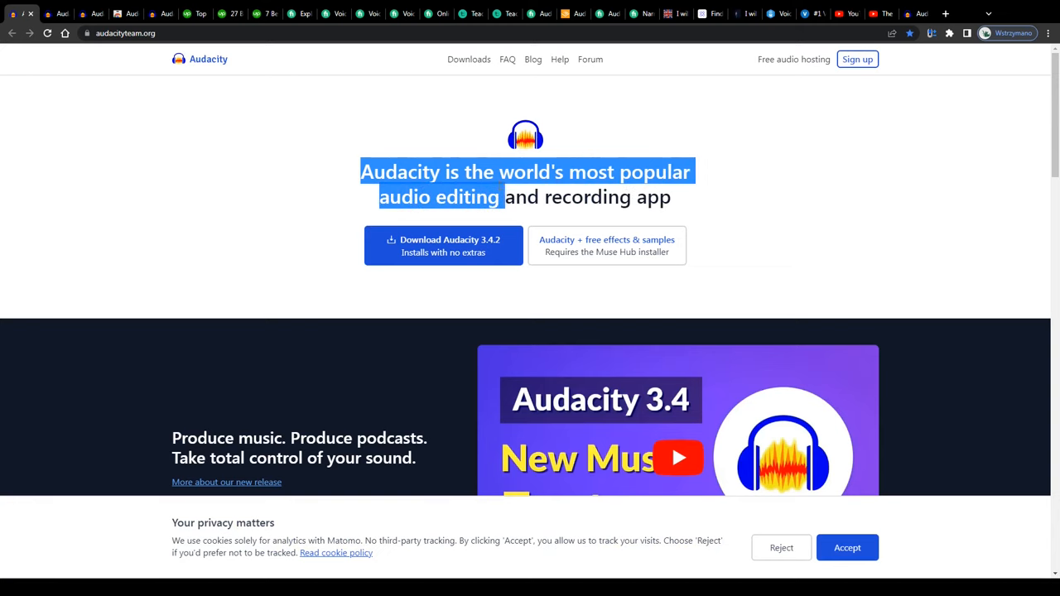
- On the Audacity home page, highlight the line about podcasts and voice-over work
click(522, 161)
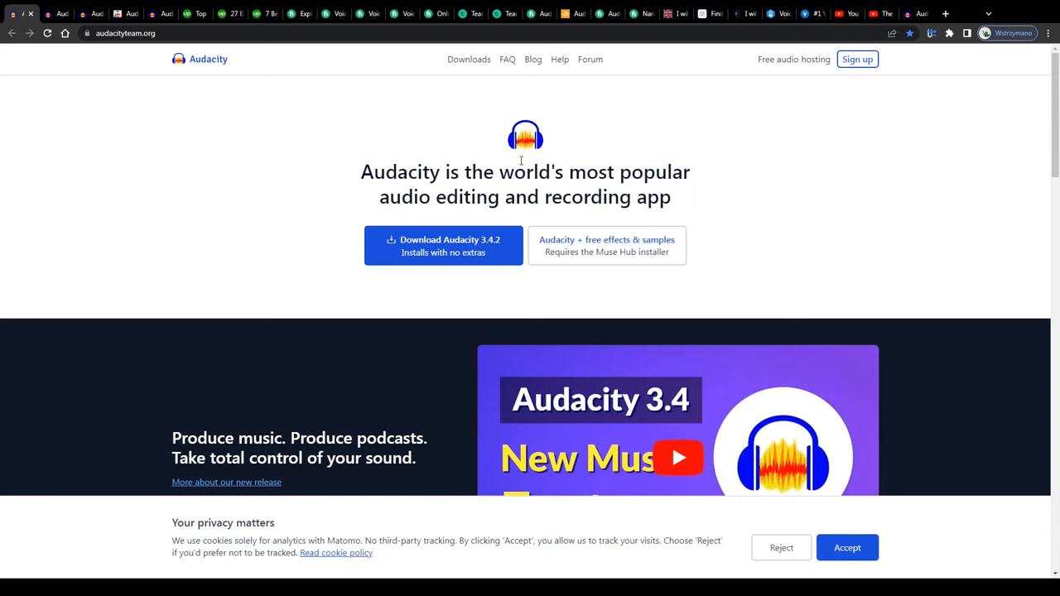
scroll(down, 3)
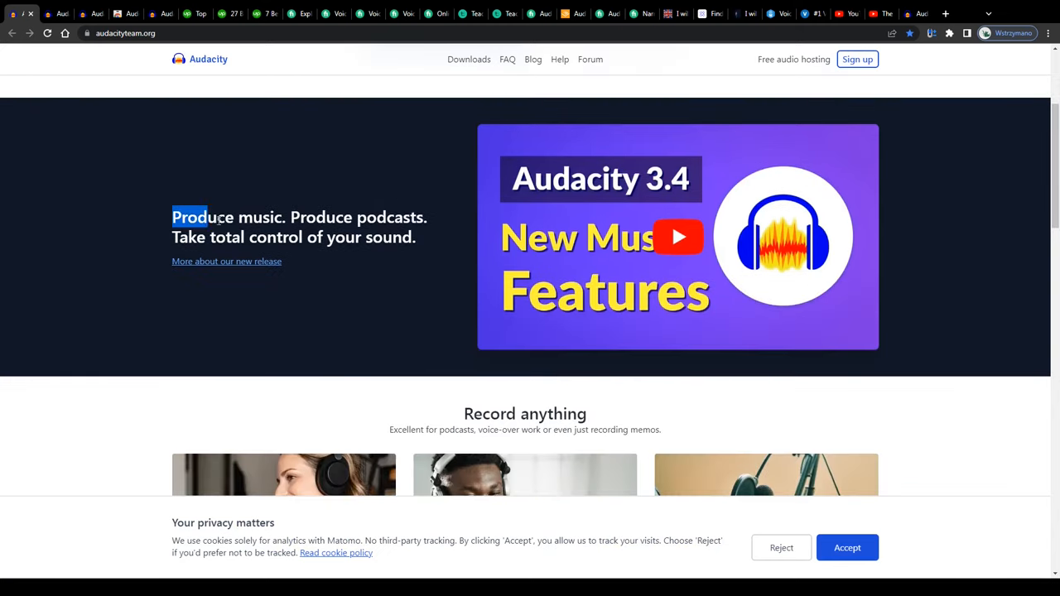
scroll(up, 3)
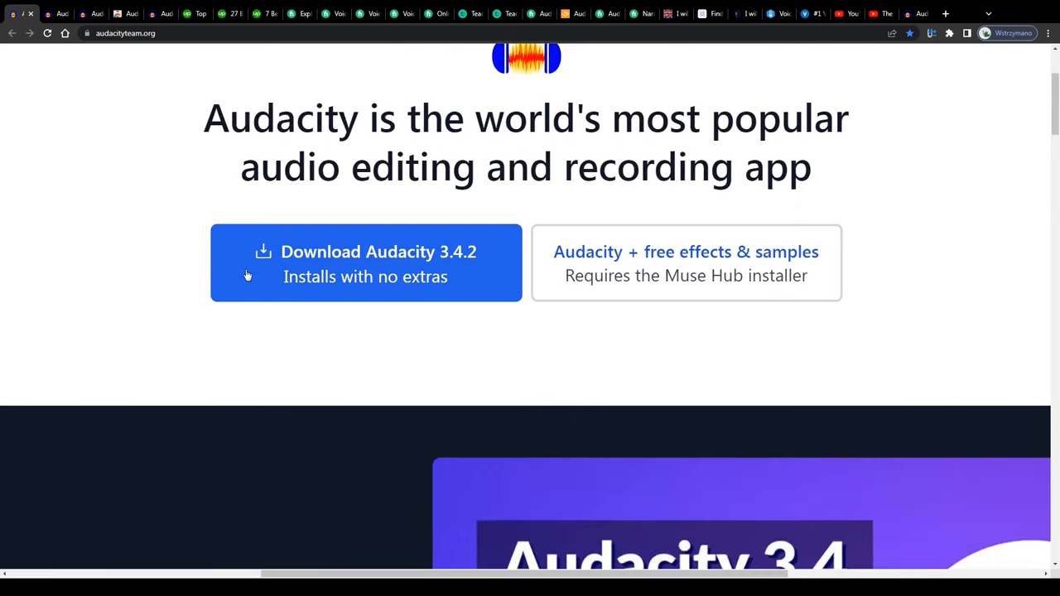
scroll(up, 3)
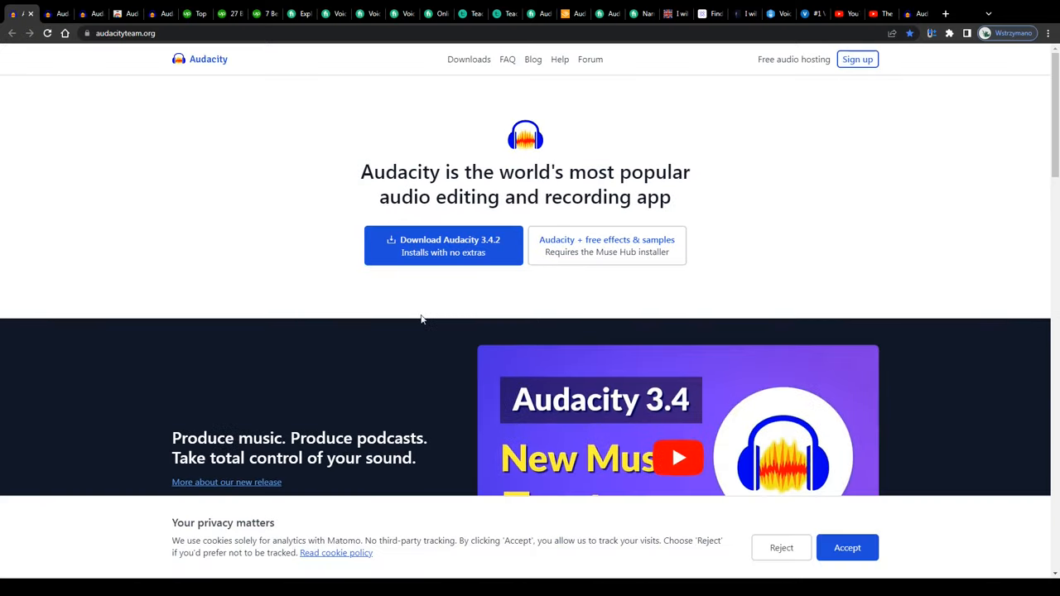
scroll(down, 3)
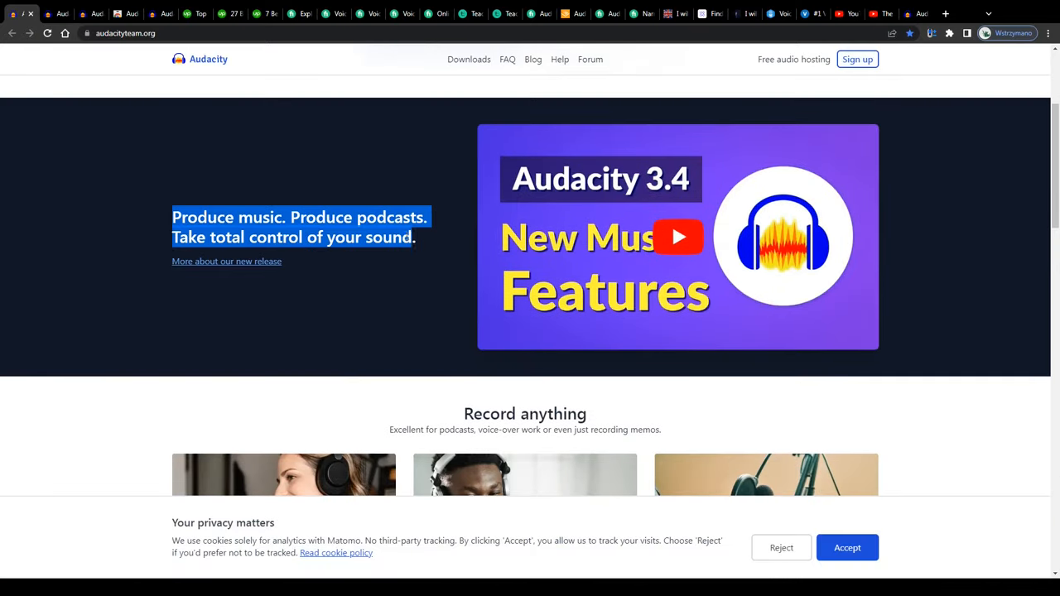
scroll(down, 3)
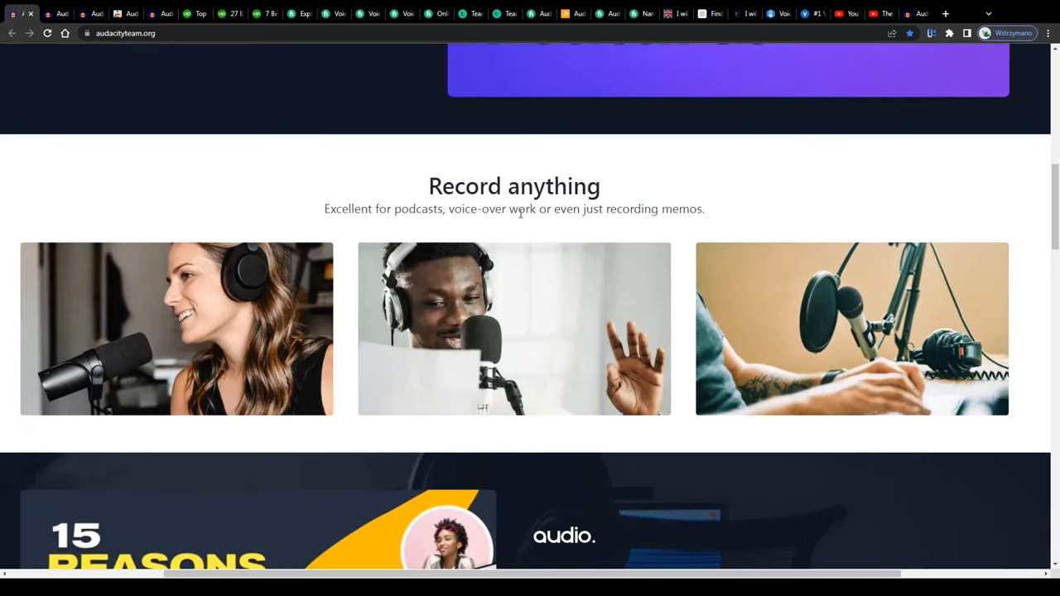
drag(324, 208, 535, 208)
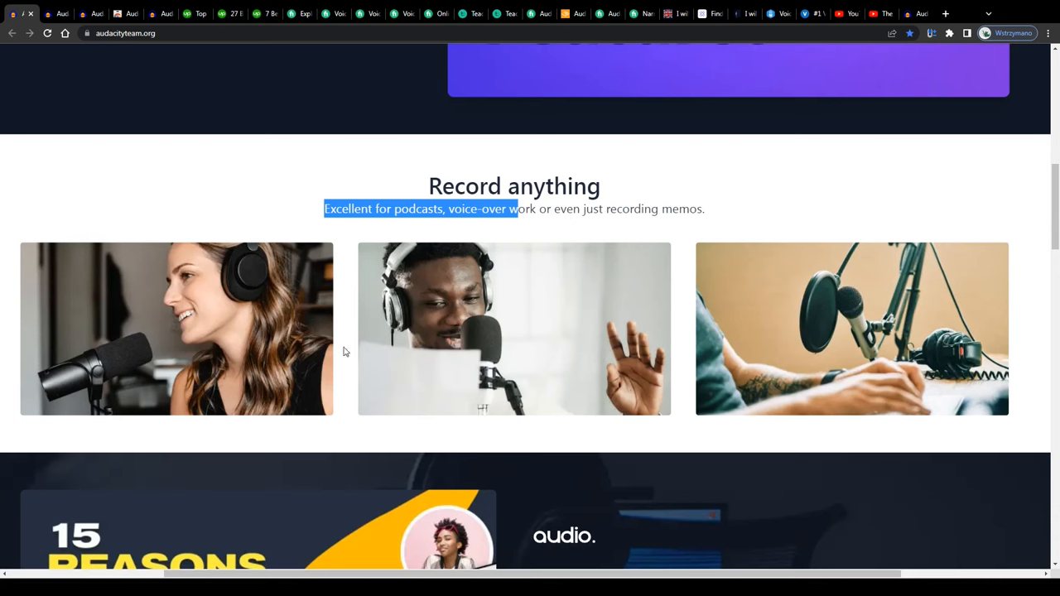
mouse_move(439, 257)
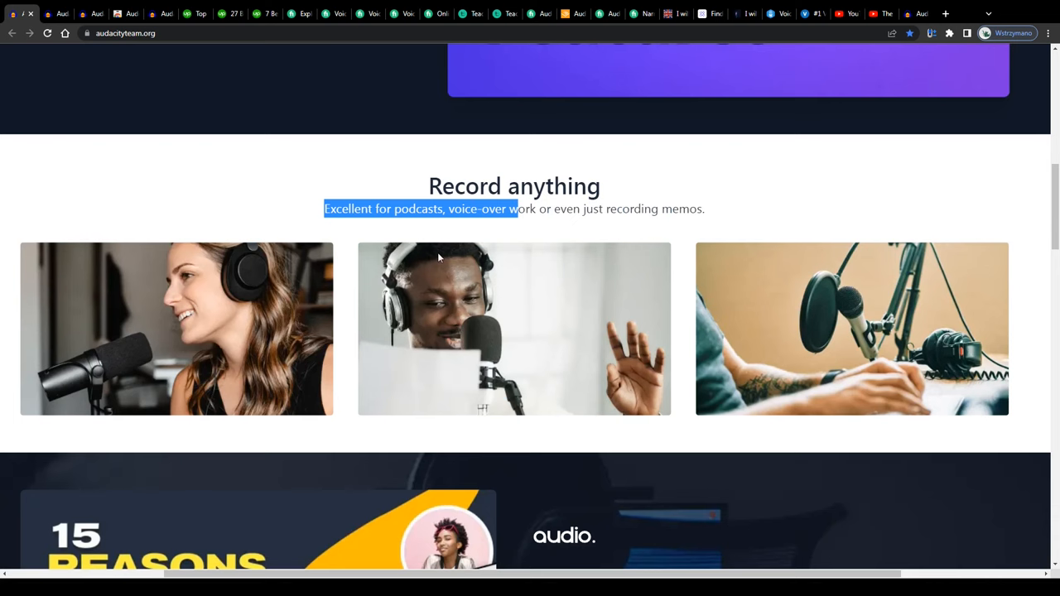
- Highlight the 'Who is Audacity for?' section and the sentence saying Audacity is open source
scroll(down, 3)
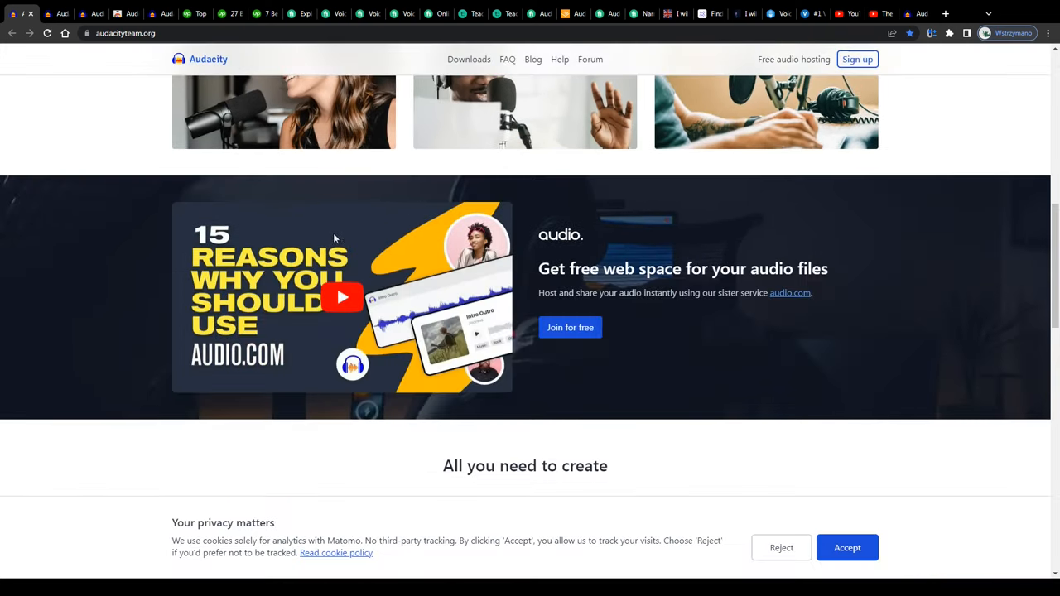
scroll(up, 3)
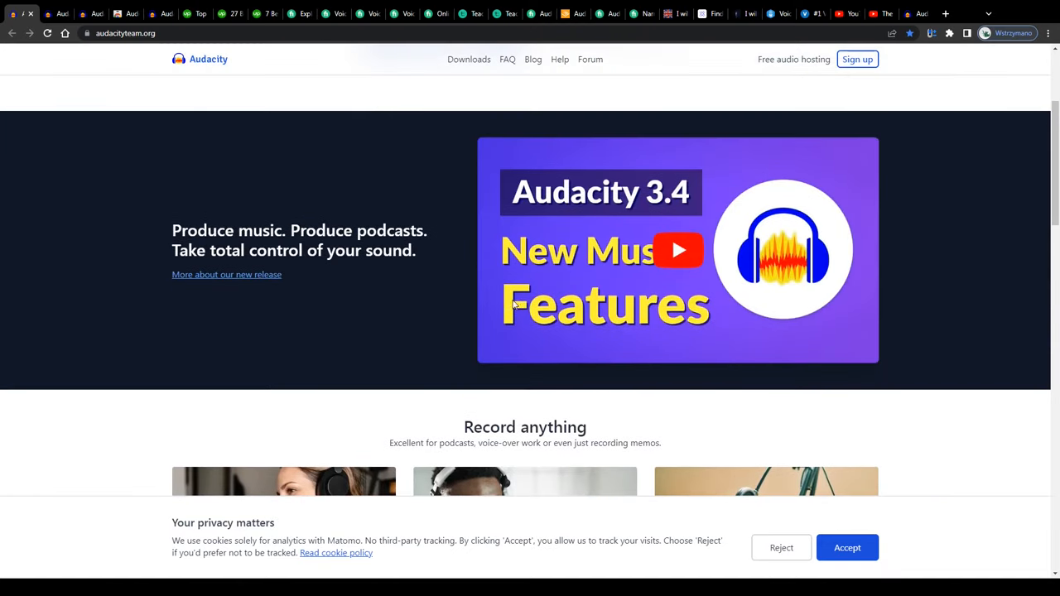
scroll(up, 3)
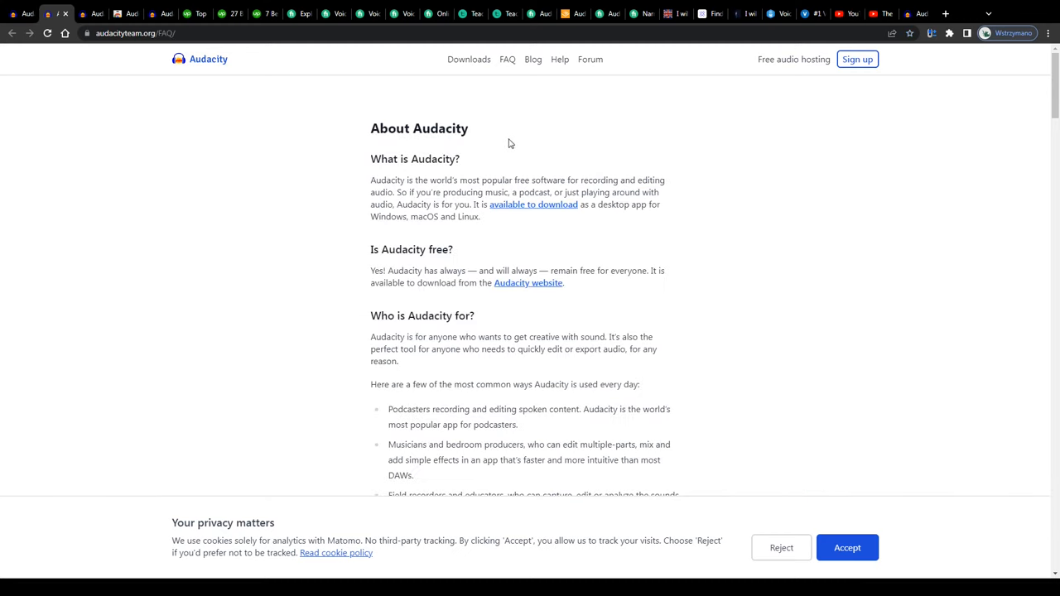
scroll(down, 3)
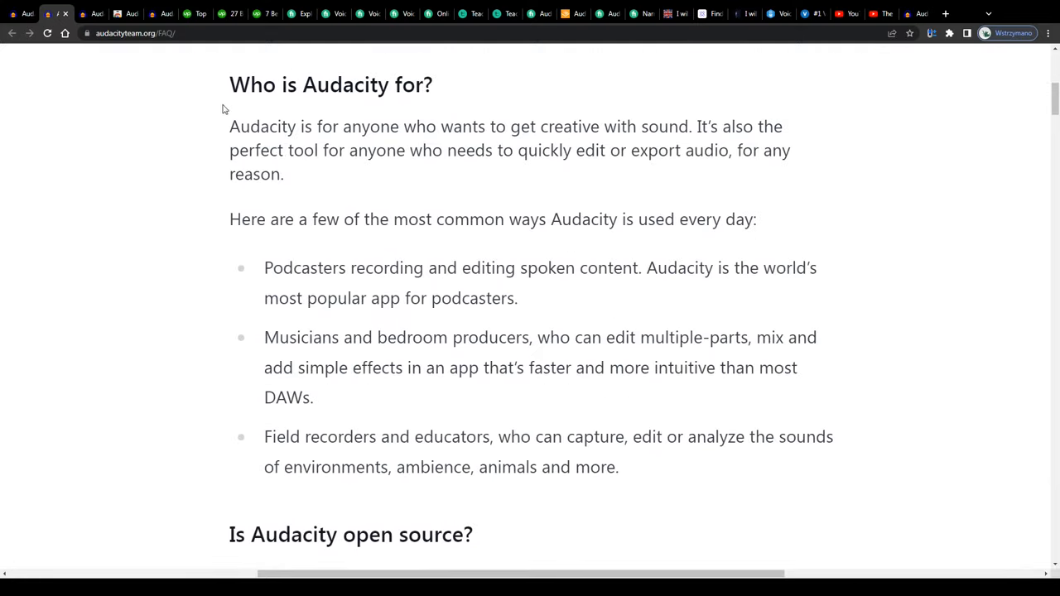
drag(229, 83, 534, 467)
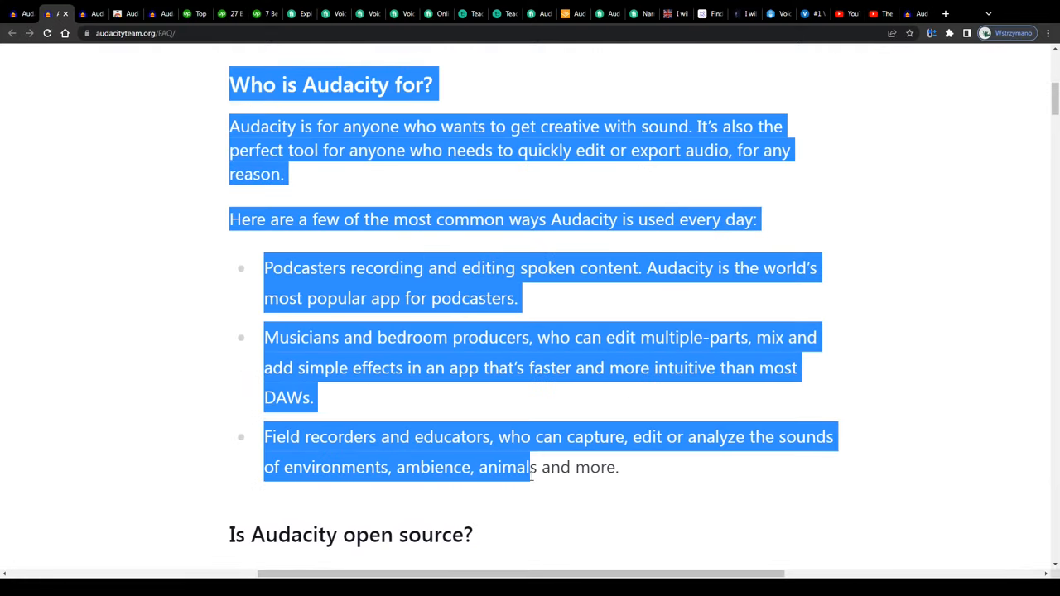
click(284, 116)
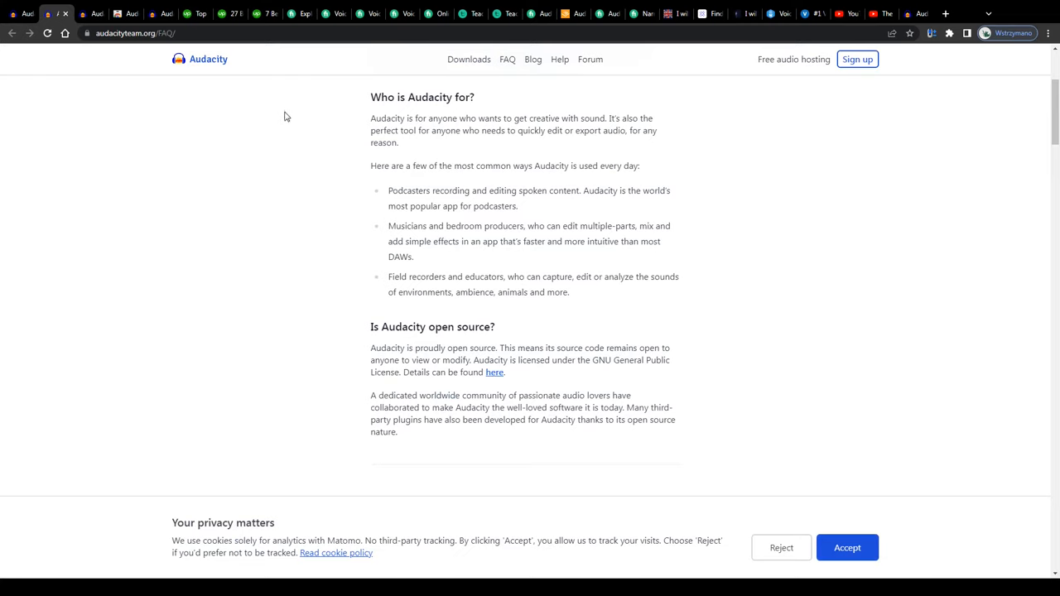
scroll(up, 3)
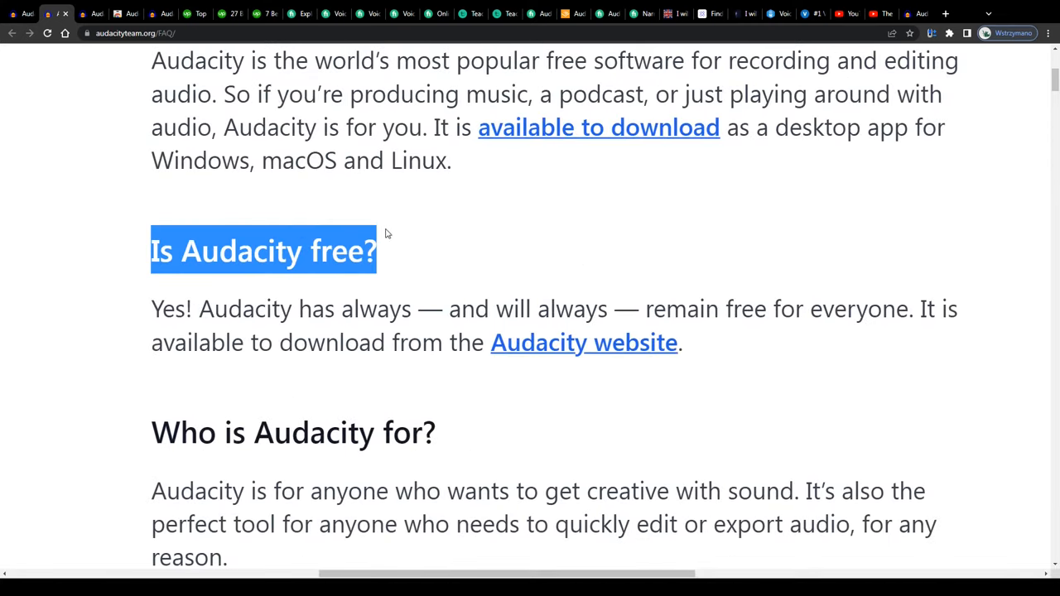
key(ctrl+minus)
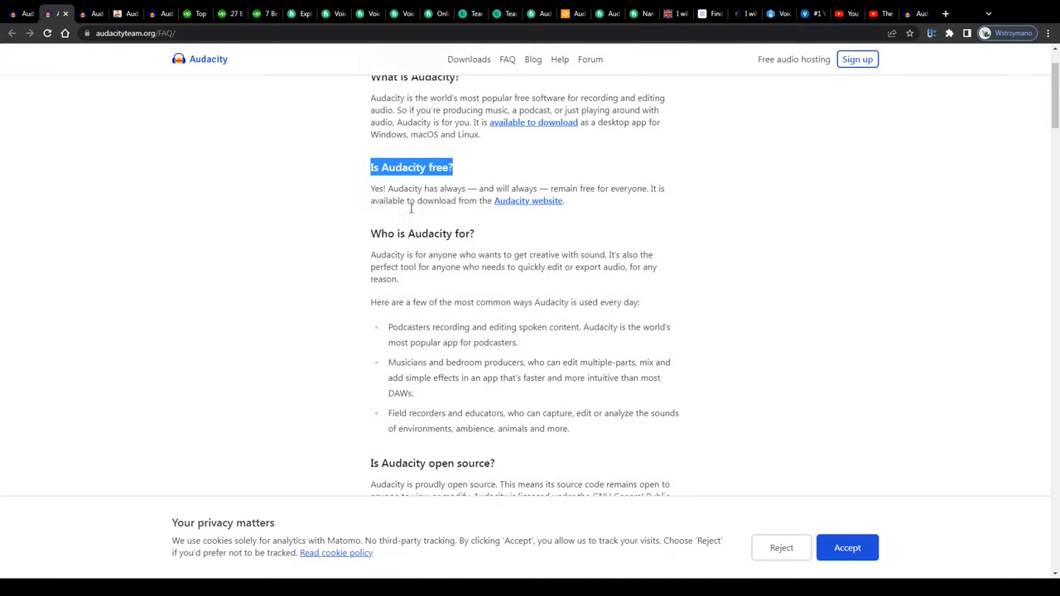
scroll(down, 3)
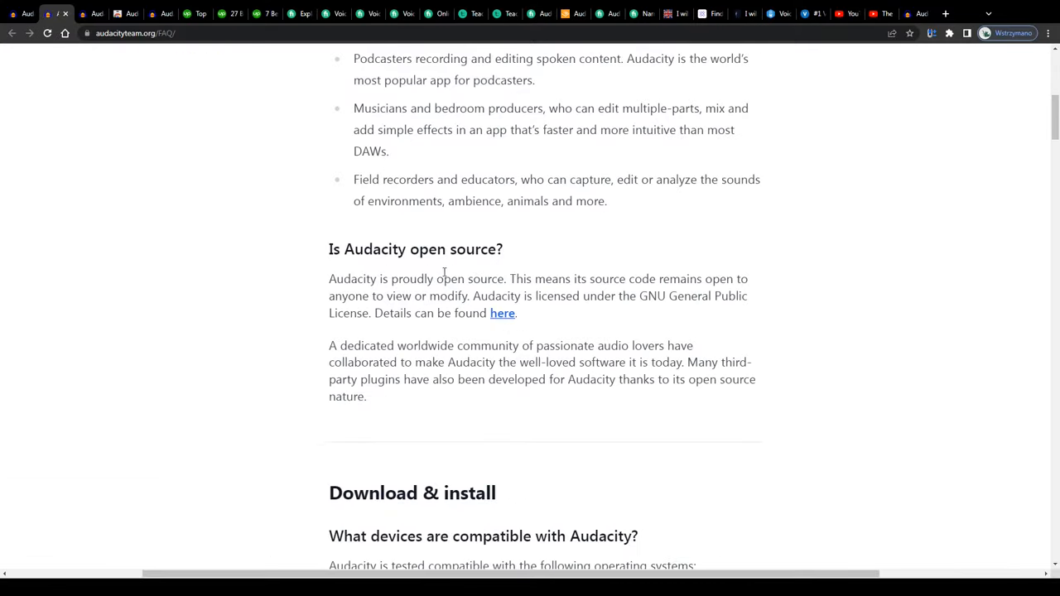
mouse_move(502, 313)
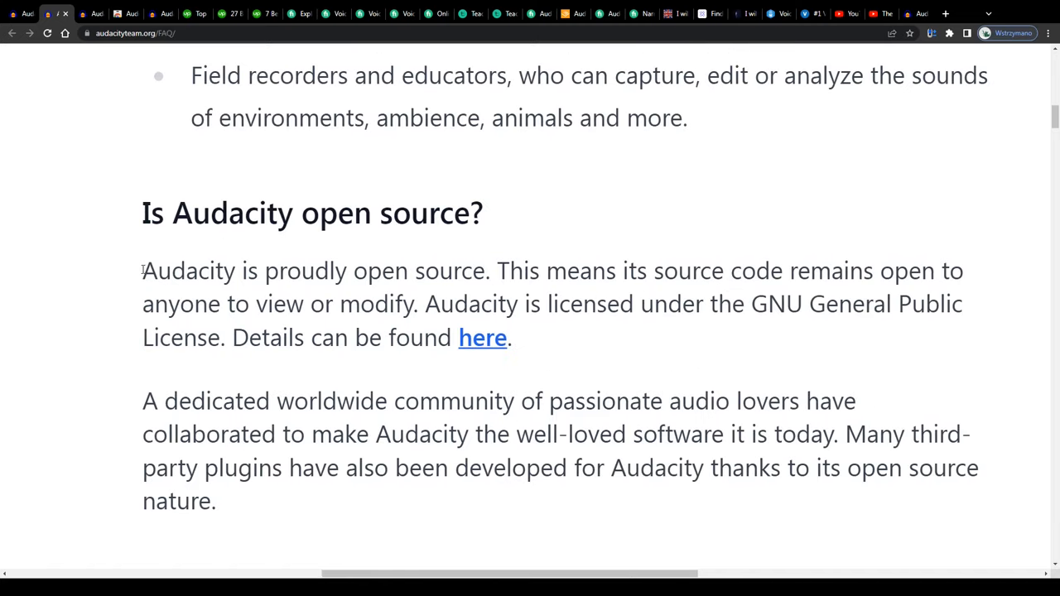
drag(141, 271, 418, 304)
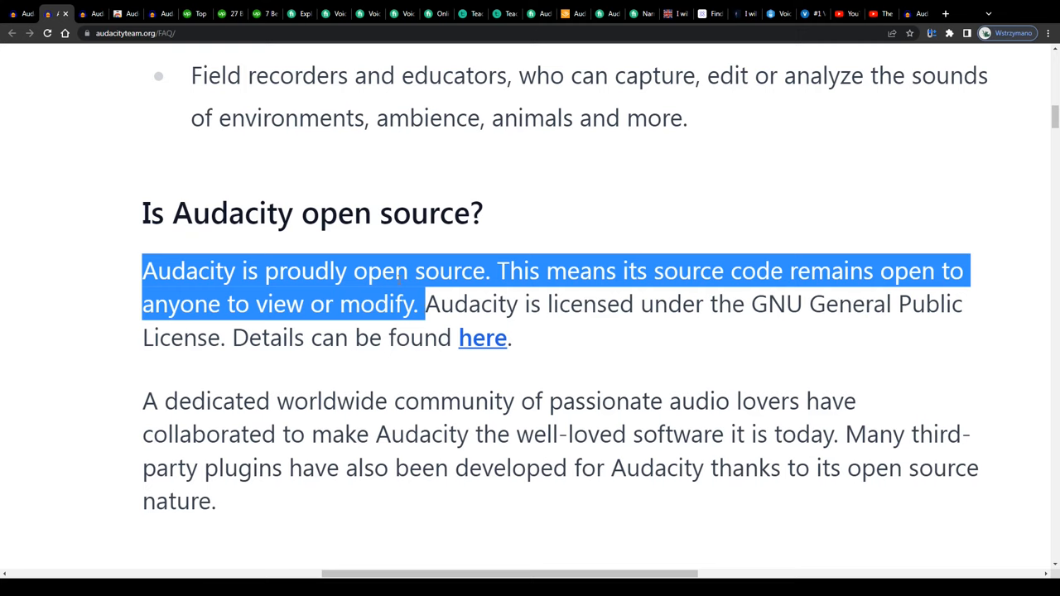
- Revisit the Audacity downloads and FAQ pages, highlighting the sentence about staying free
click(92, 14)
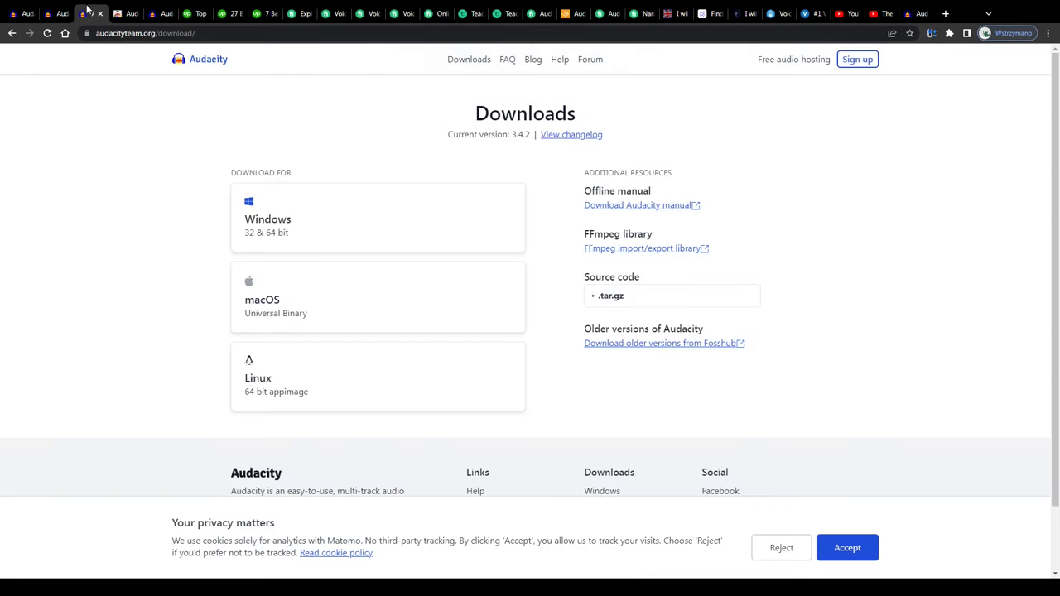
double_click(525, 113)
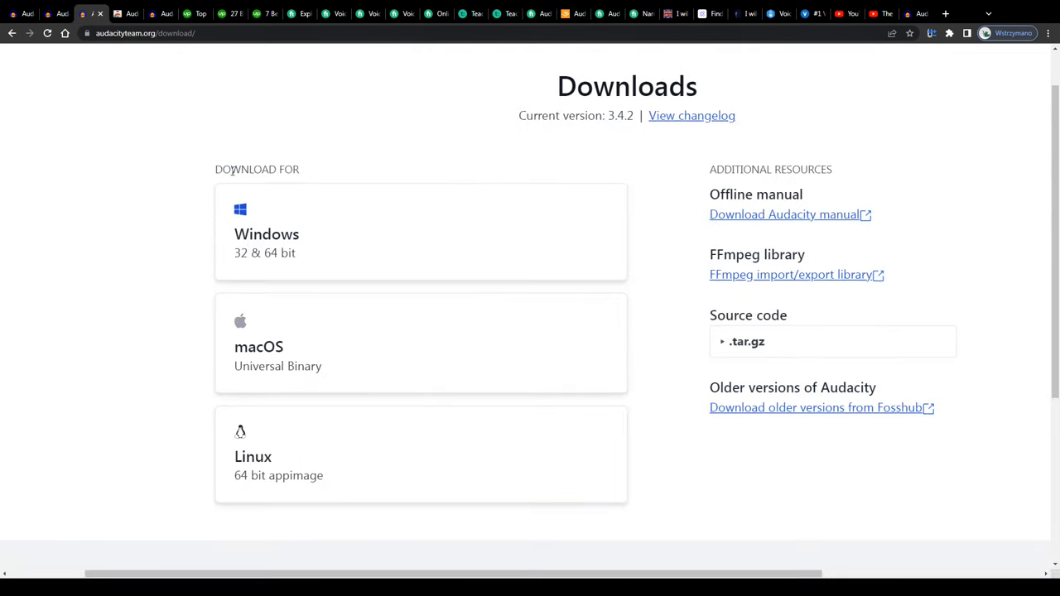
mouse_move(543, 136)
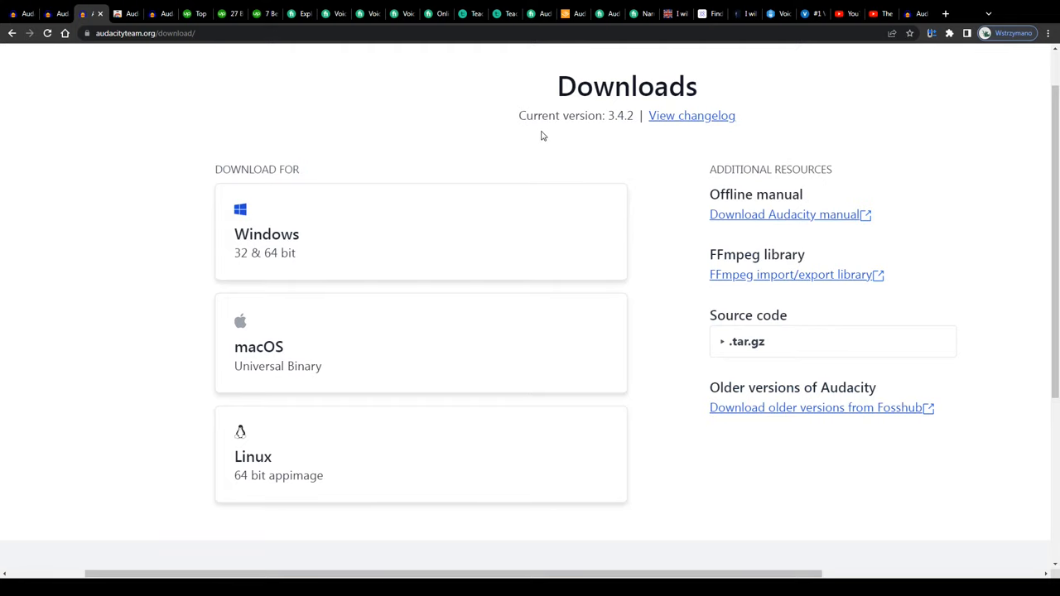
click(506, 59)
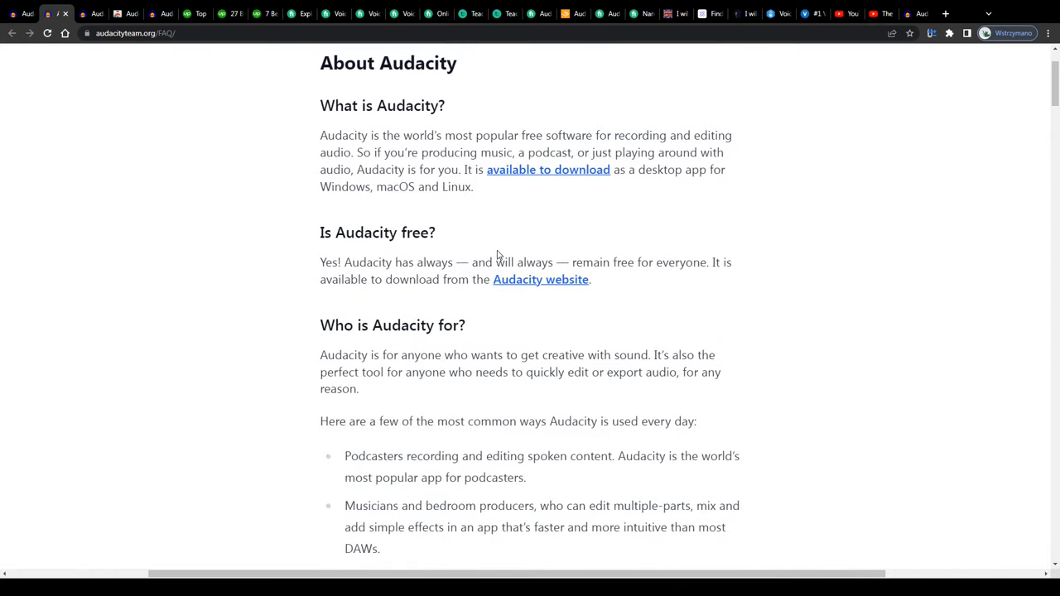
drag(478, 263, 708, 263)
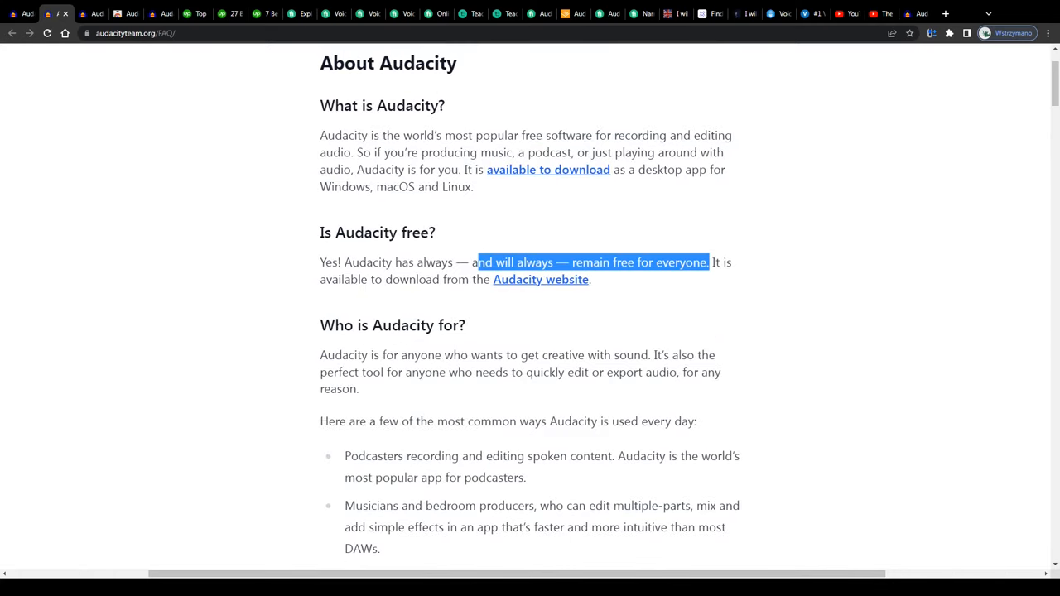
click(528, 227)
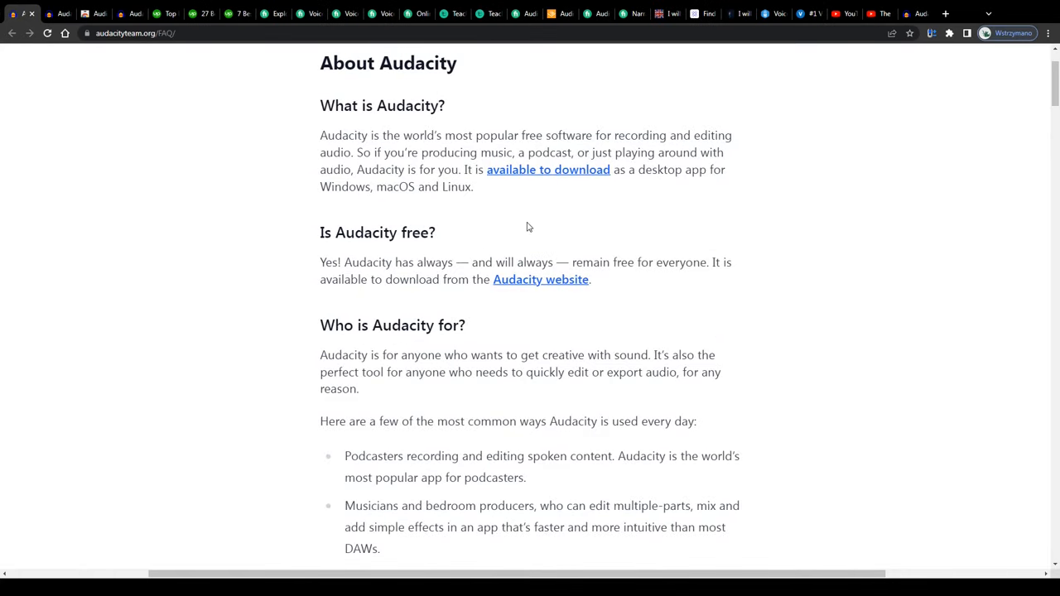
click(548, 169)
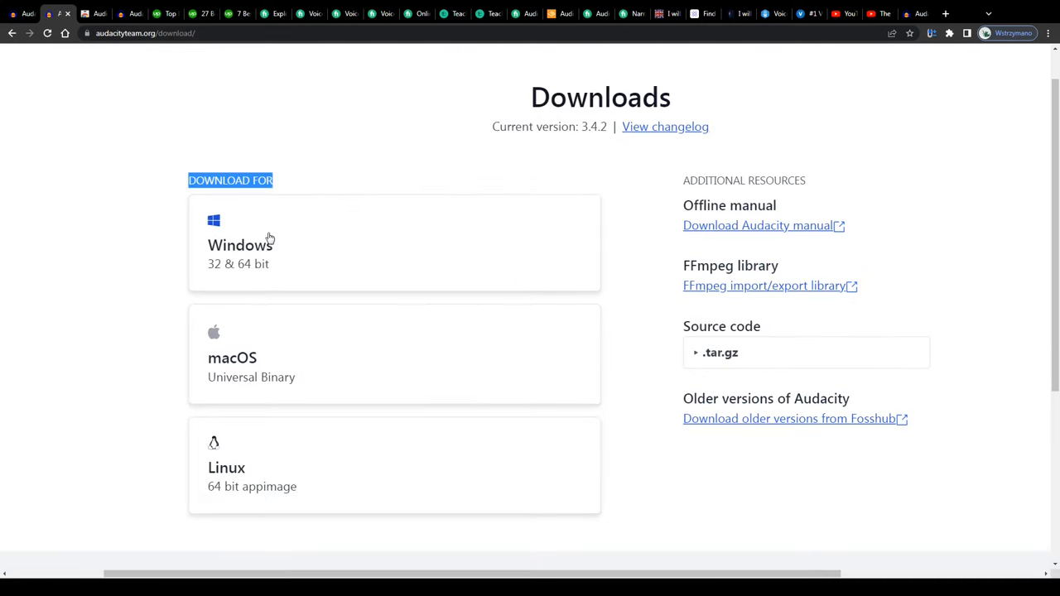
scroll(down, 3)
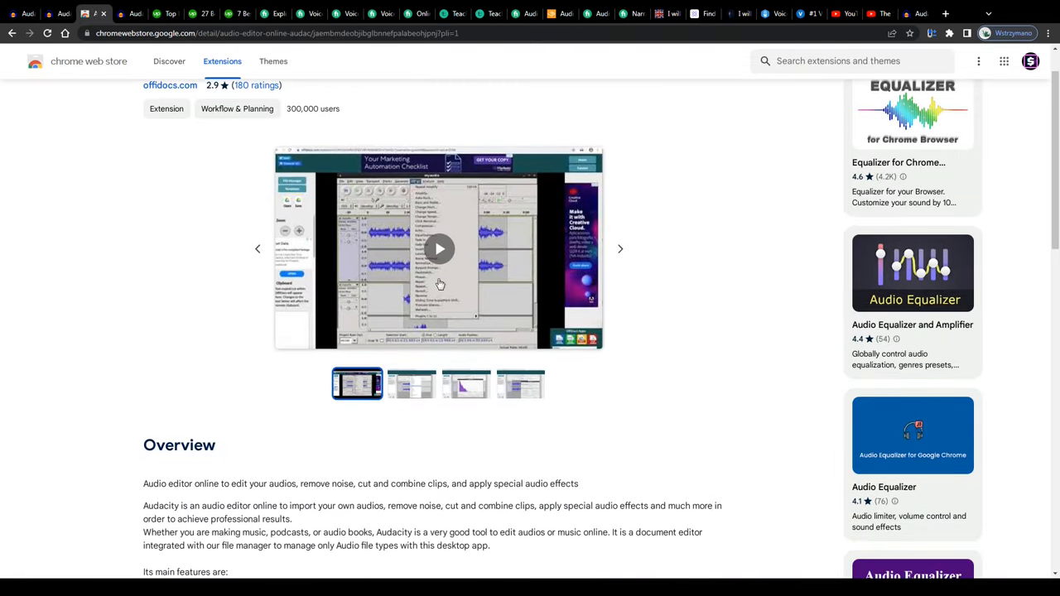
- Expand the Audacity extension's full description with See more and scroll through its features
scroll(down, 3)
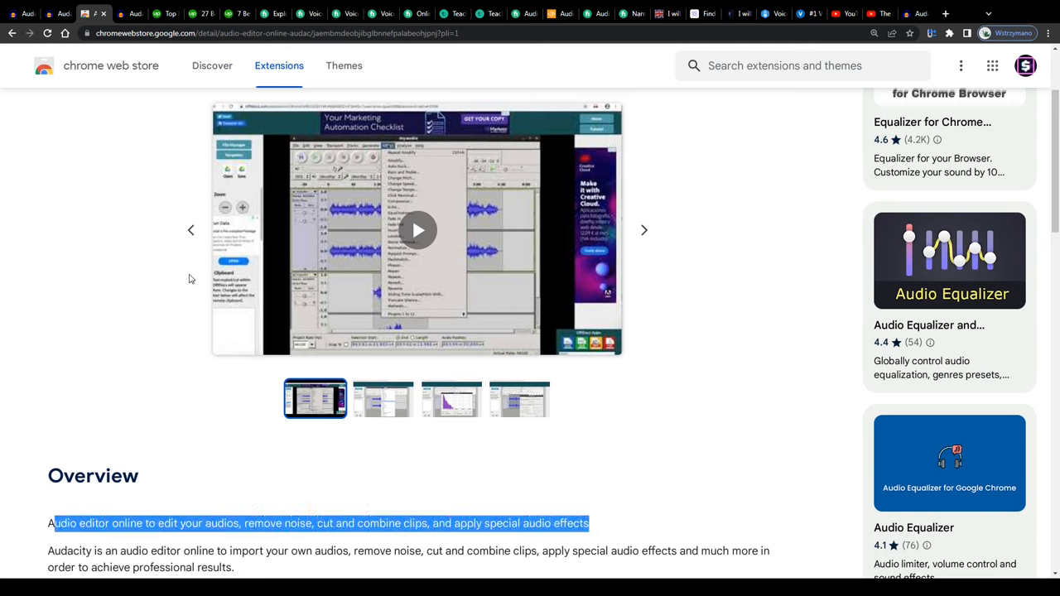
scroll(down, 3)
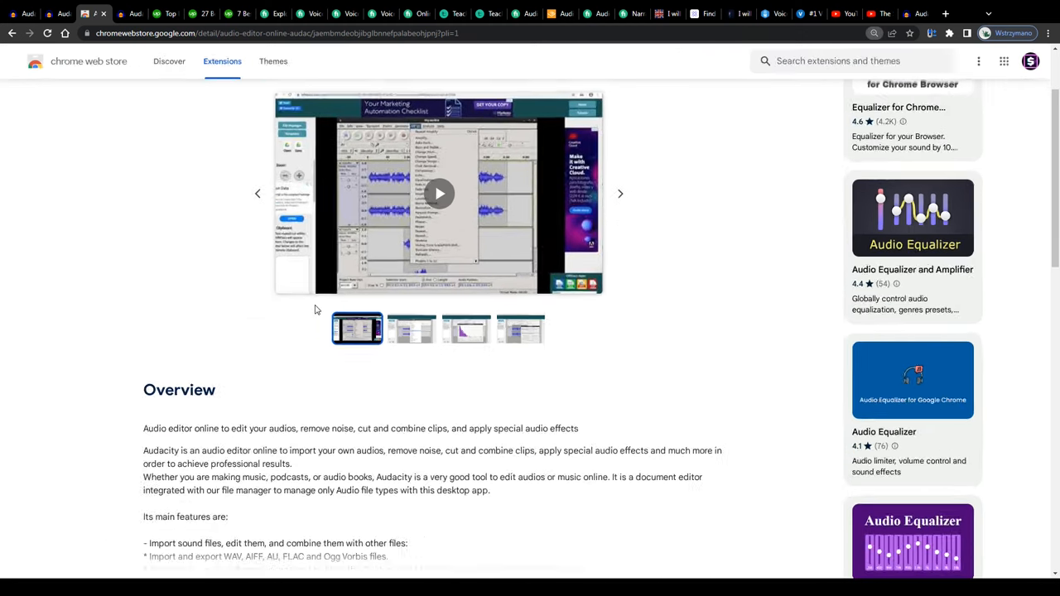
scroll(down, 3)
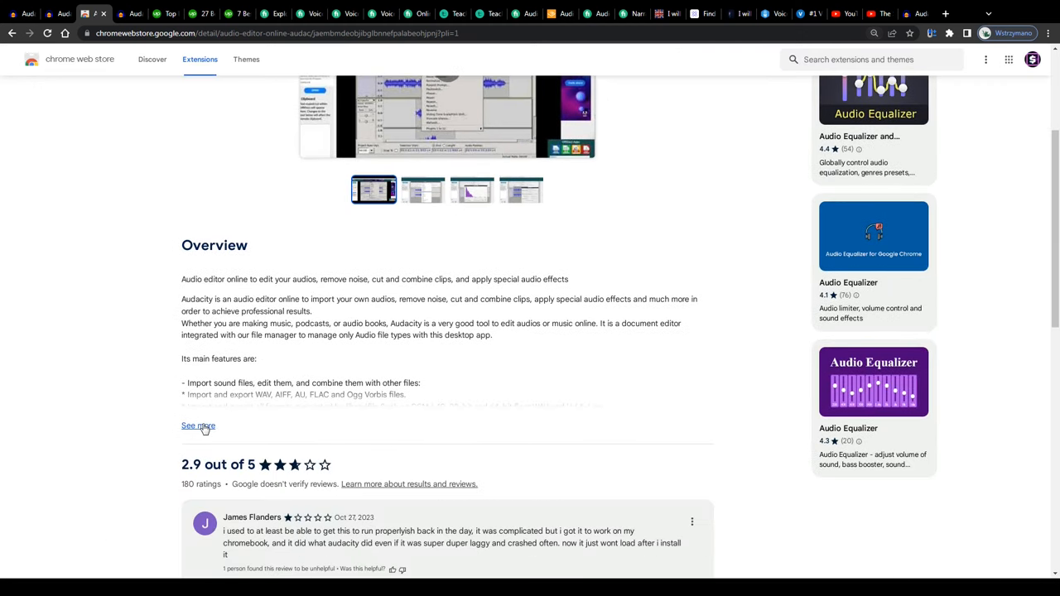
click(197, 426)
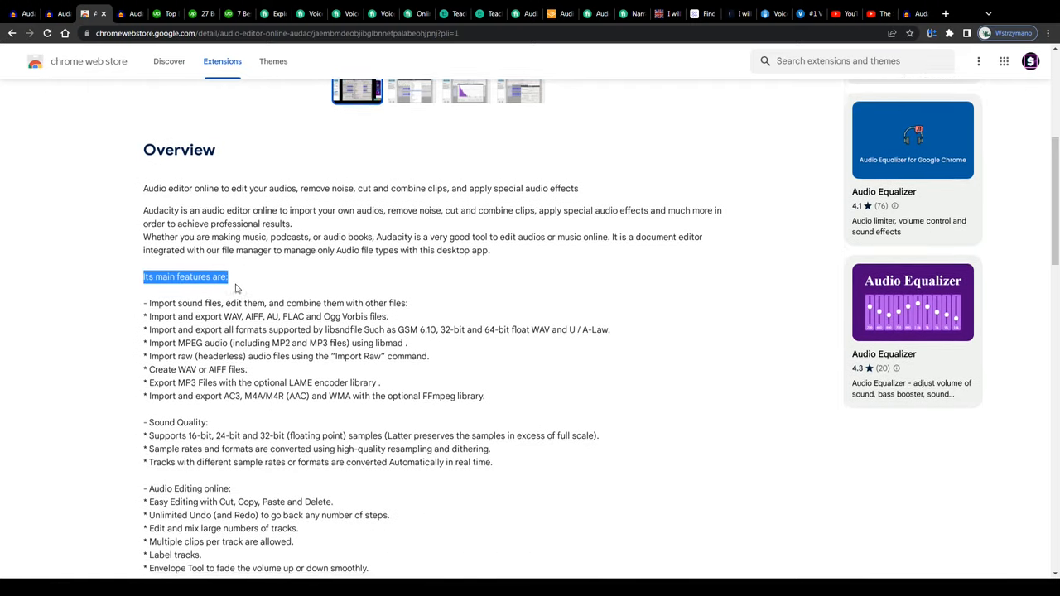
scroll(down, 3)
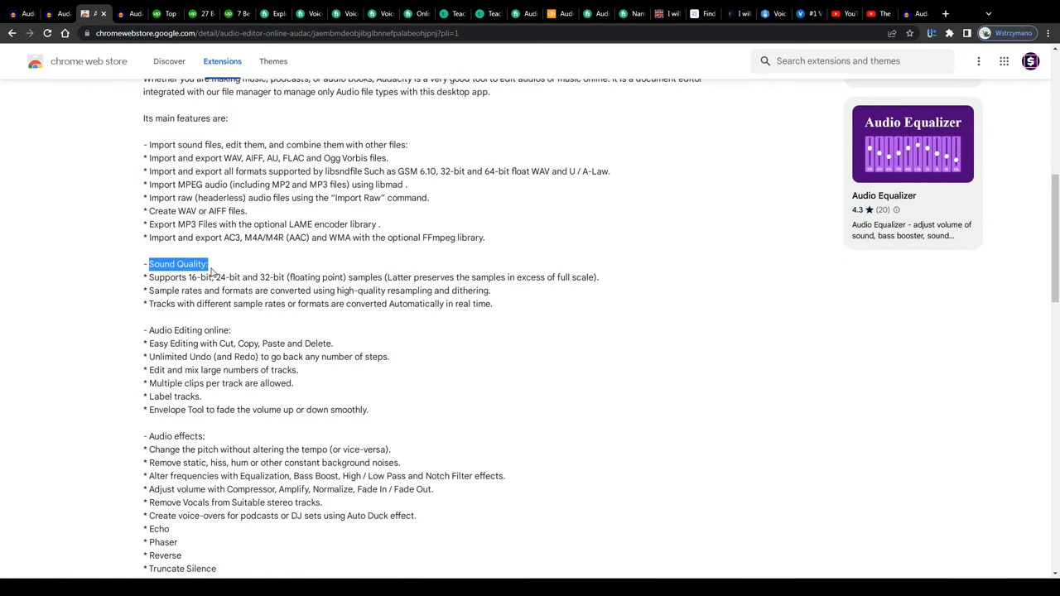
scroll(down, 3)
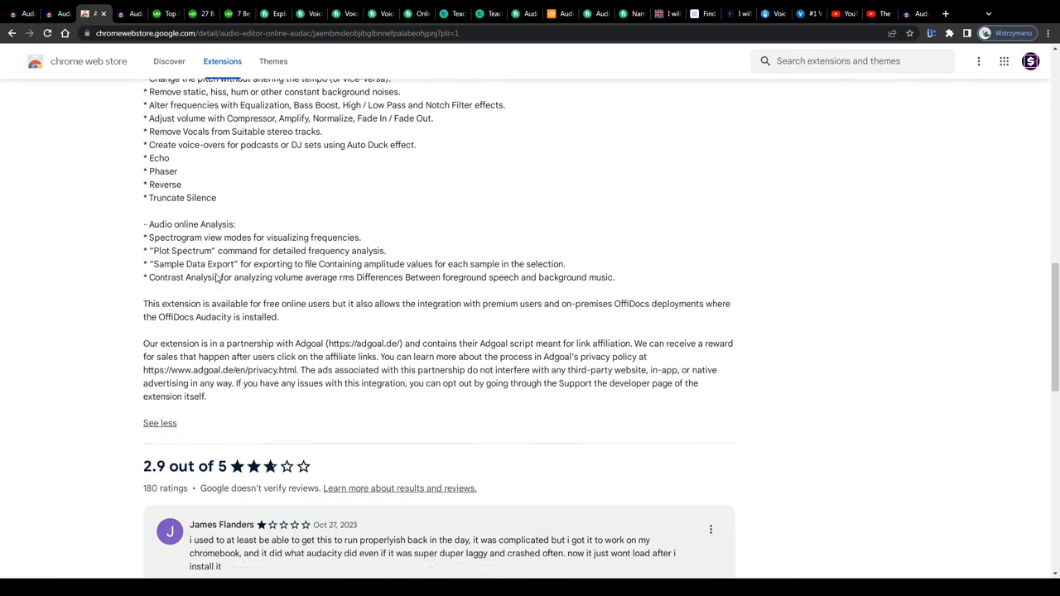
scroll(down, 3)
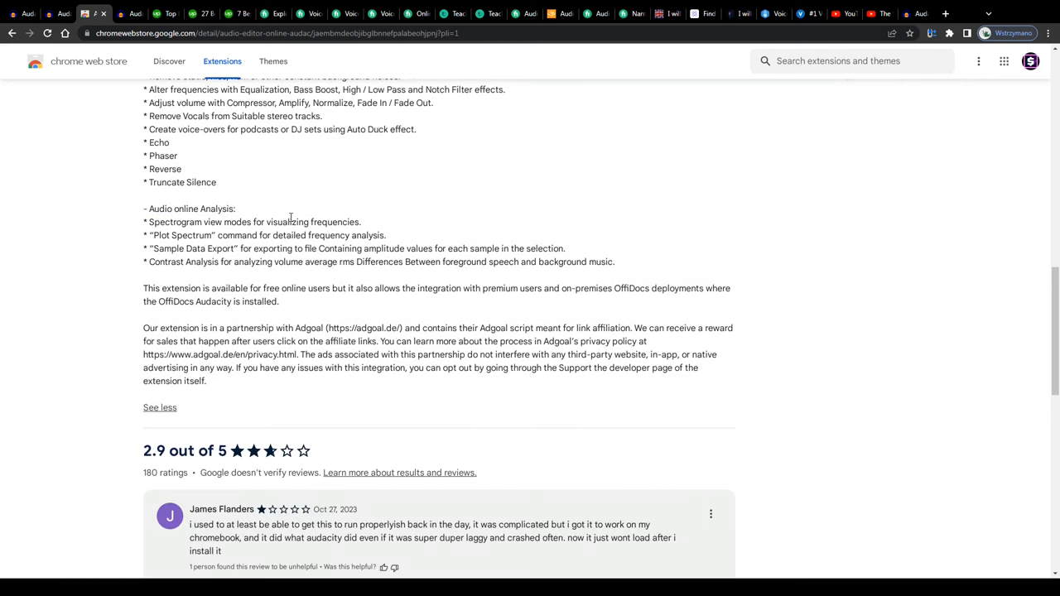
scroll(up, 3)
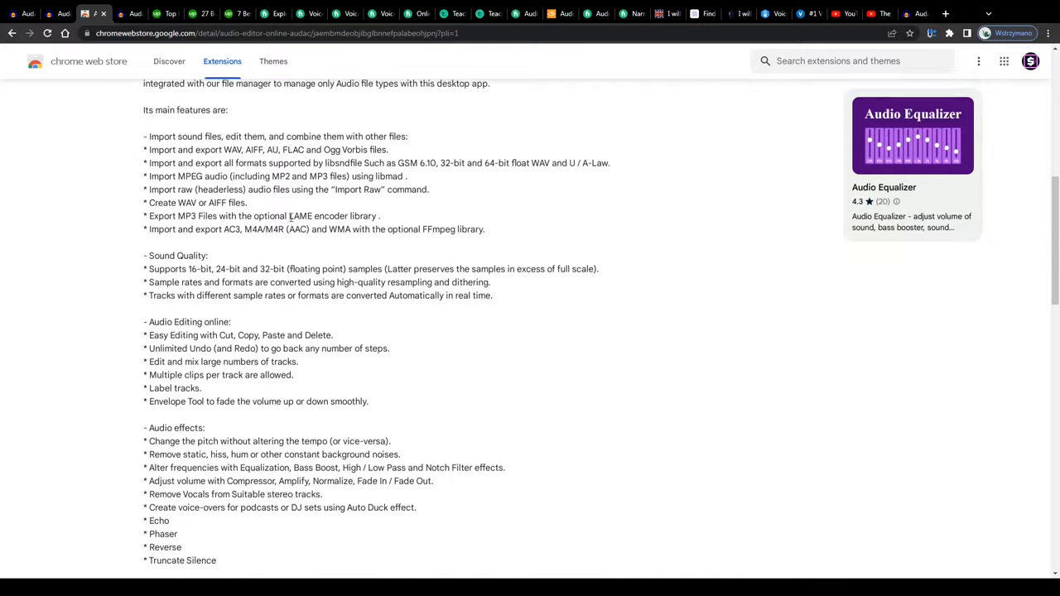
scroll(up, 3)
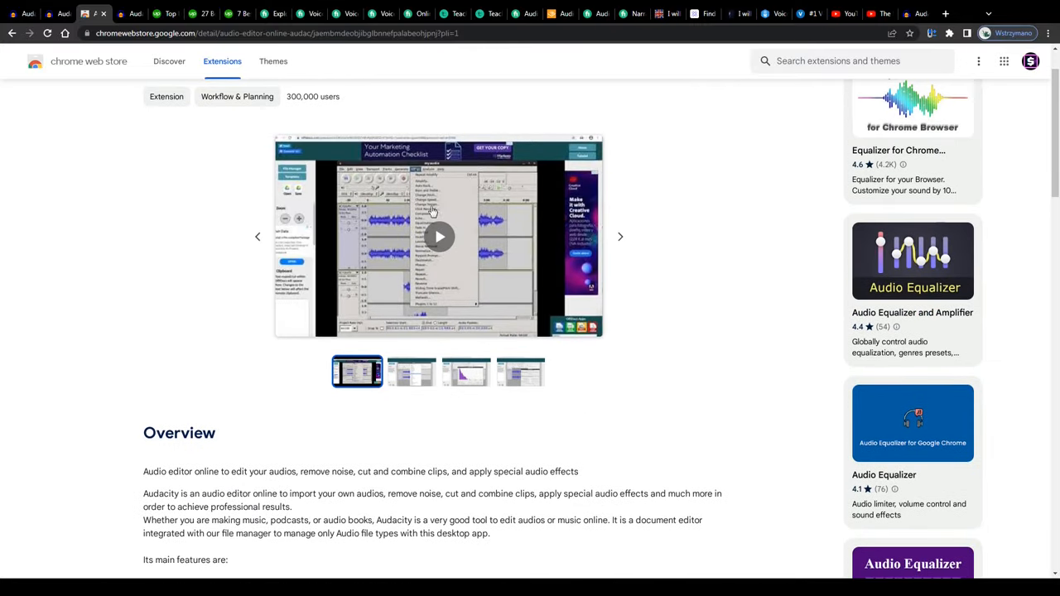
mouse_move(247, 192)
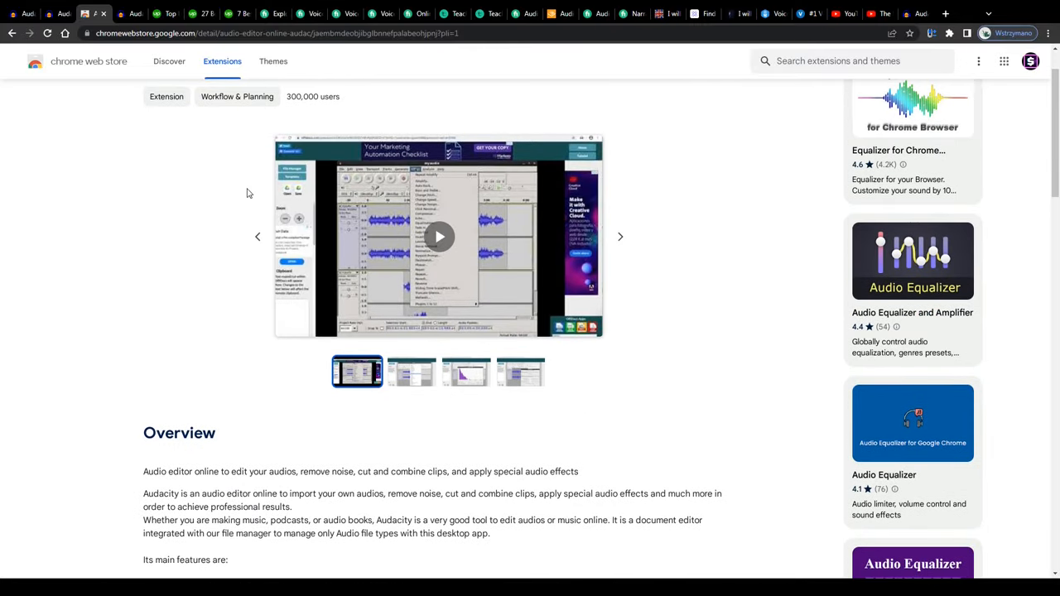
mouse_move(451, 244)
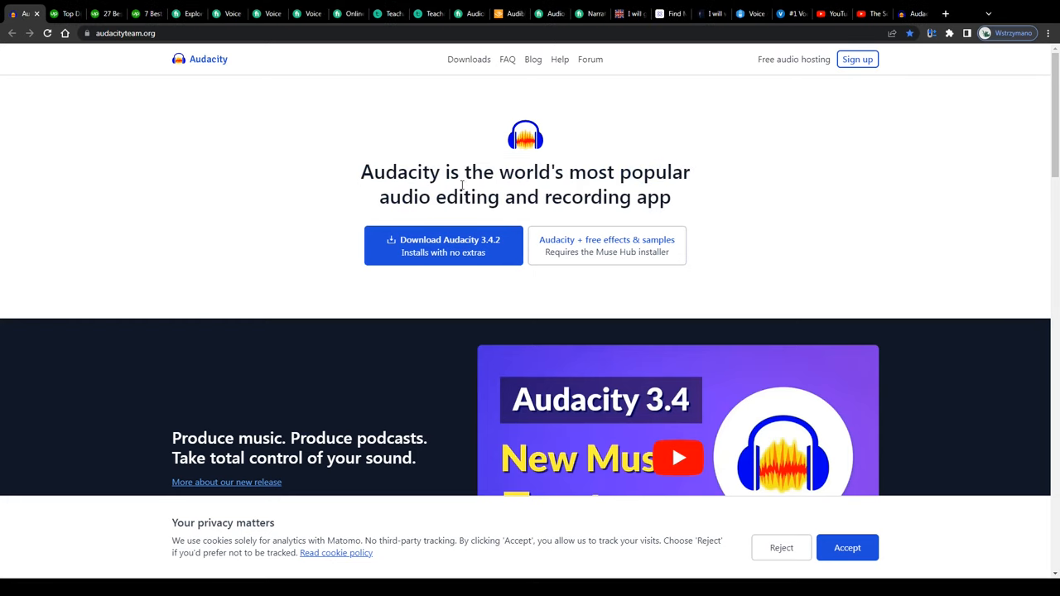
- Scroll through audacityteam.org, then switch to Upwork's Design & Creative talent page
scroll(down, 3)
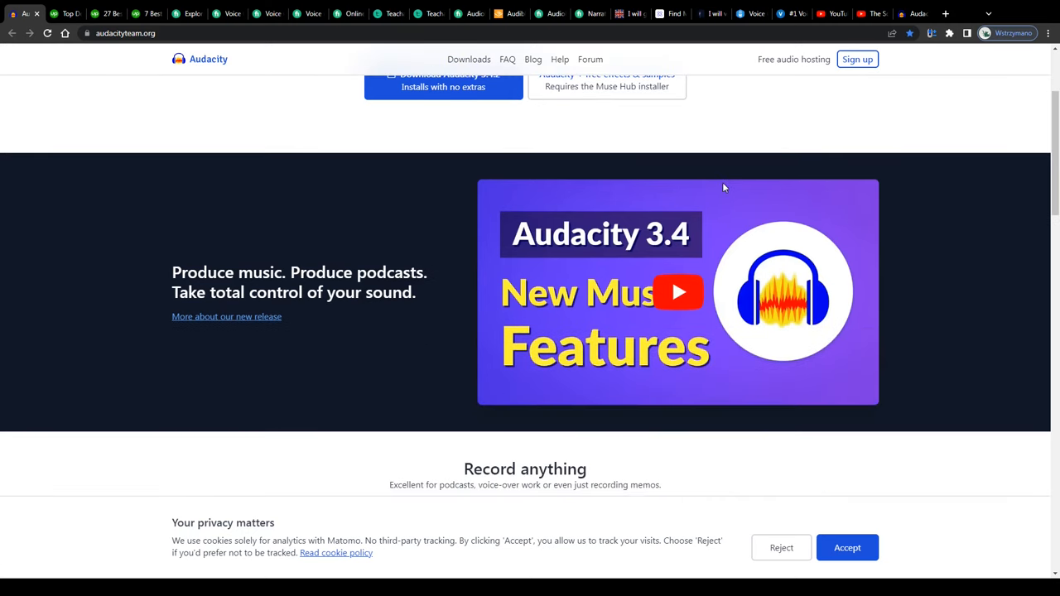
scroll(down, 3)
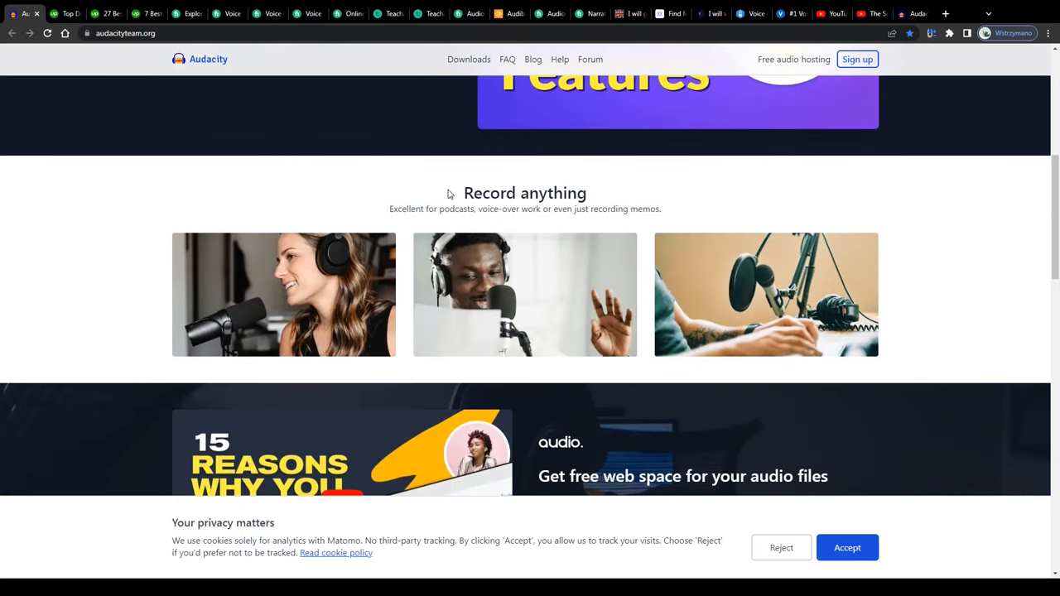
scroll(down, 3)
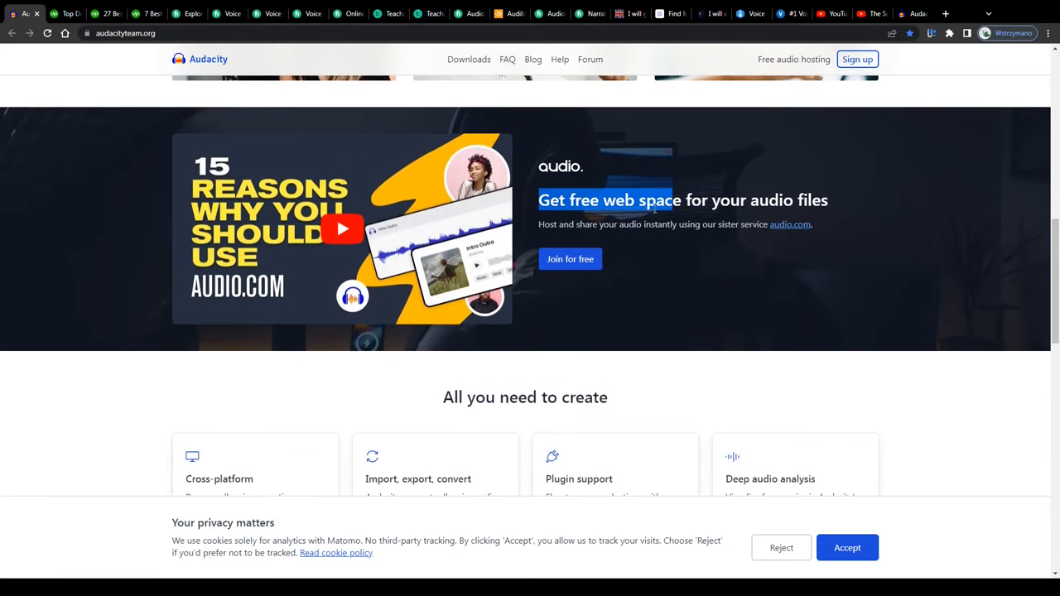
scroll(down, 3)
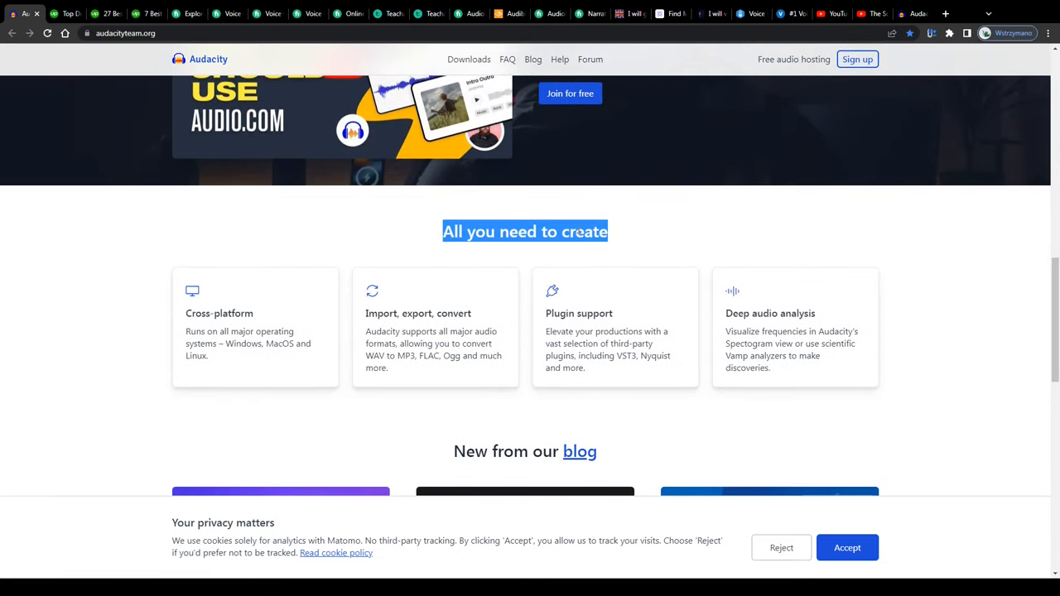
scroll(up, 3)
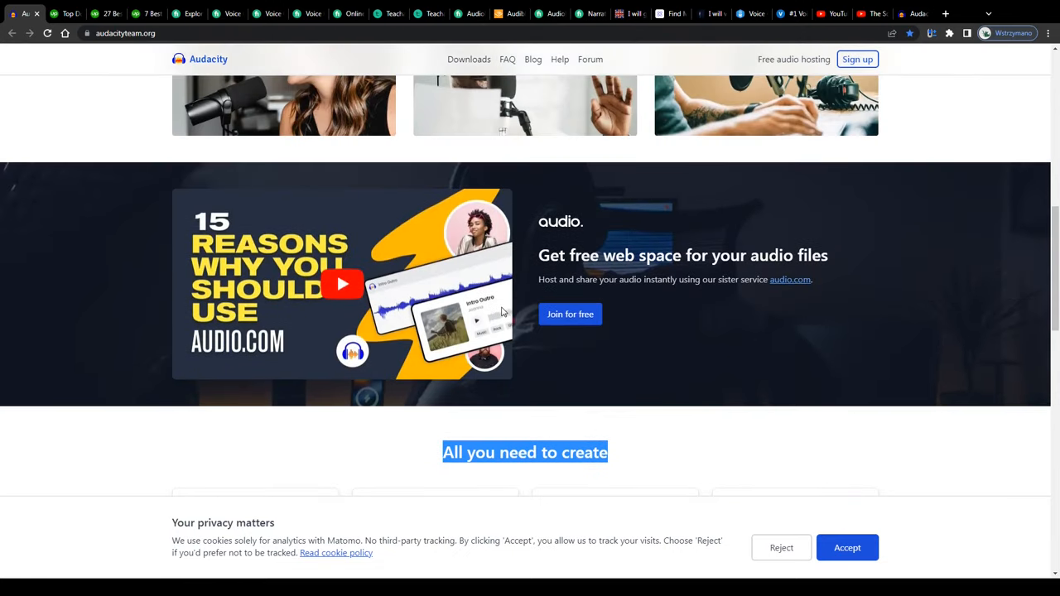
scroll(up, 3)
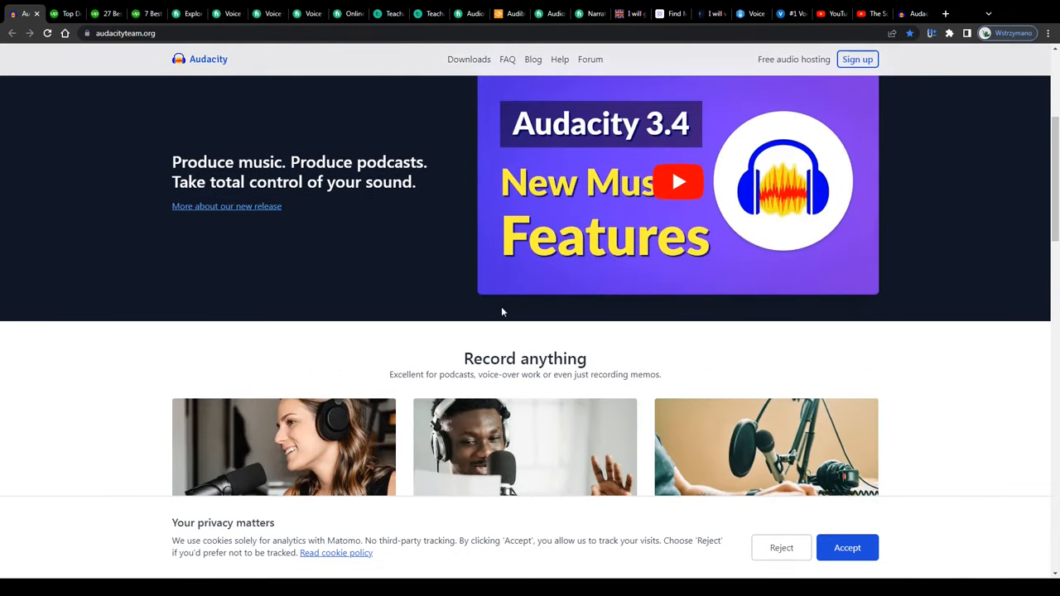
scroll(up, 3)
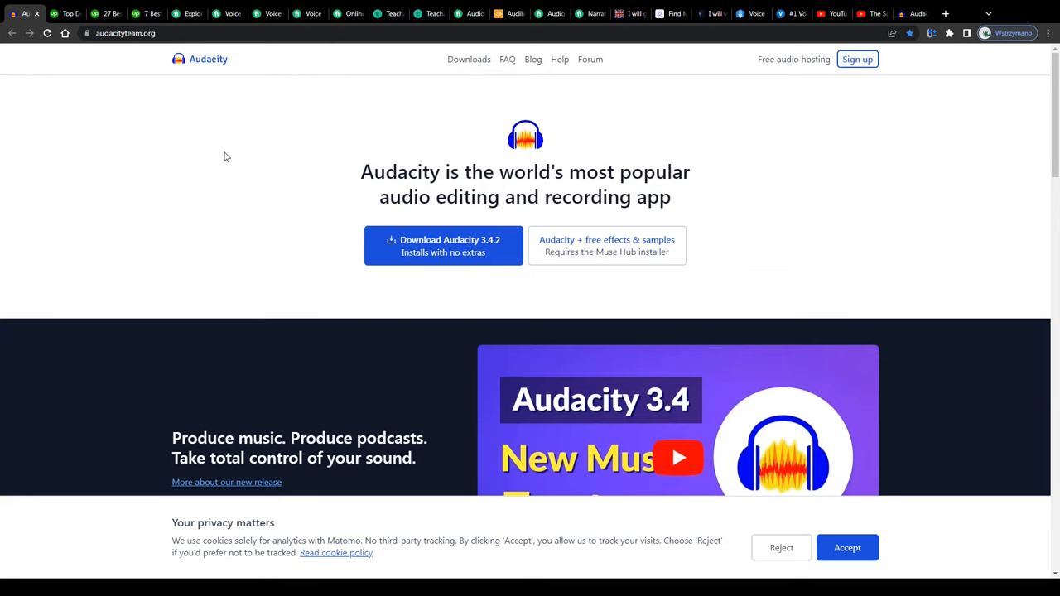
mouse_move(210, 213)
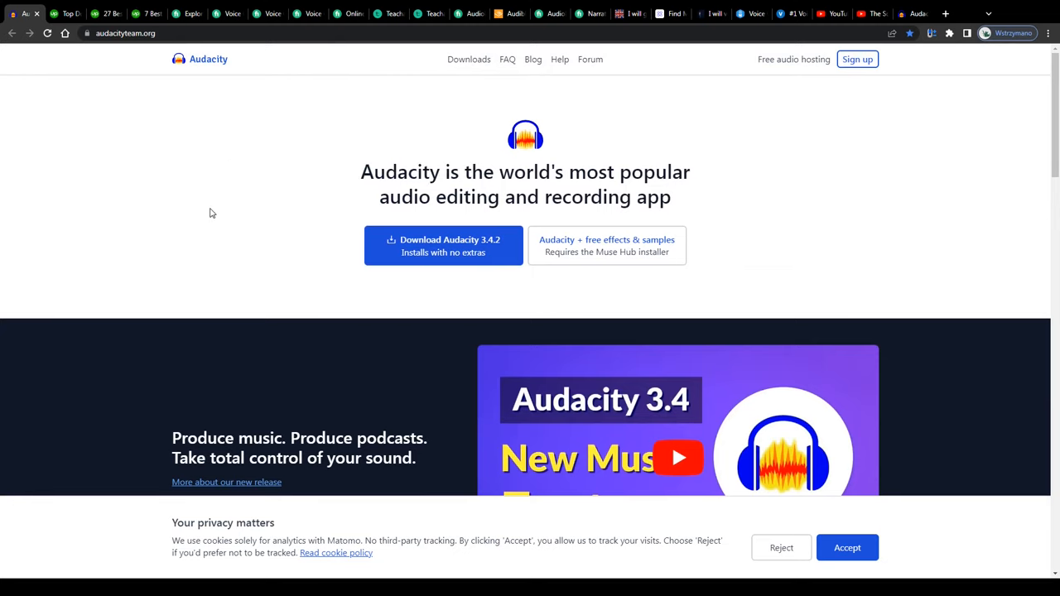
scroll(down, 3)
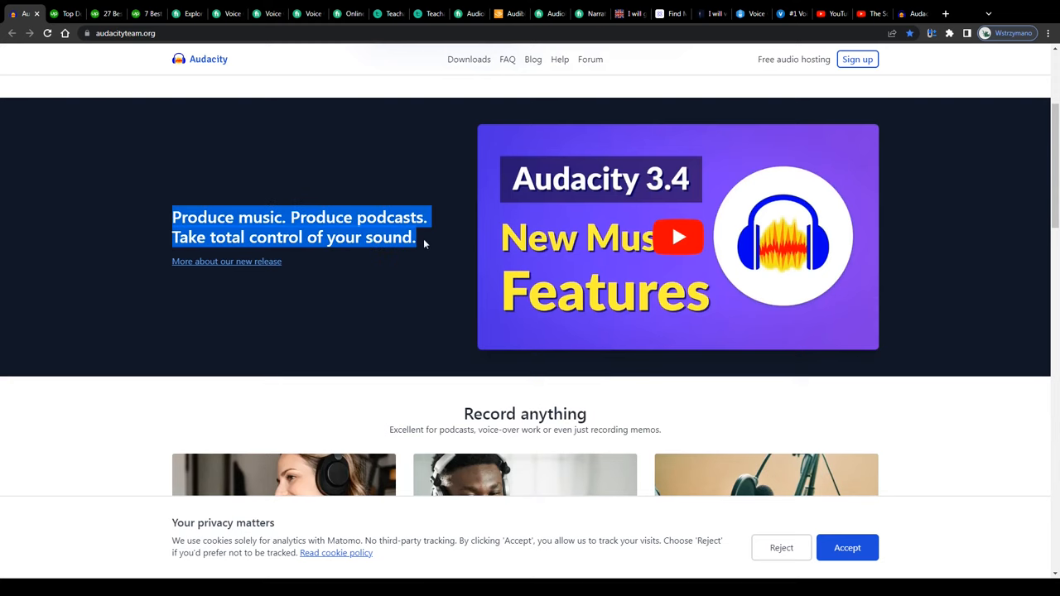
mouse_move(82, 71)
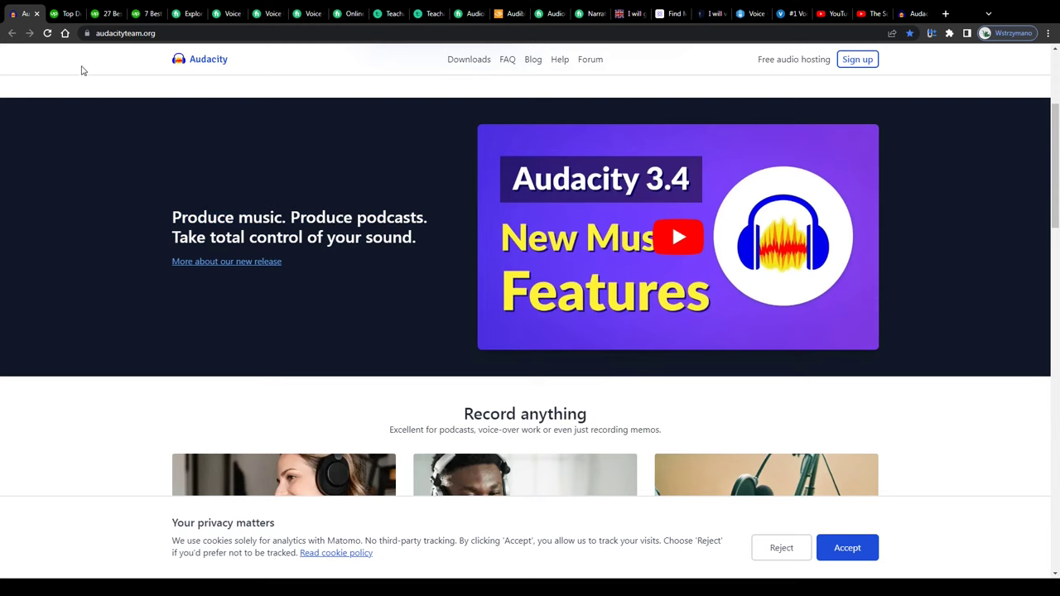
click(65, 13)
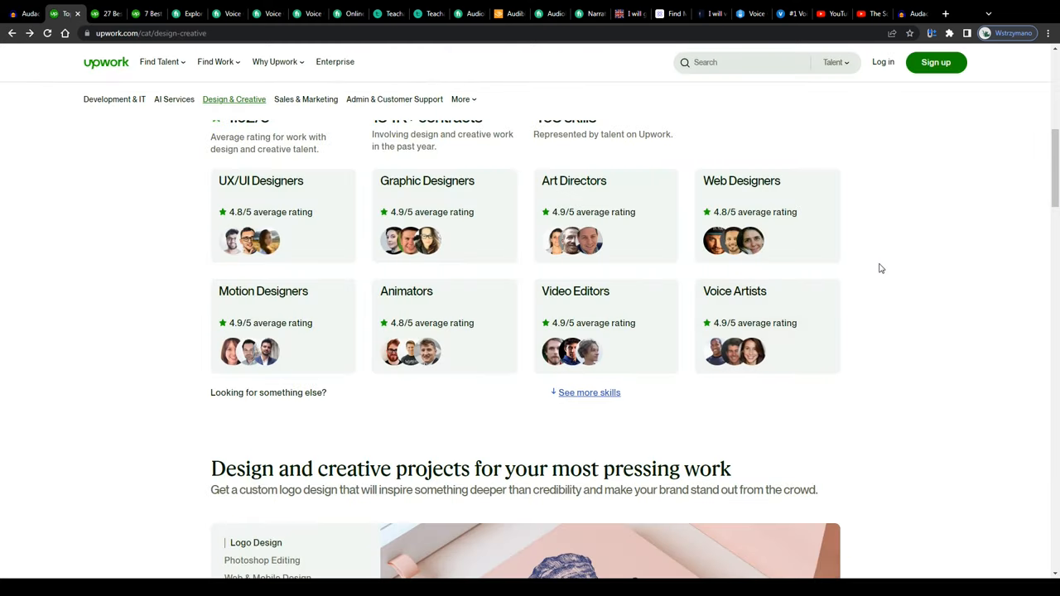
scroll(down, 3)
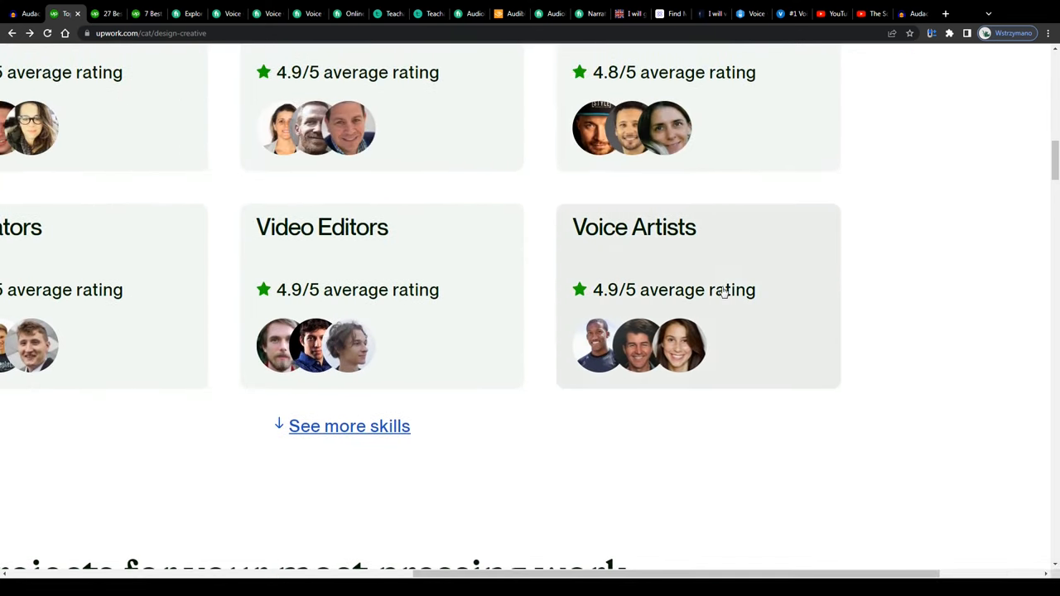
mouse_move(127, 49)
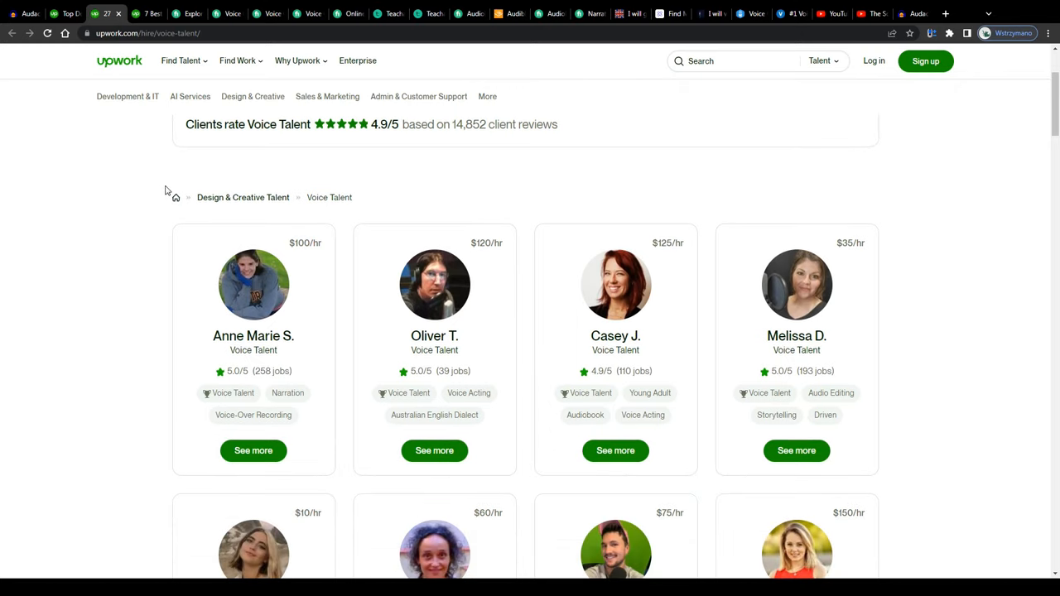
- Scroll through Upwork's vocalist freelancers and rates, then switch to Fiverr's Singers & Vocalists page
scroll(down, 3)
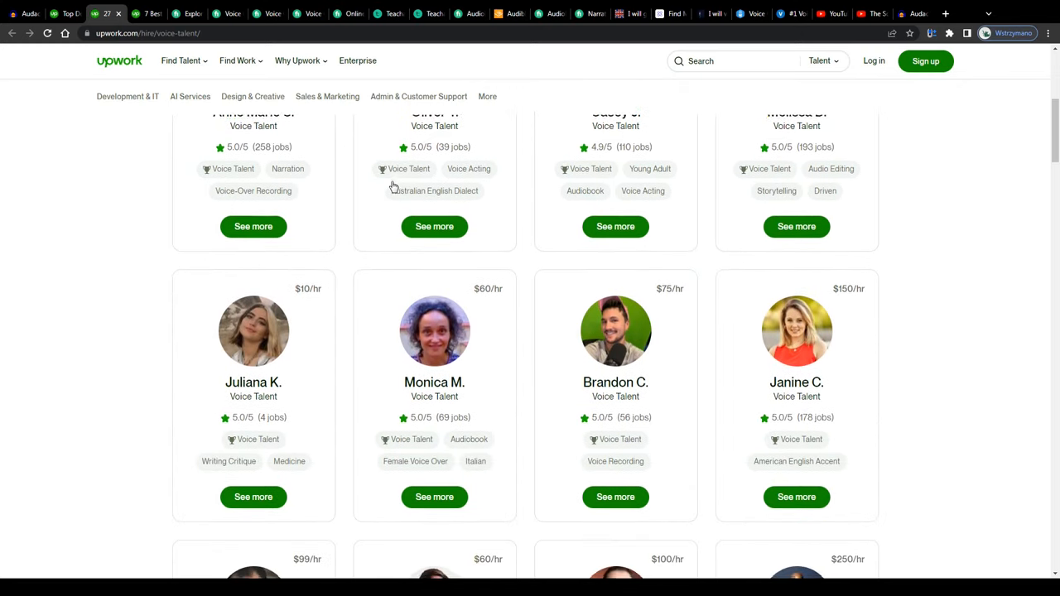
scroll(down, 3)
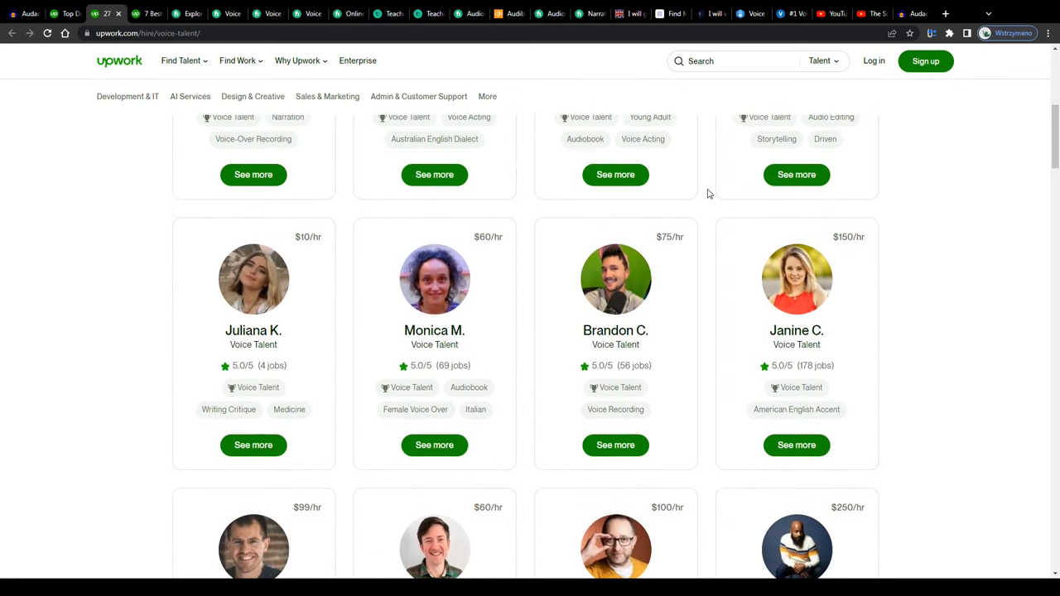
scroll(down, 3)
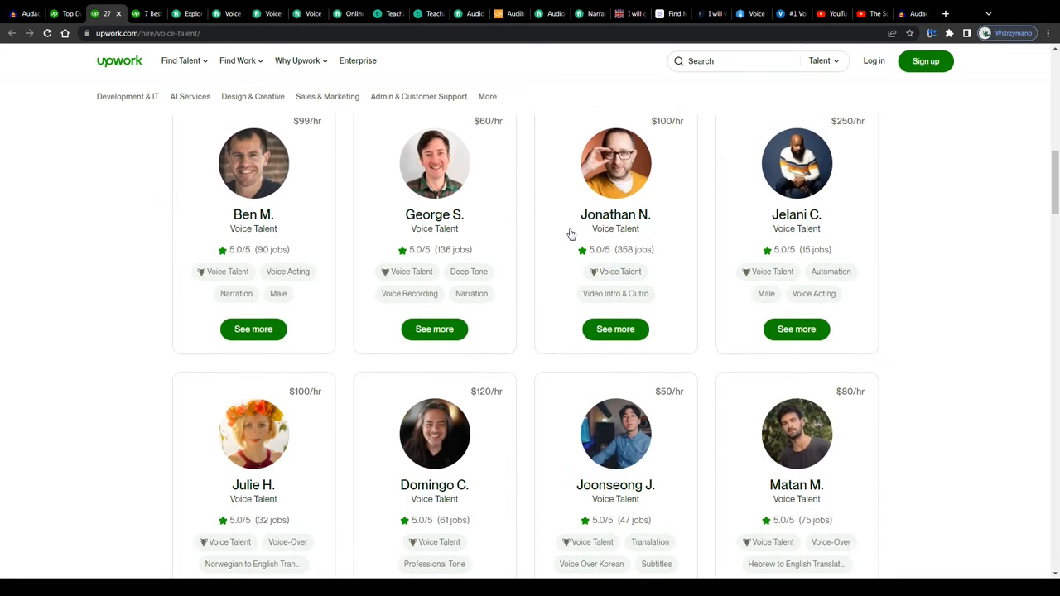
mouse_move(659, 404)
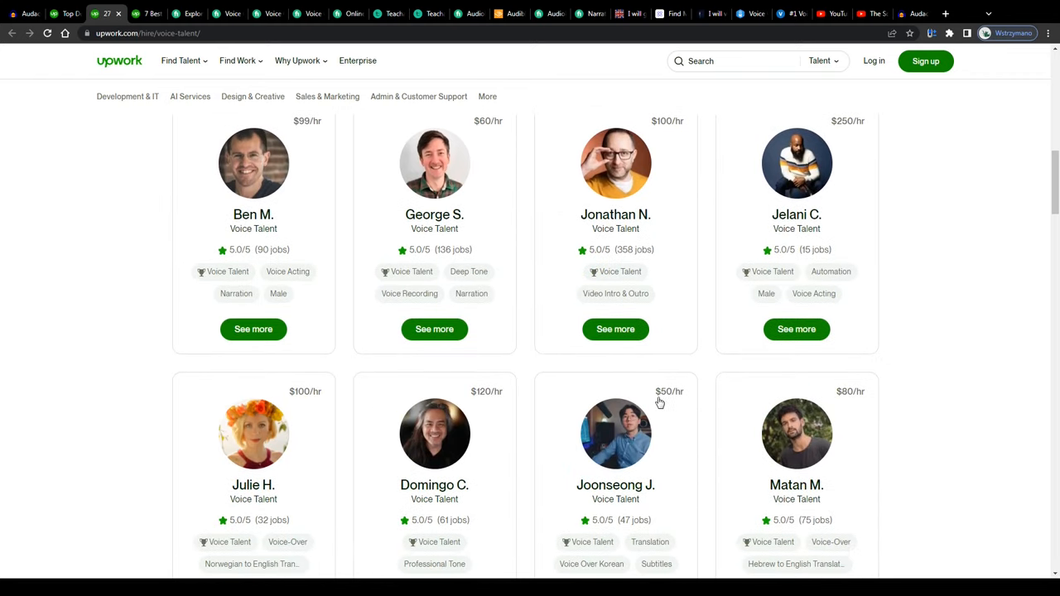
scroll(down, 3)
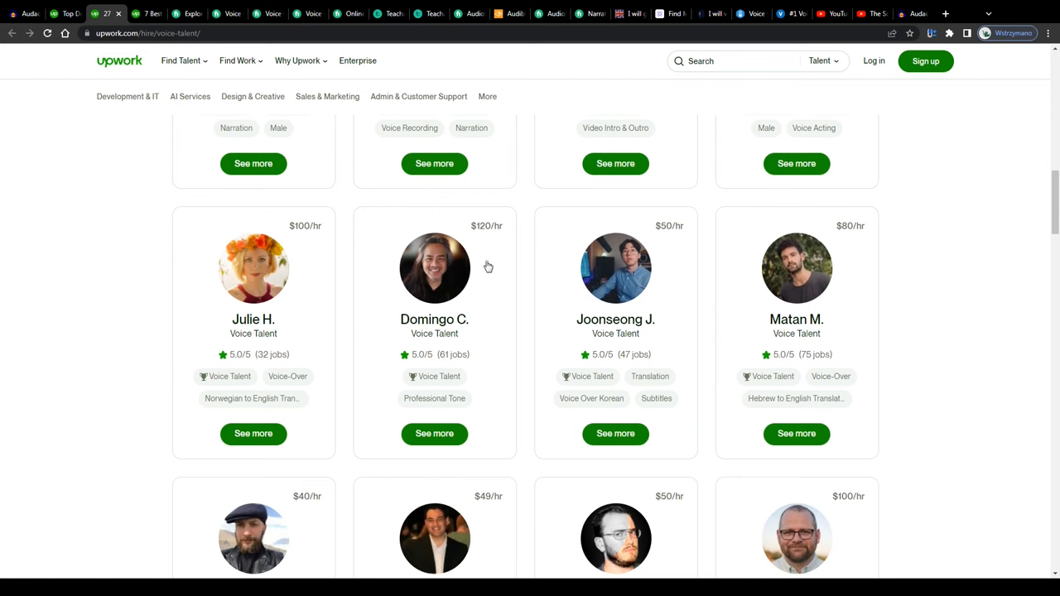
scroll(up, 3)
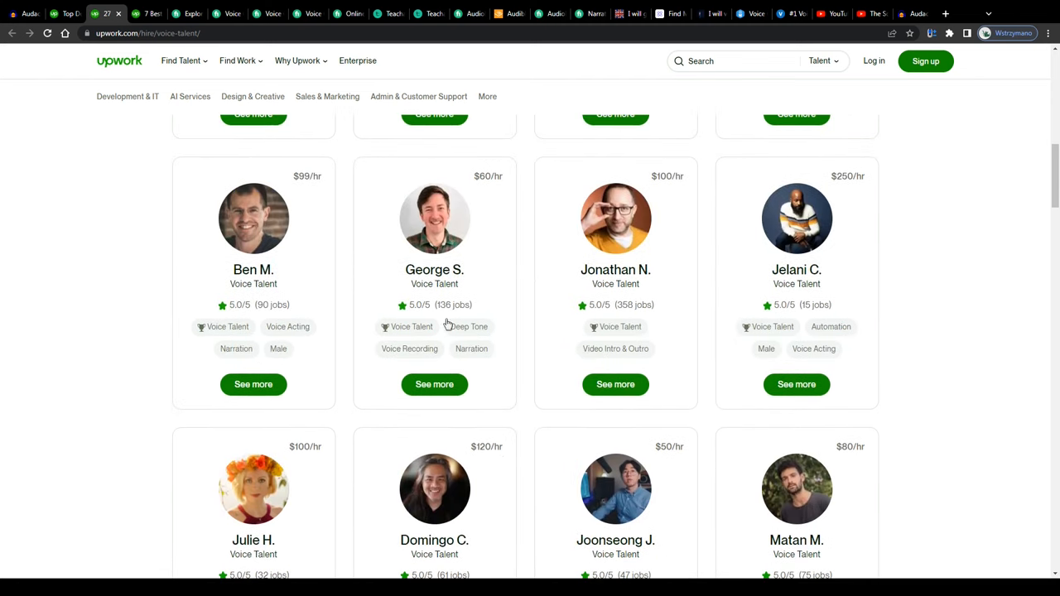
scroll(up, 3)
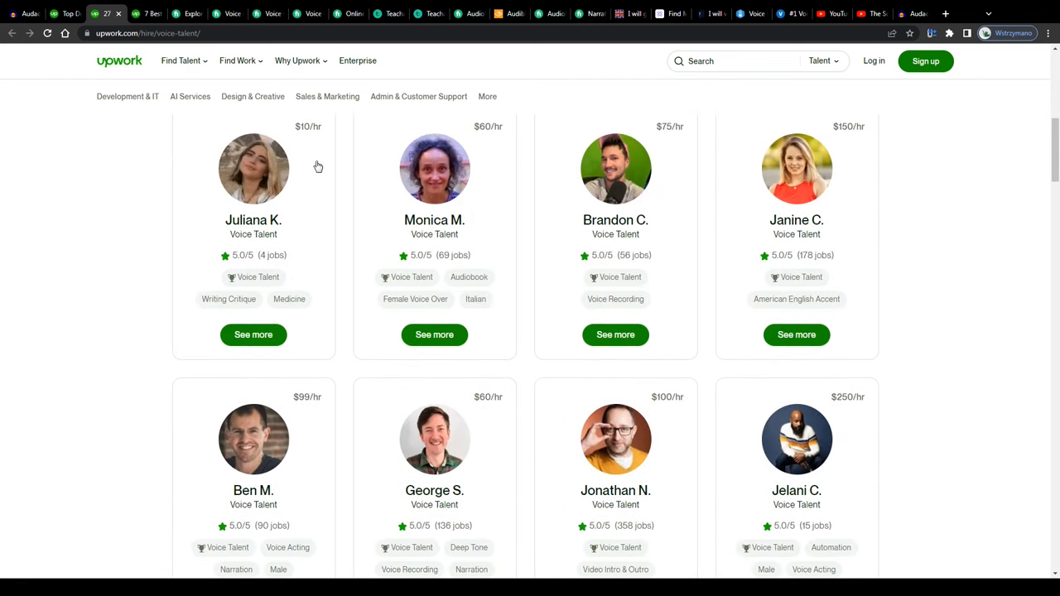
scroll(up, 3)
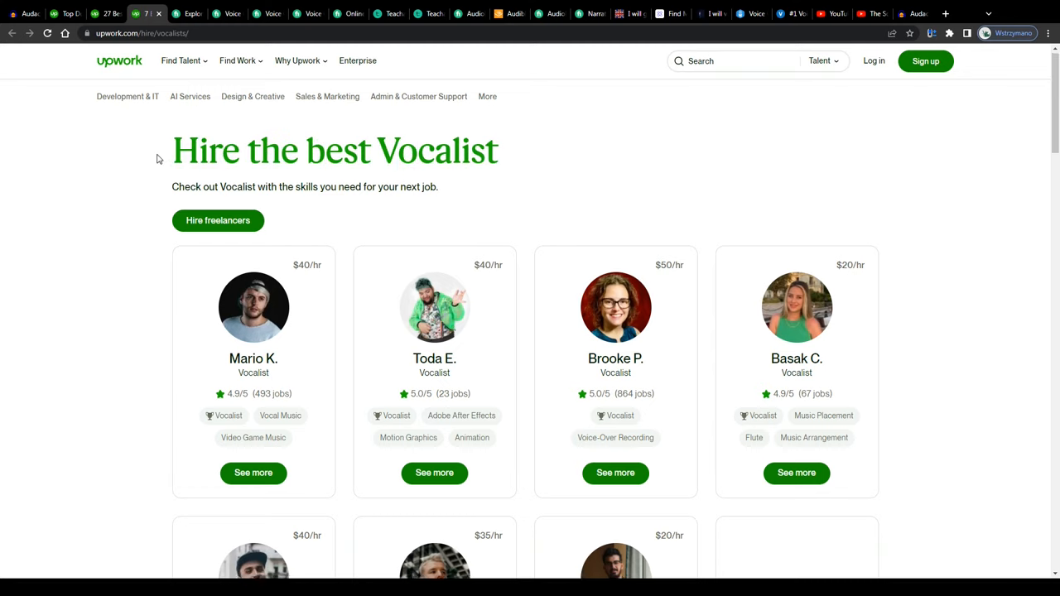
scroll(down, 3)
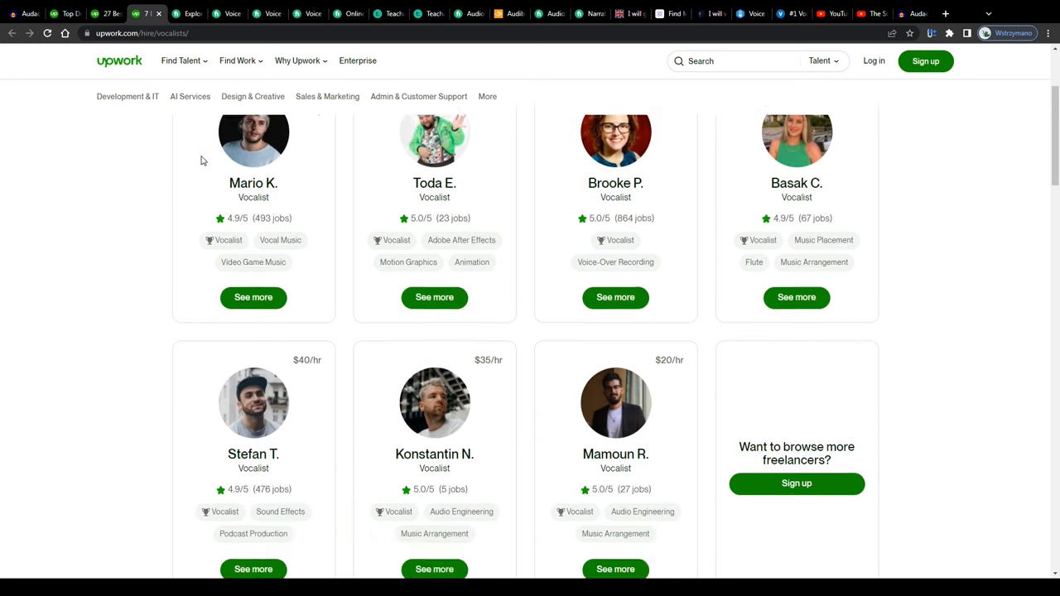
scroll(up, 3)
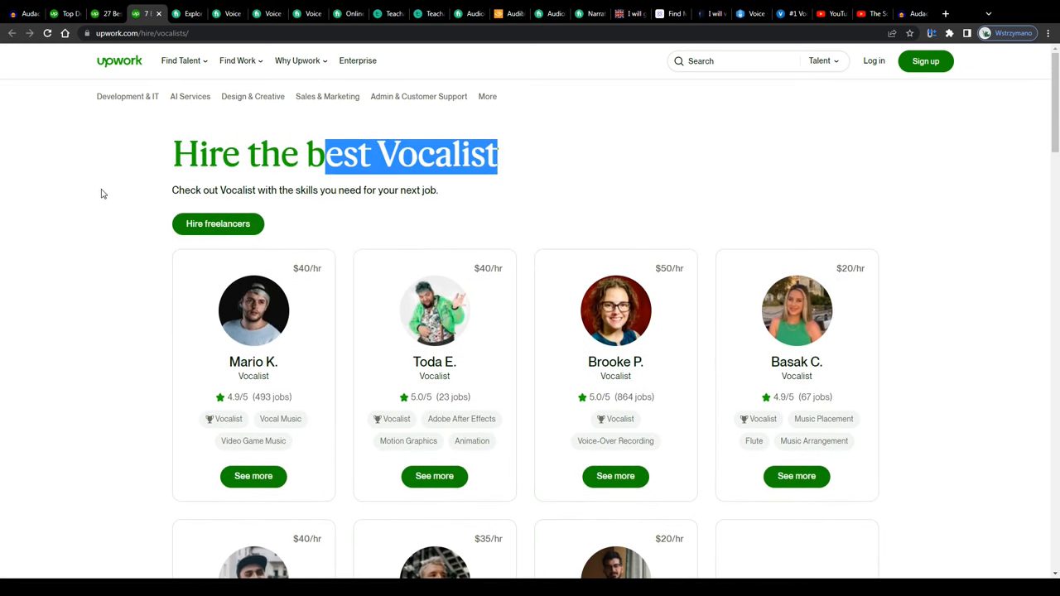
click(186, 14)
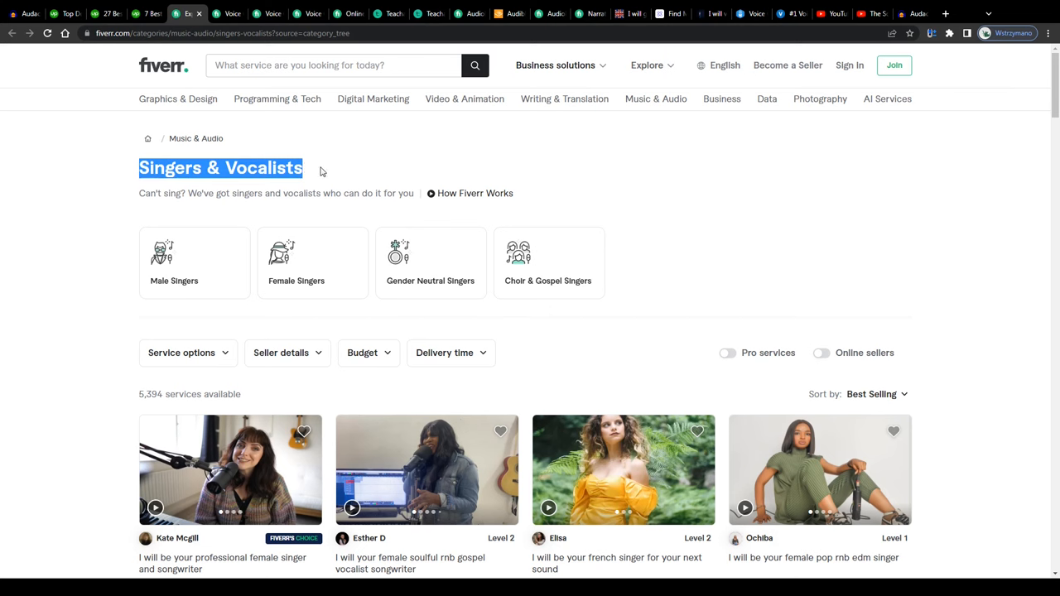
- Scroll through the Fiverr Singers & Vocalists gigs and their prices
scroll(down, 3)
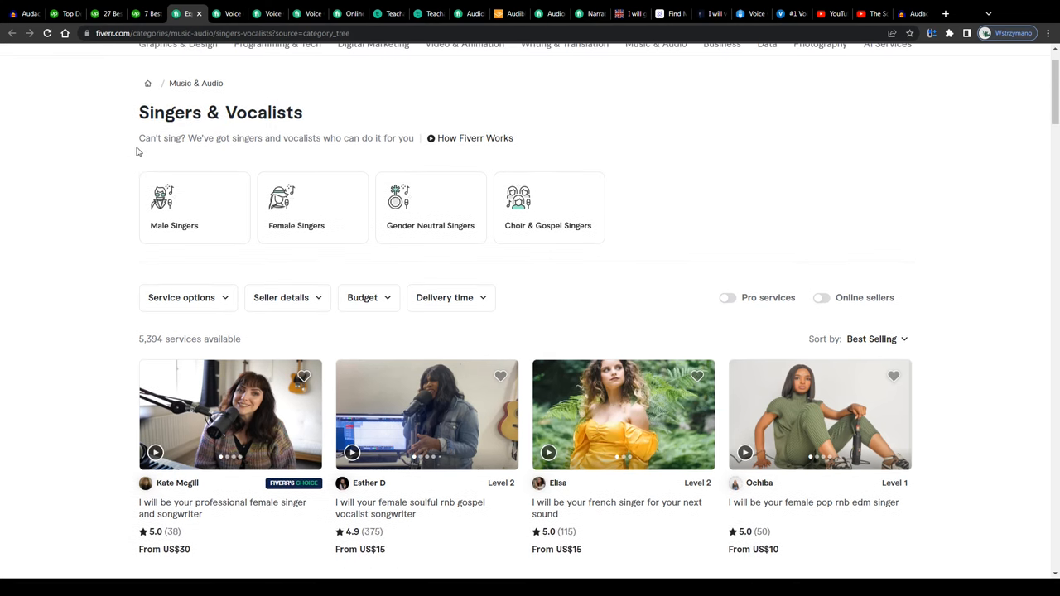
scroll(down, 3)
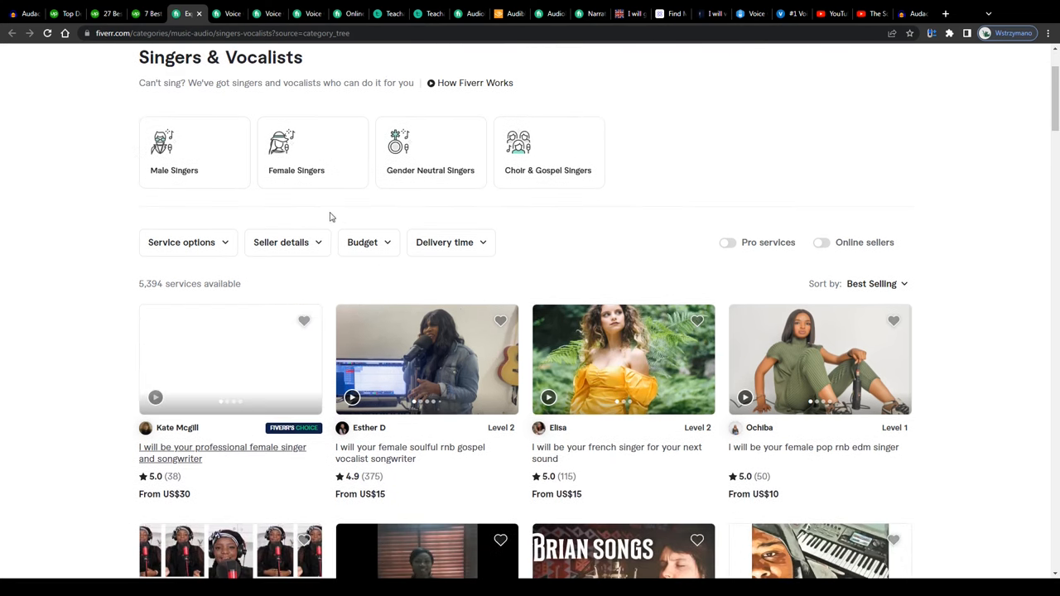
scroll(up, 3)
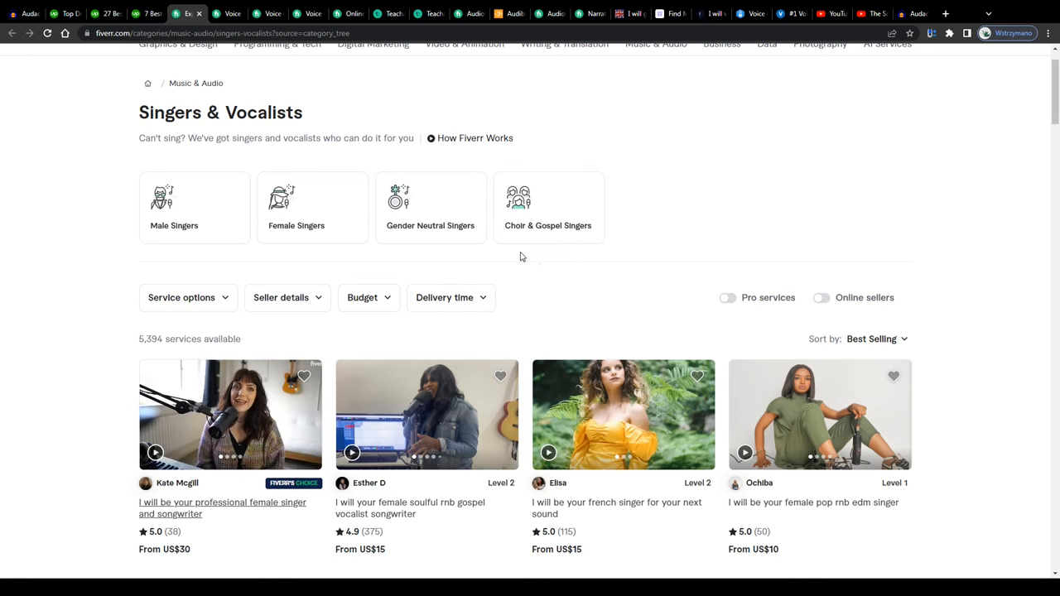
scroll(down, 3)
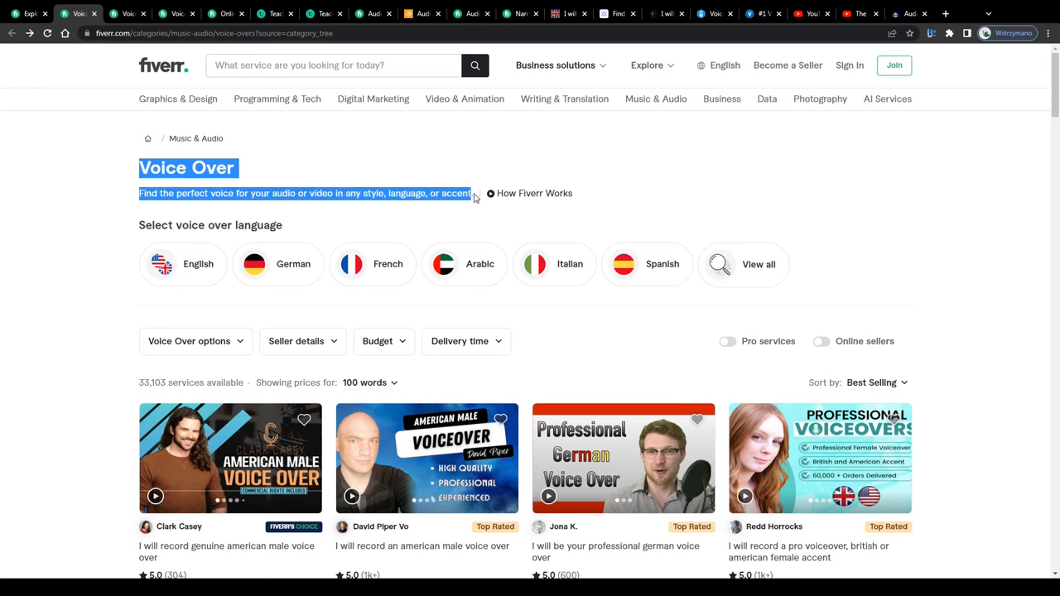
- Scroll the Fiverr Voice Over gigs, then open the English-only voice over results
scroll(down, 3)
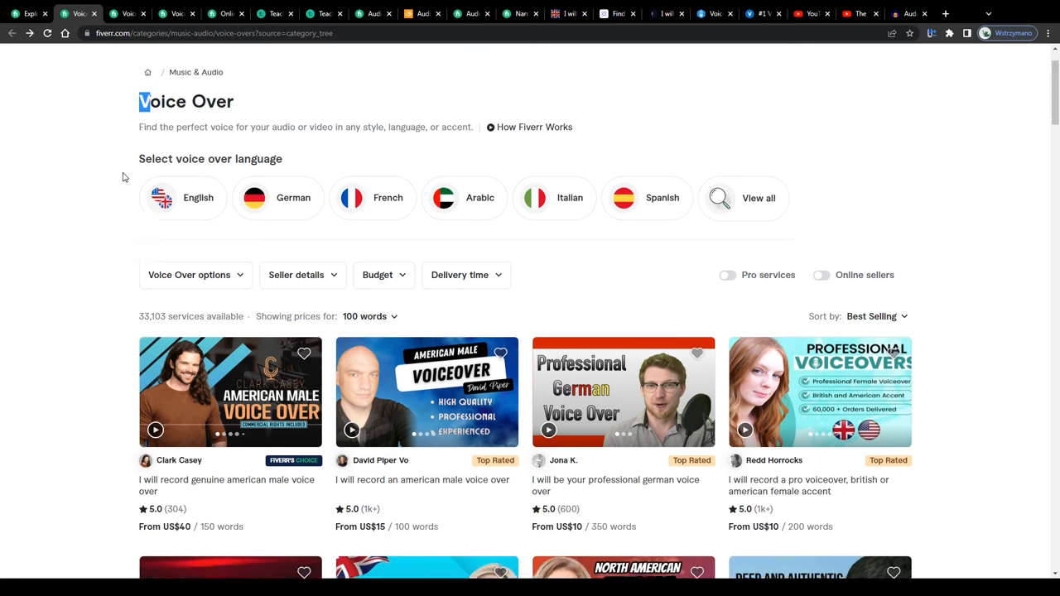
scroll(down, 3)
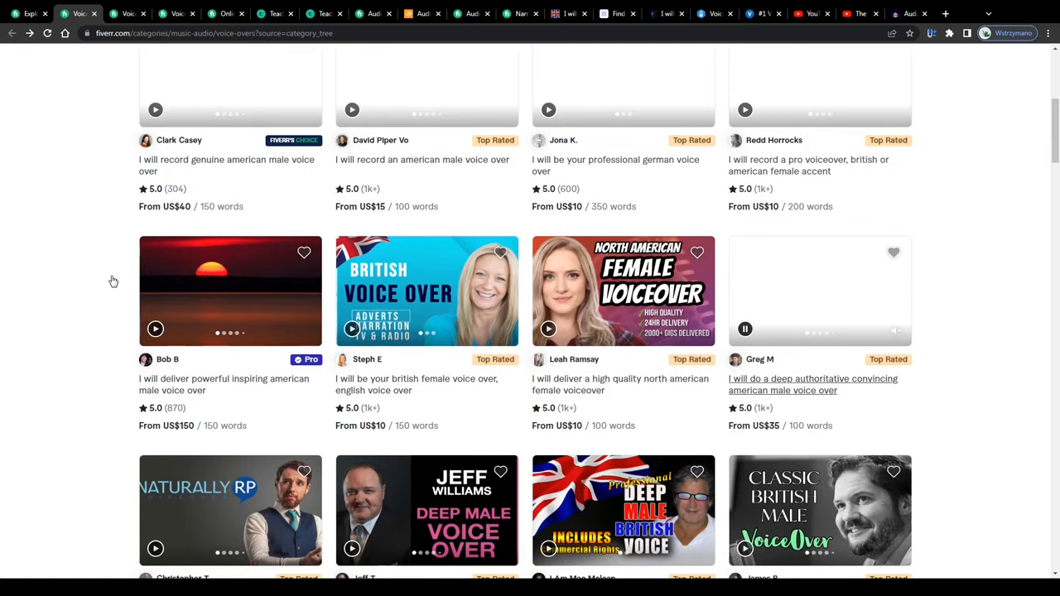
scroll(up, 3)
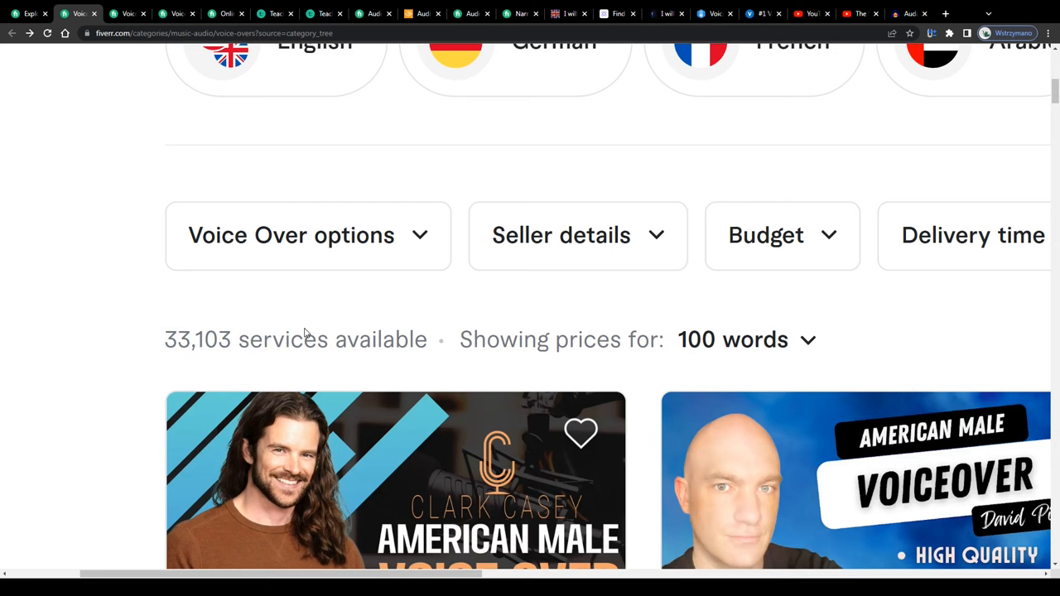
scroll(up, 3)
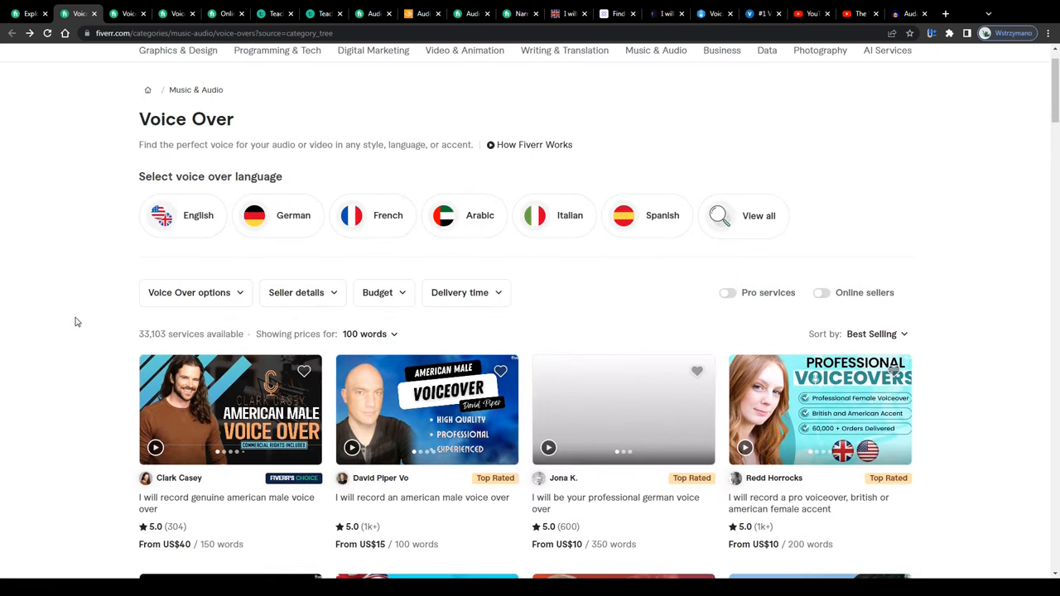
scroll(down, 3)
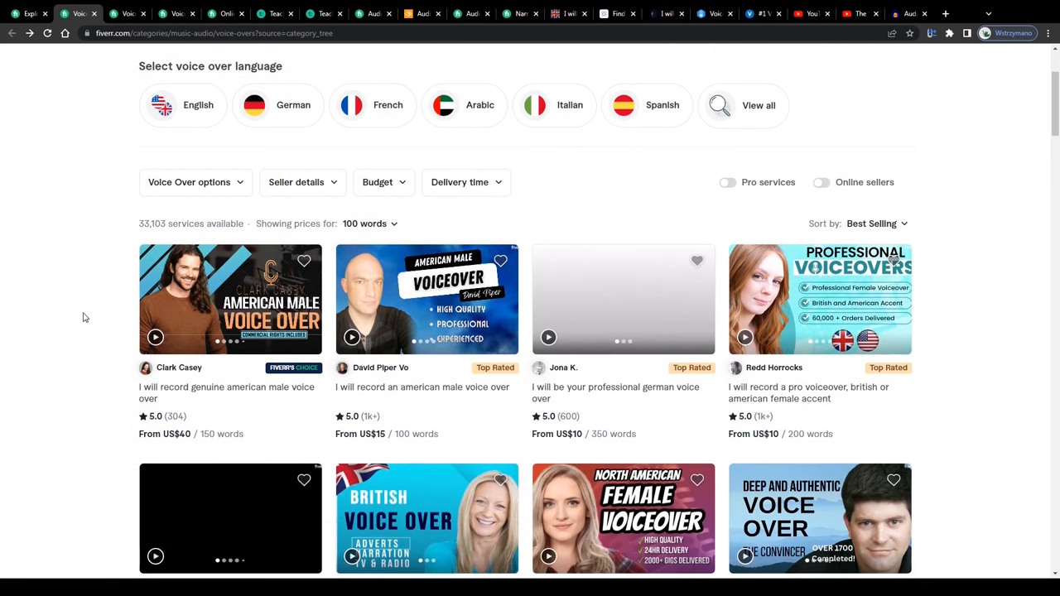
scroll(up, 3)
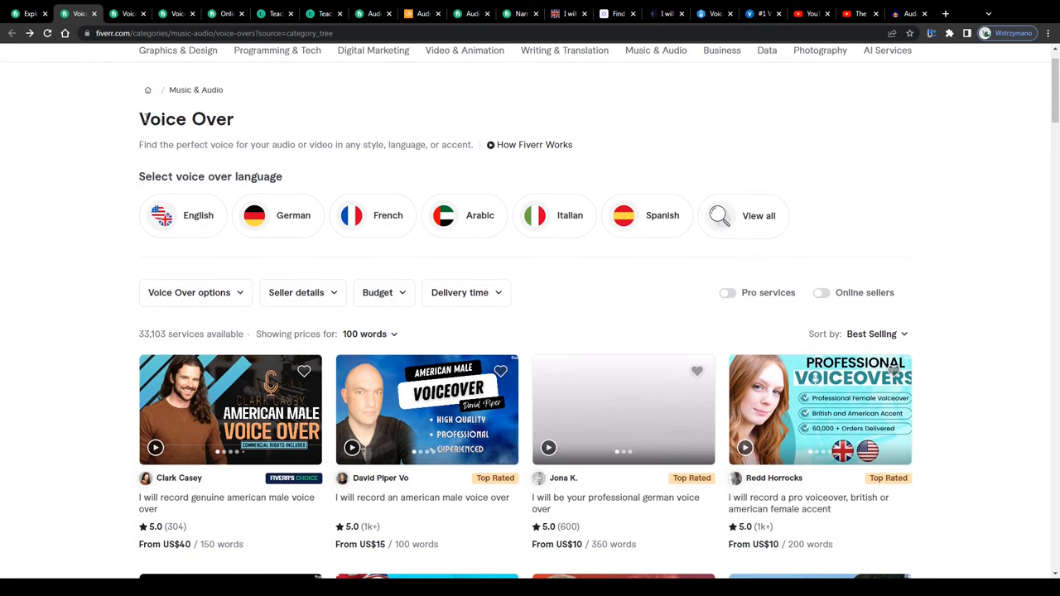
click(182, 215)
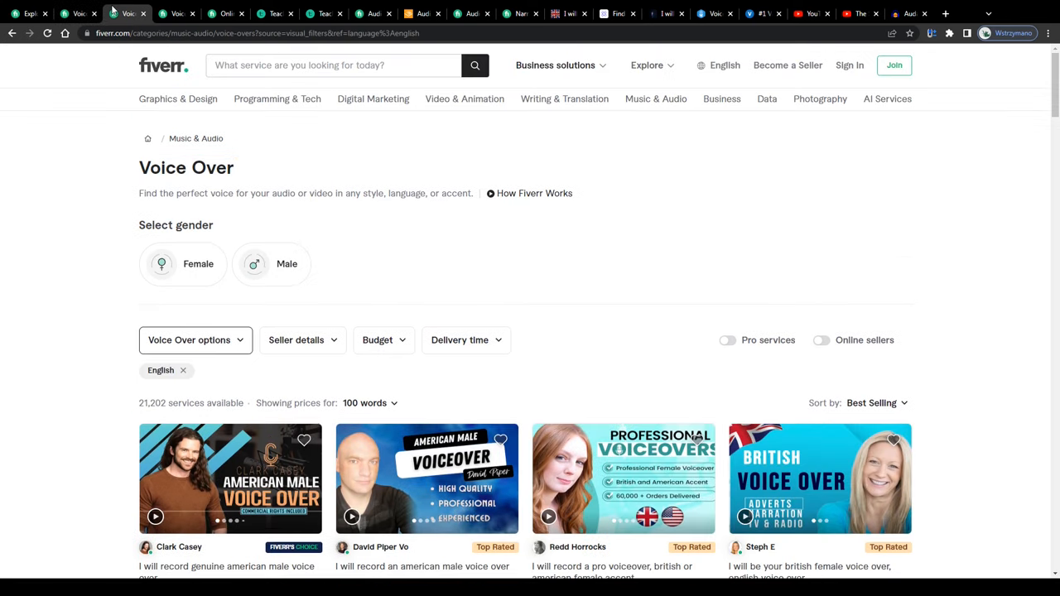
- Highlight the voice language heading and compare English-only results with the full Voice Over catalogue
double_click(186, 168)
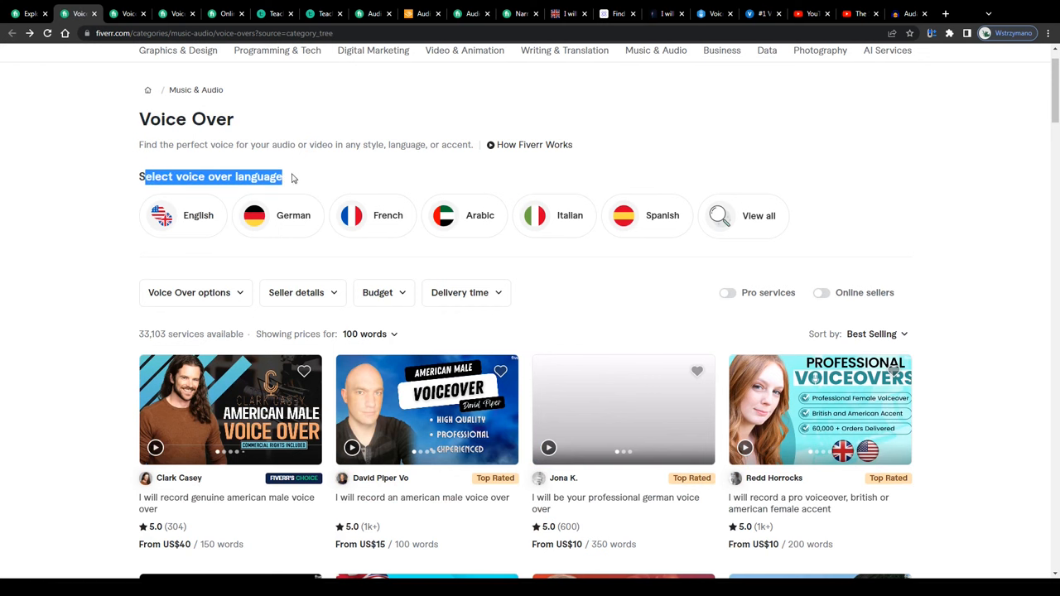
scroll(down, 3)
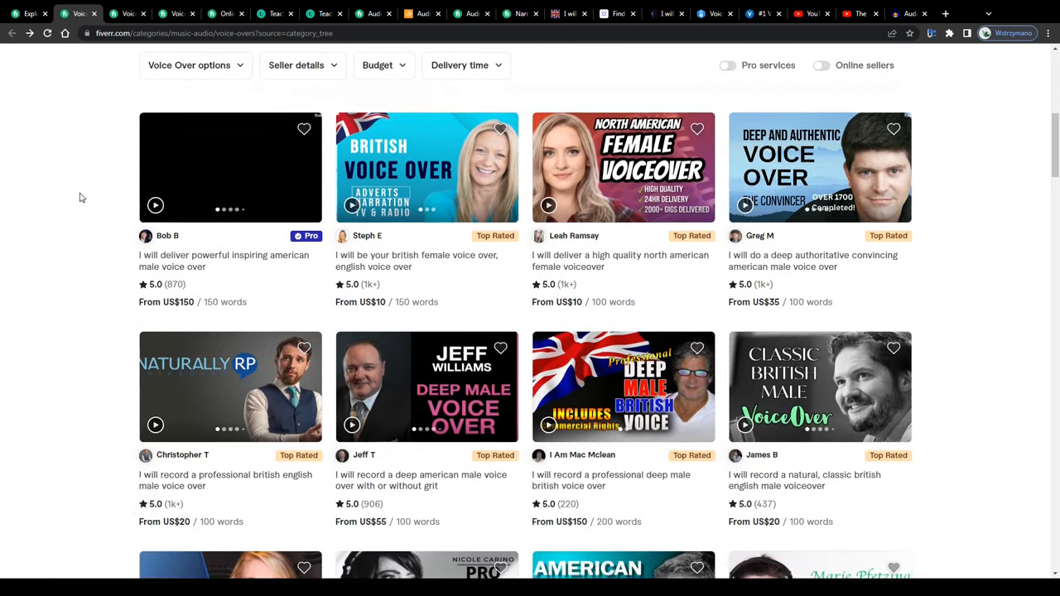
scroll(down, 3)
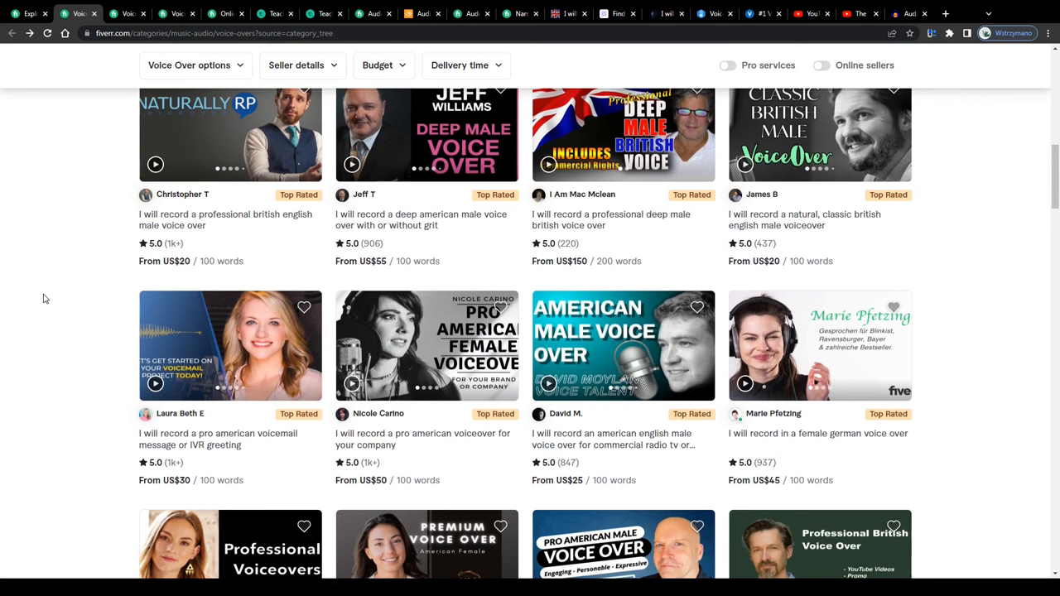
scroll(up, 3)
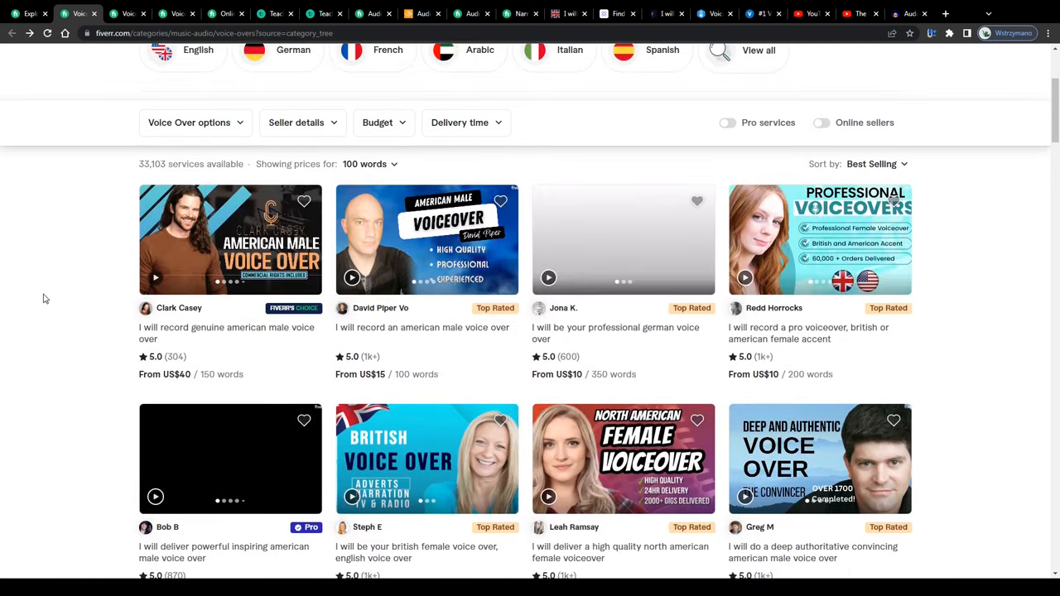
scroll(up, 3)
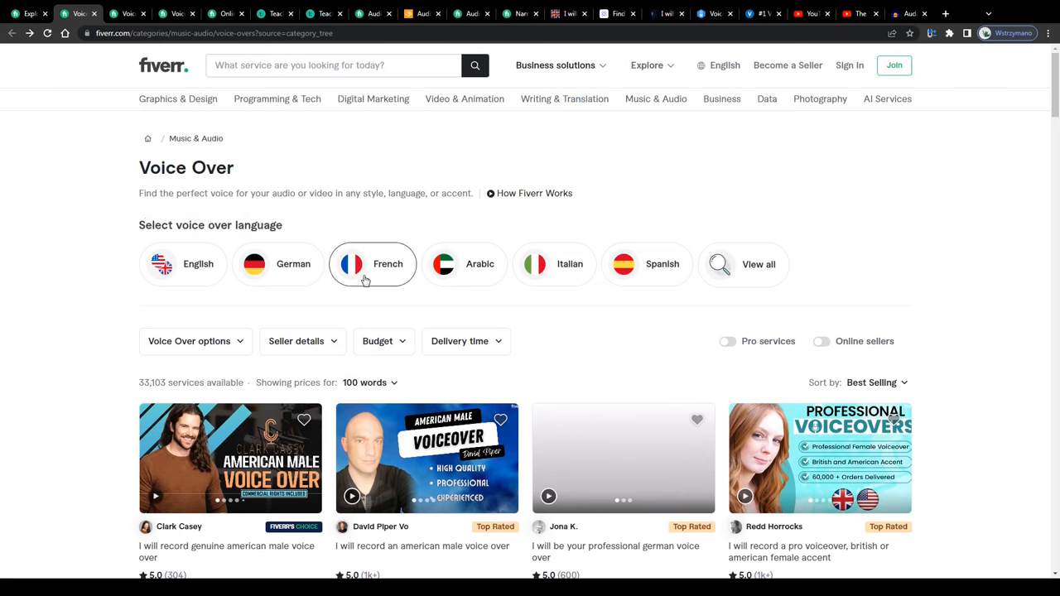
mouse_move(396, 279)
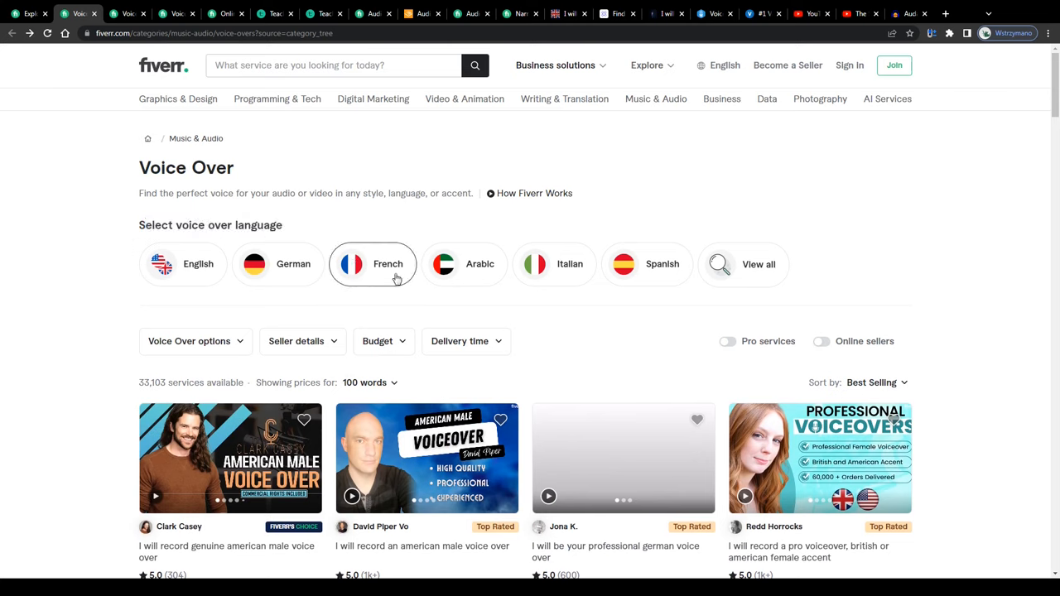
click(182, 263)
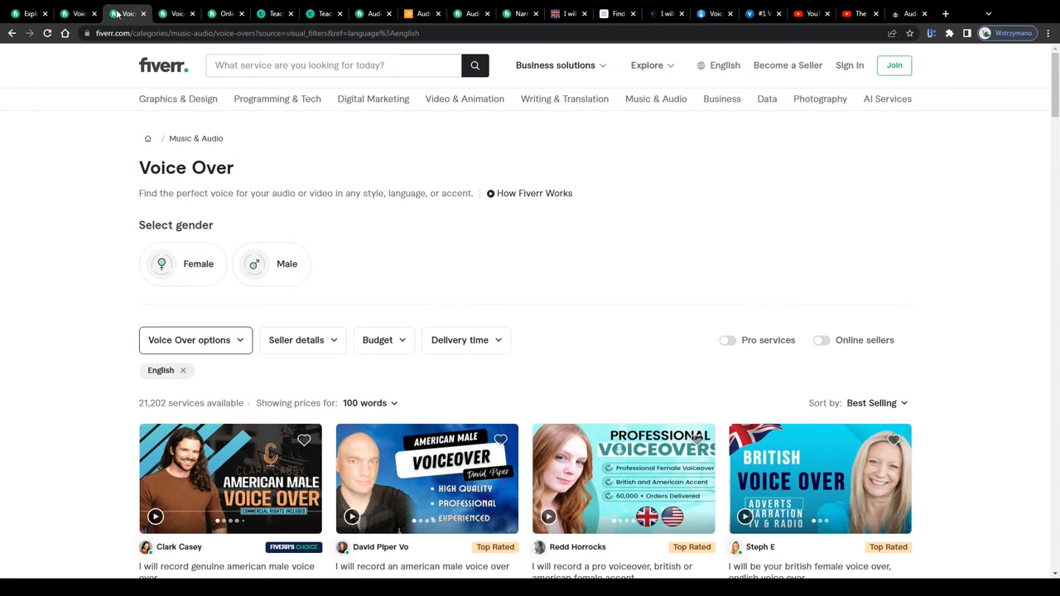
mouse_move(129, 392)
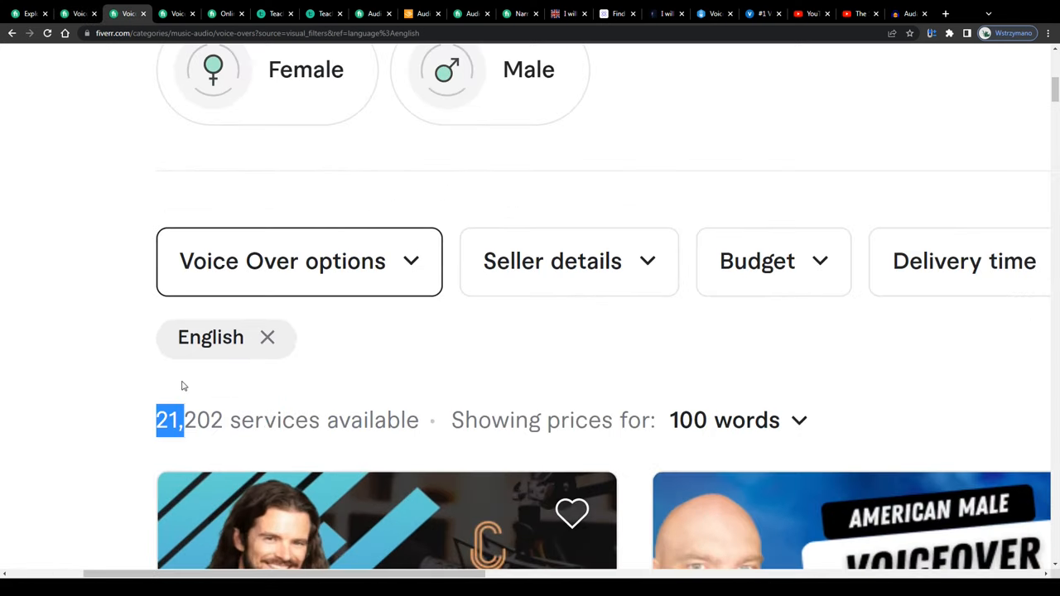
scroll(up, 3)
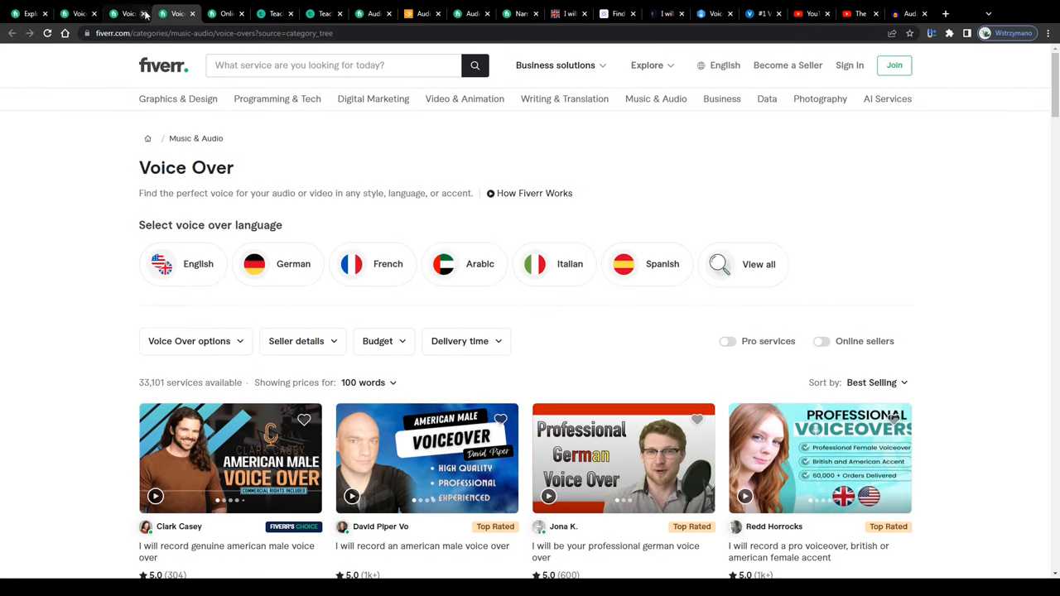
- Recheck the English-only gigs, return to unfiltered Voice Over, and open the full language list
click(182, 264)
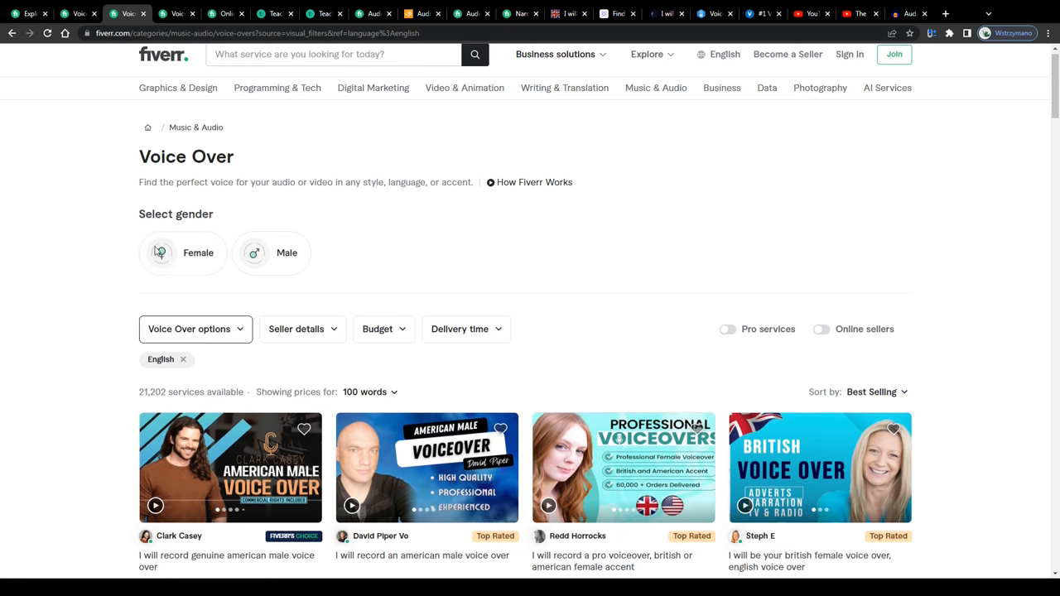
click(183, 359)
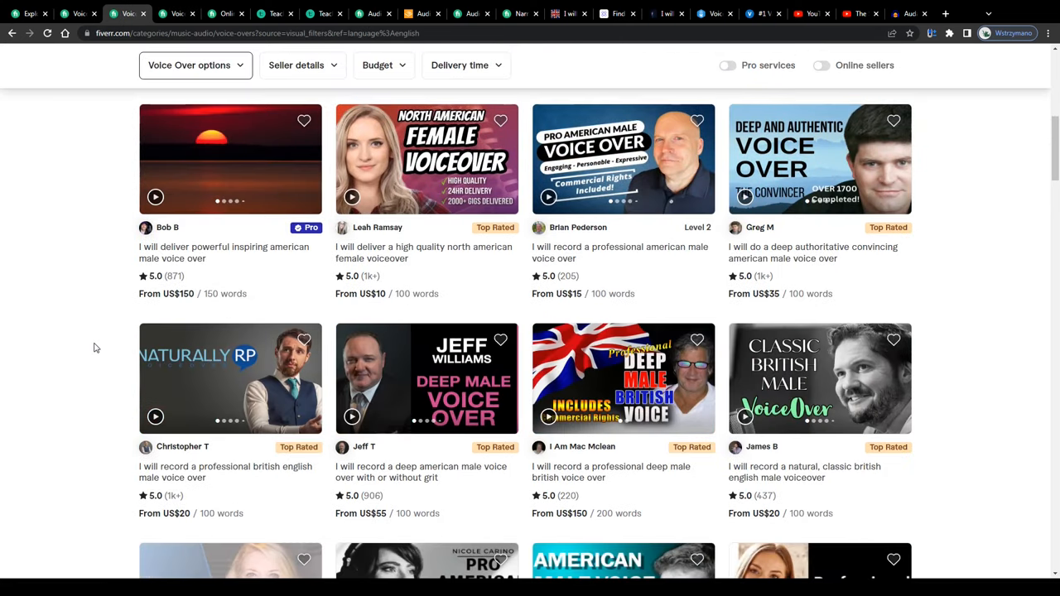
scroll(down, 3)
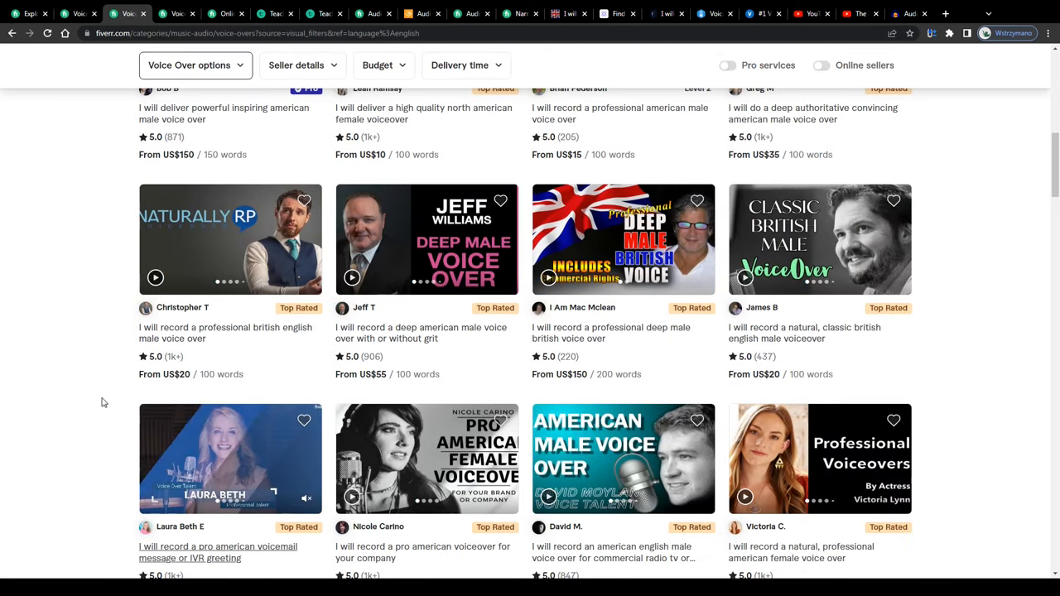
scroll(up, 3)
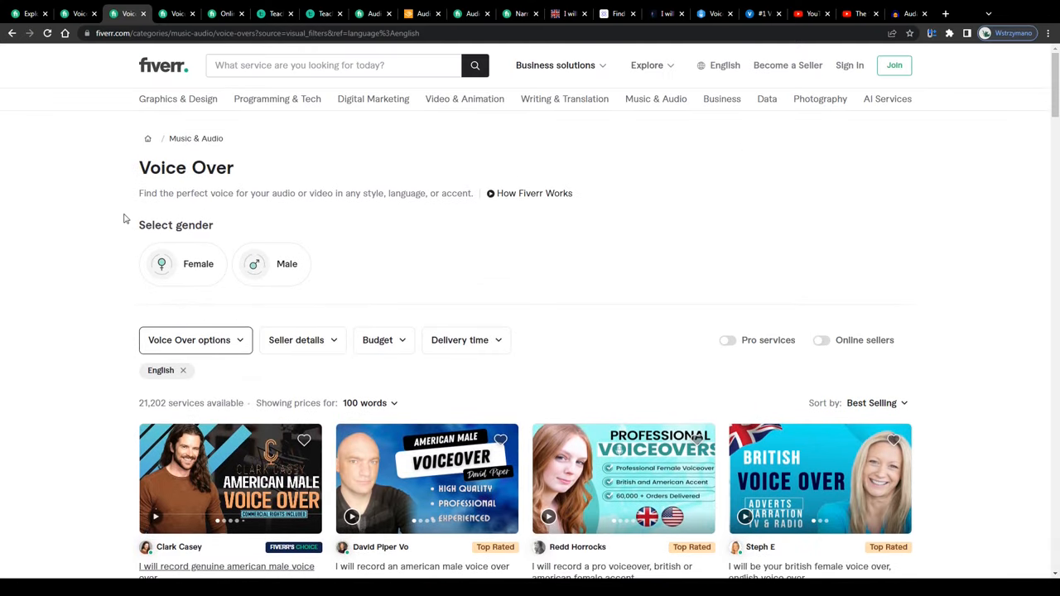
click(182, 370)
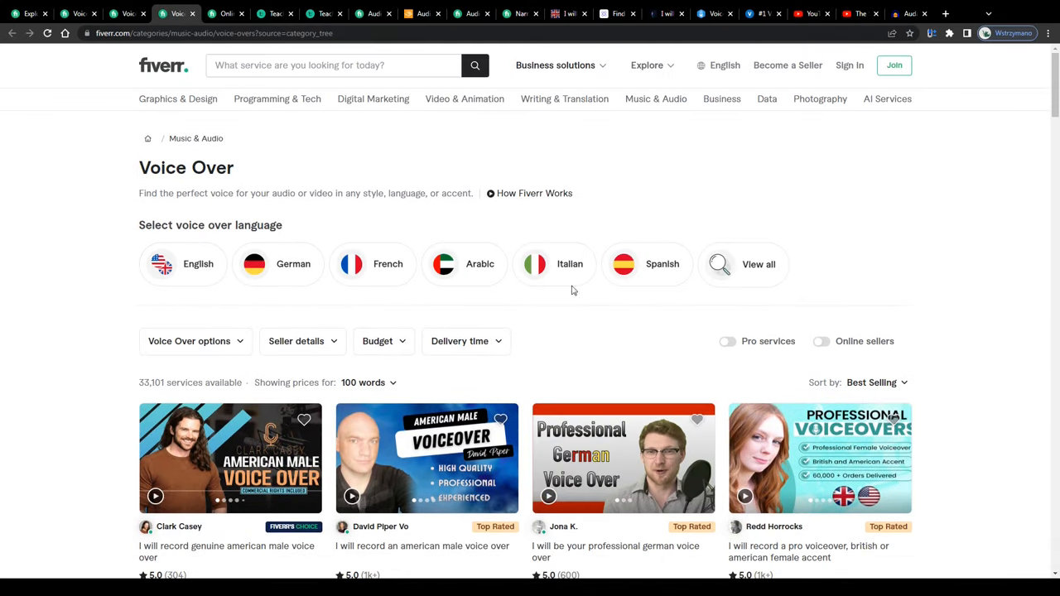
click(757, 264)
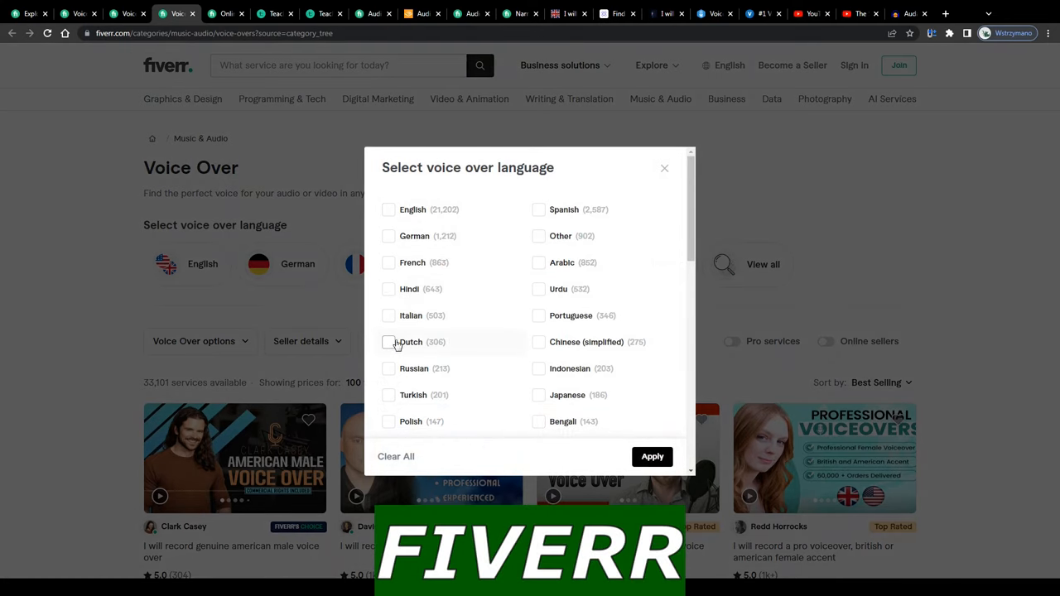
mouse_move(552, 315)
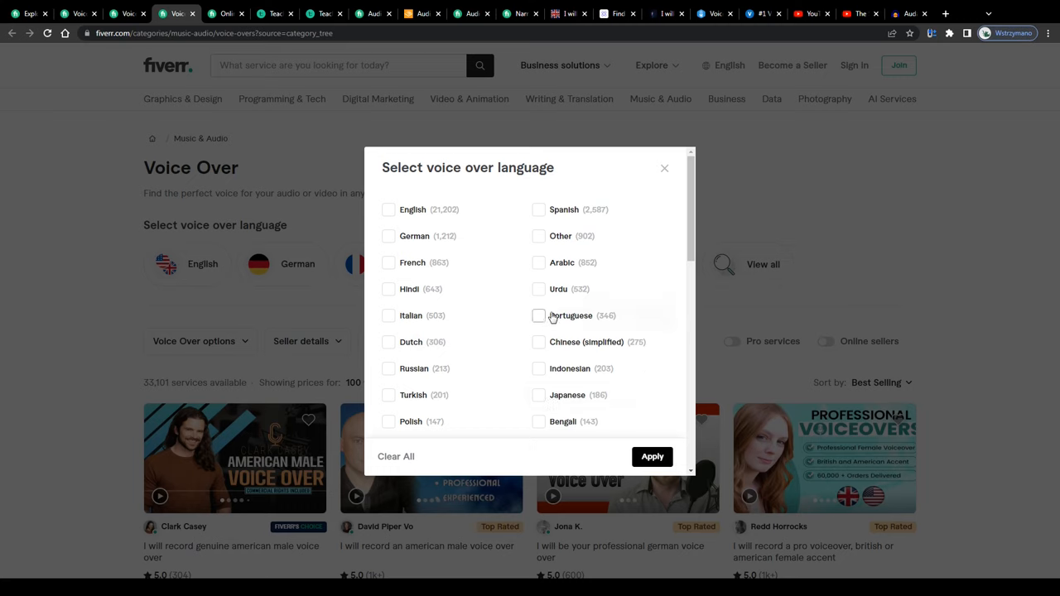
scroll(down, 3)
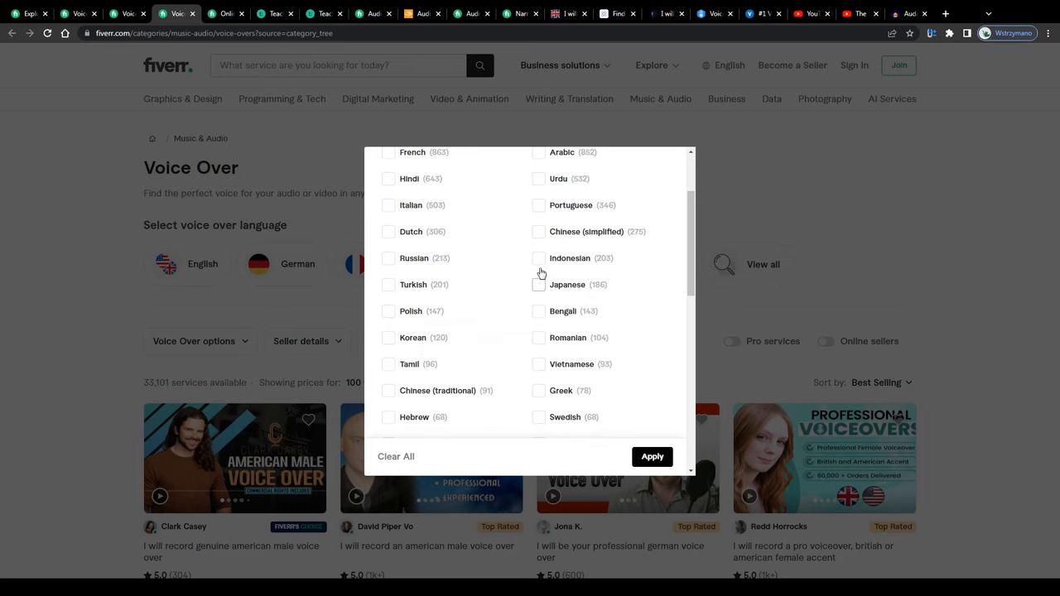
mouse_move(390, 337)
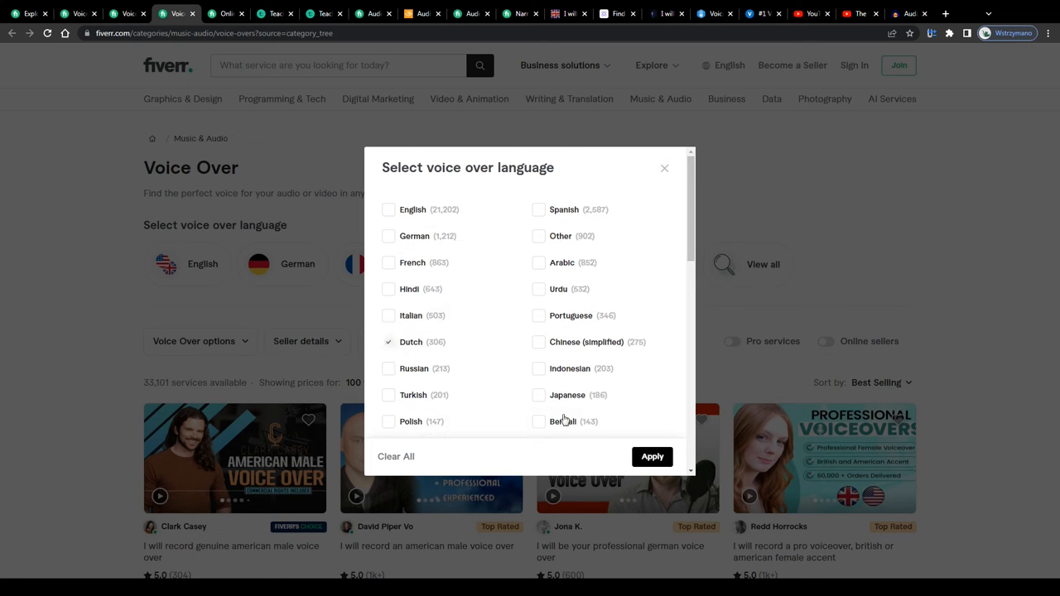
click(652, 456)
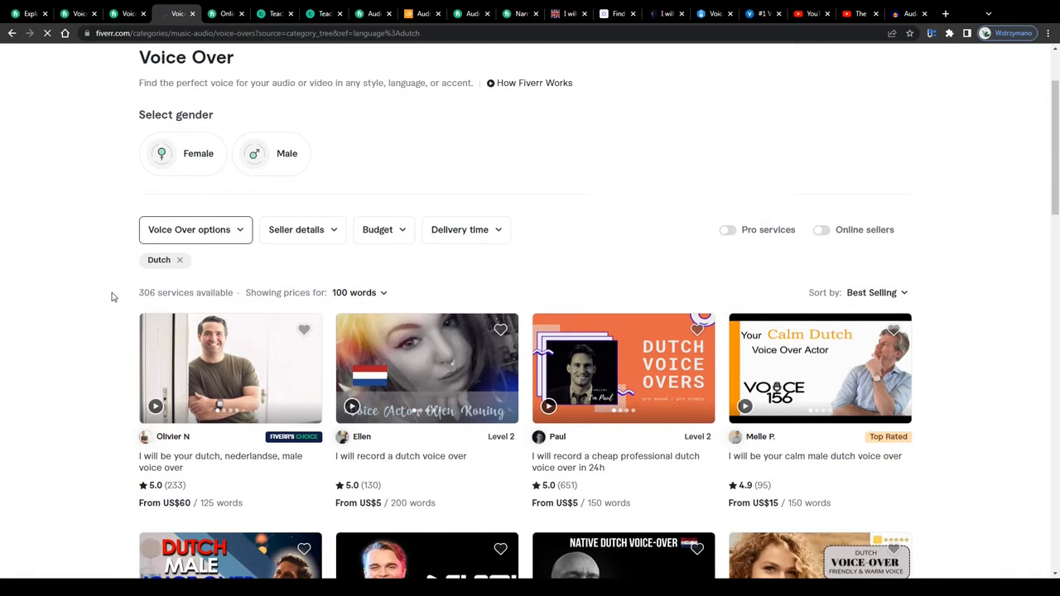
scroll(down, 3)
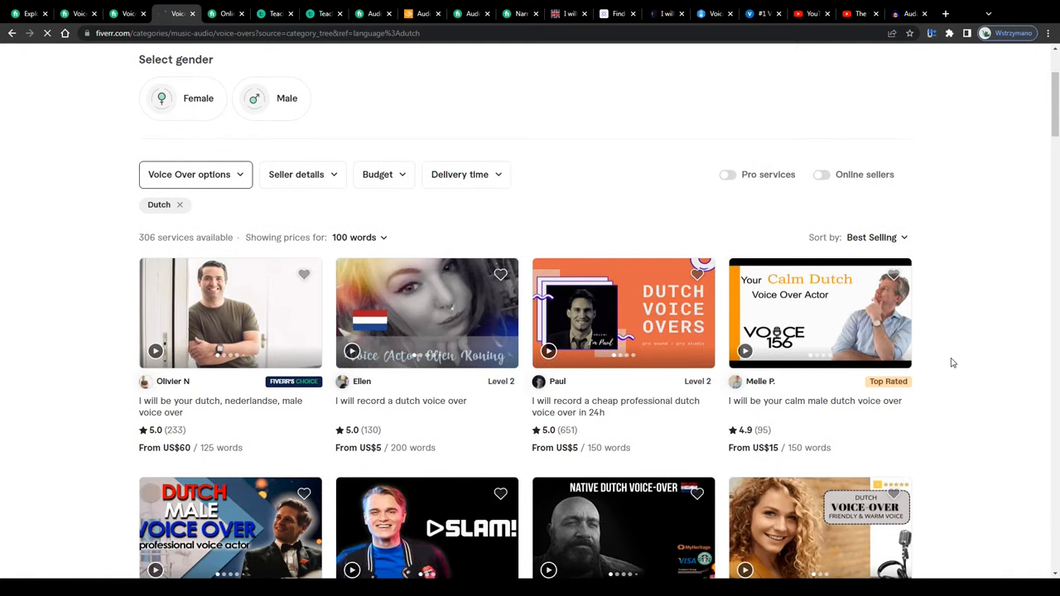
scroll(down, 3)
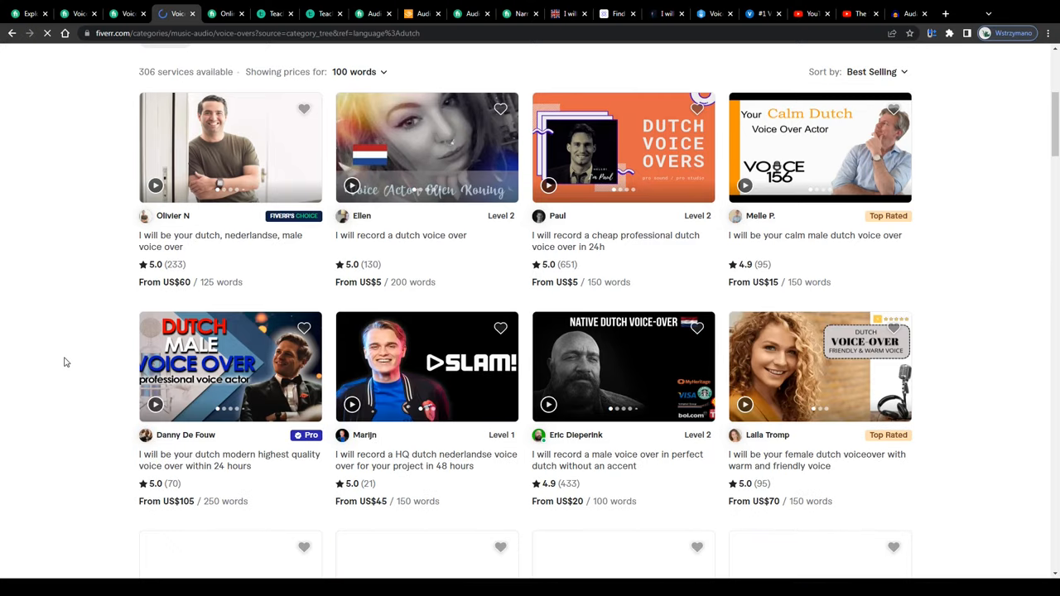
scroll(down, 3)
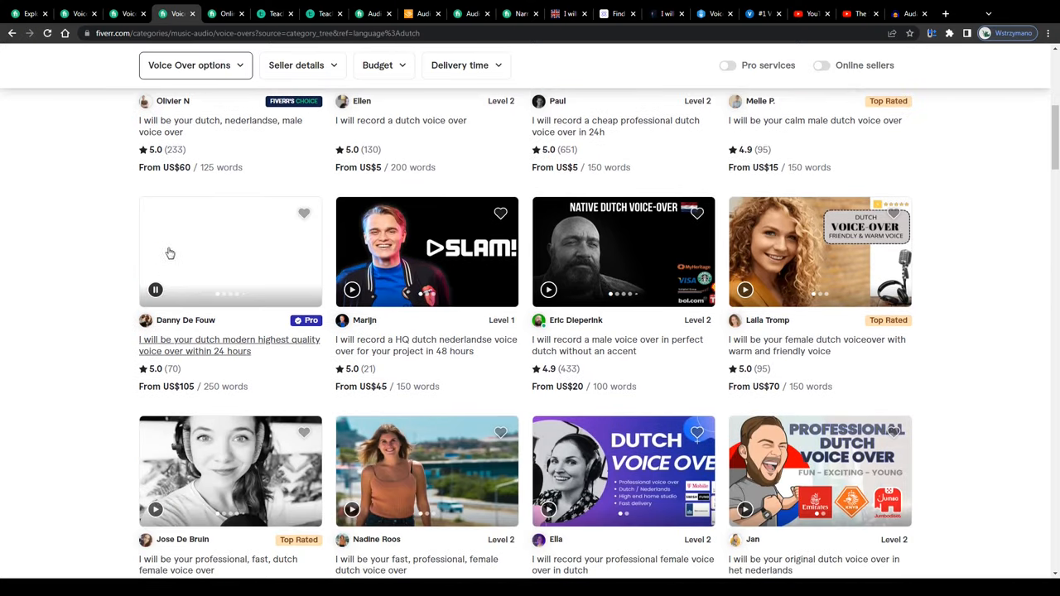
scroll(down, 3)
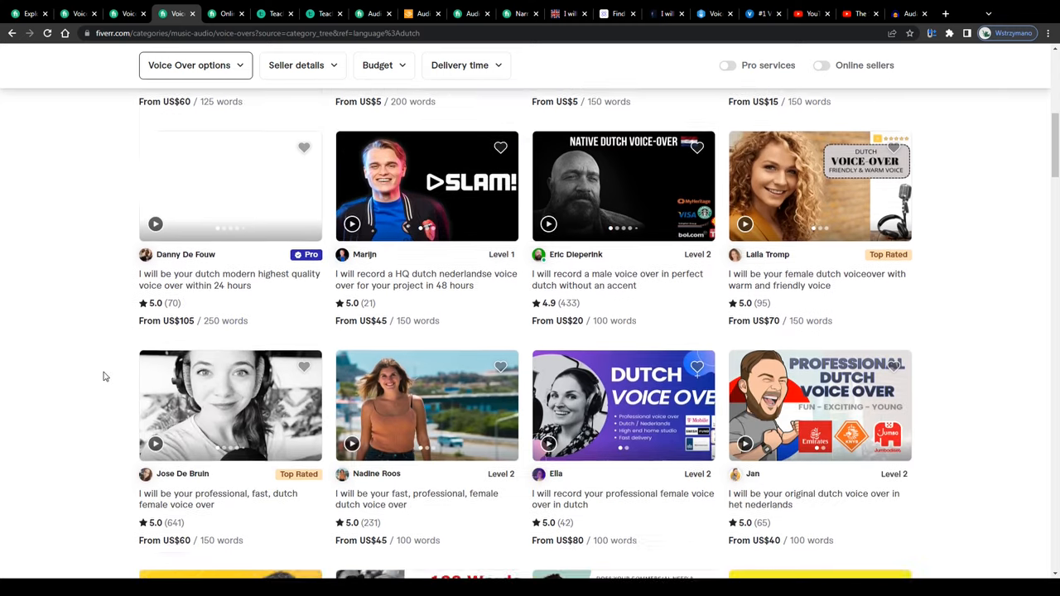
scroll(down, 3)
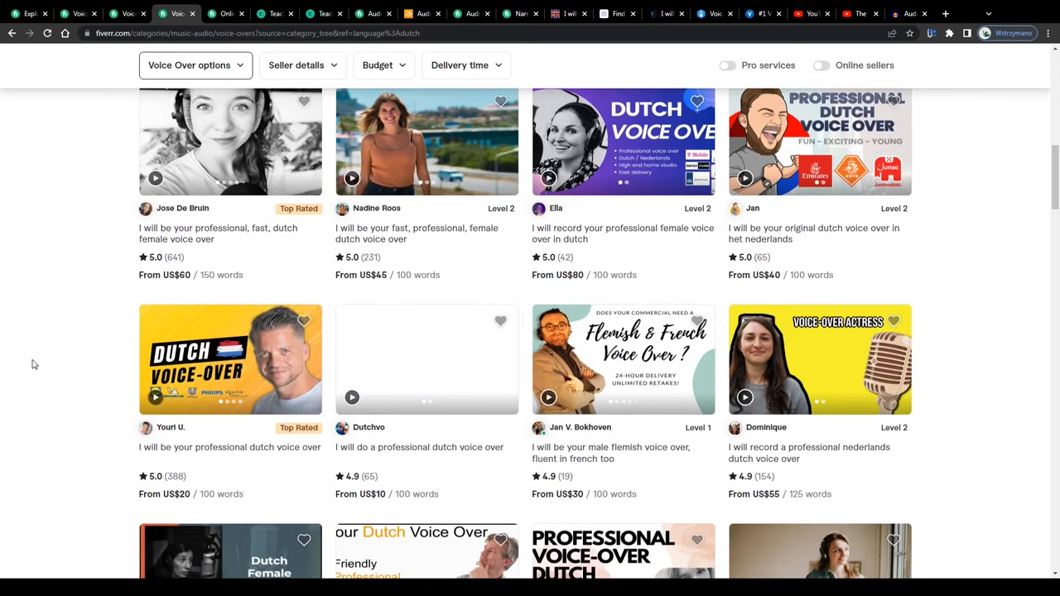
scroll(up, 3)
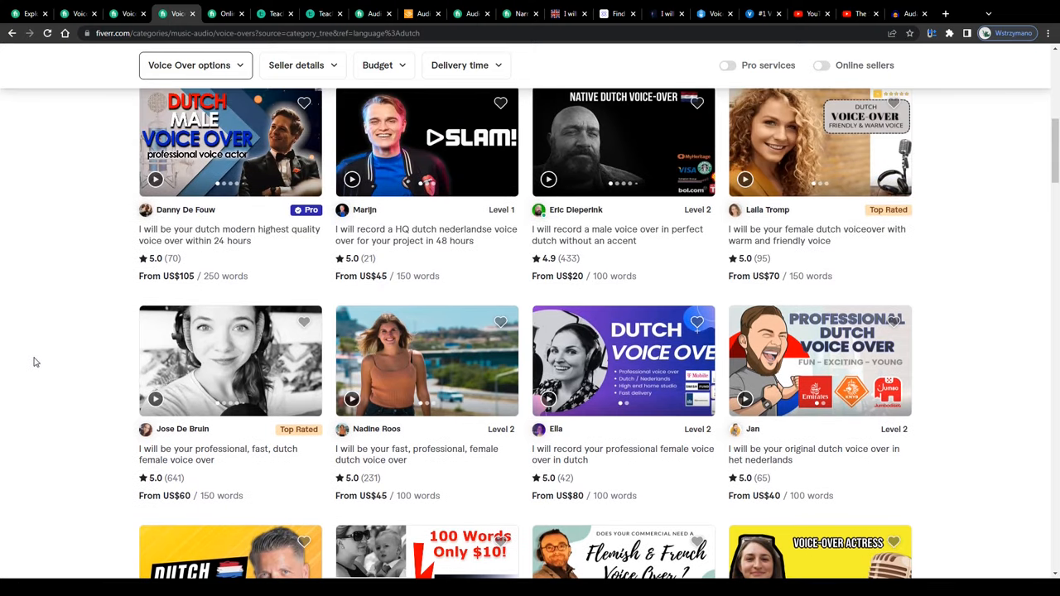
scroll(up, 3)
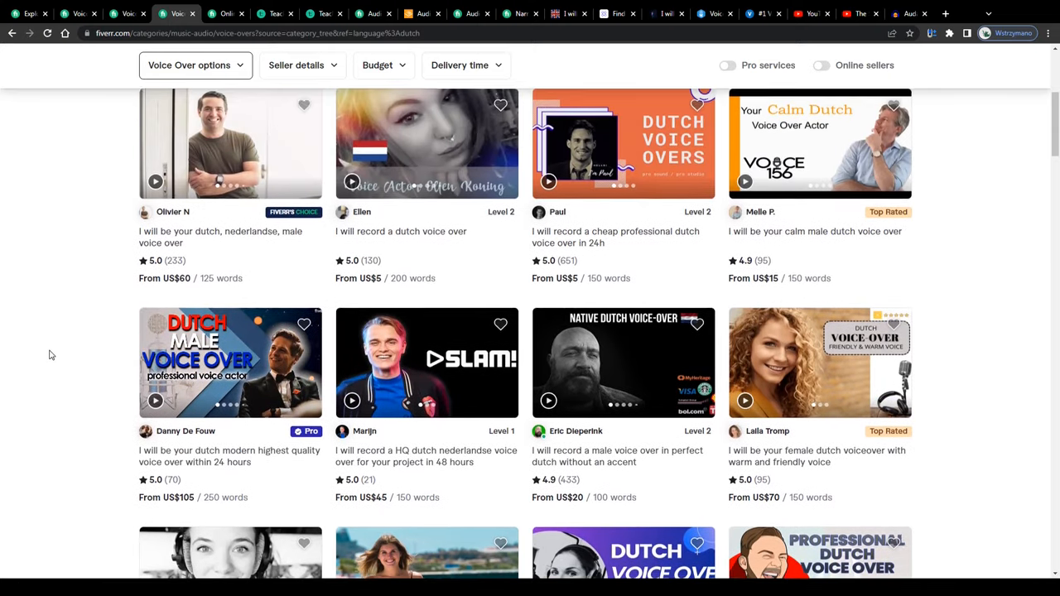
scroll(up, 3)
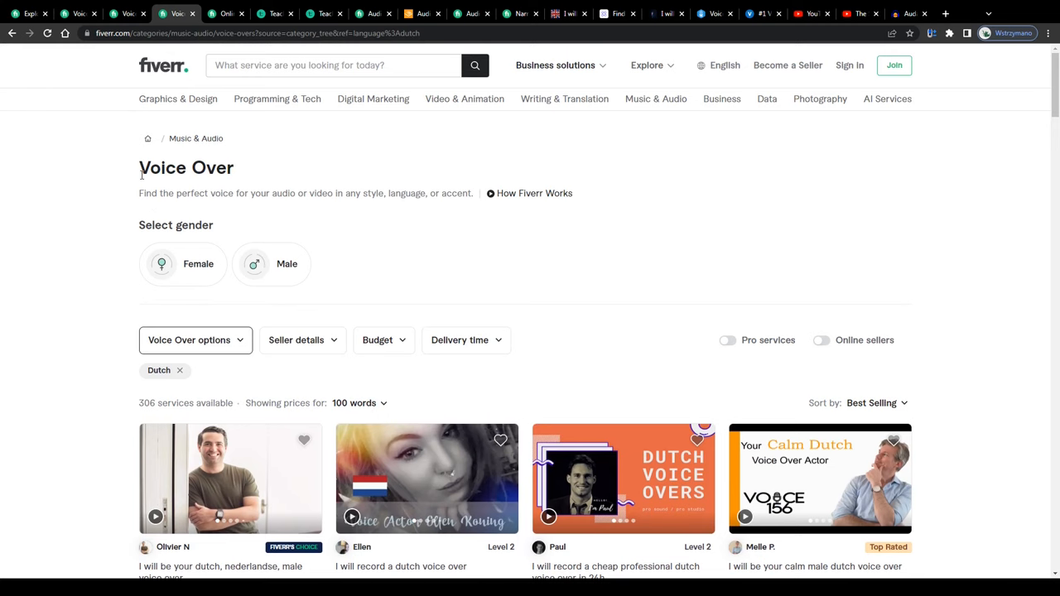
- Switch from Online Music Lessons to the Dutch voice-over tab, then the general Voice Over listings
click(225, 14)
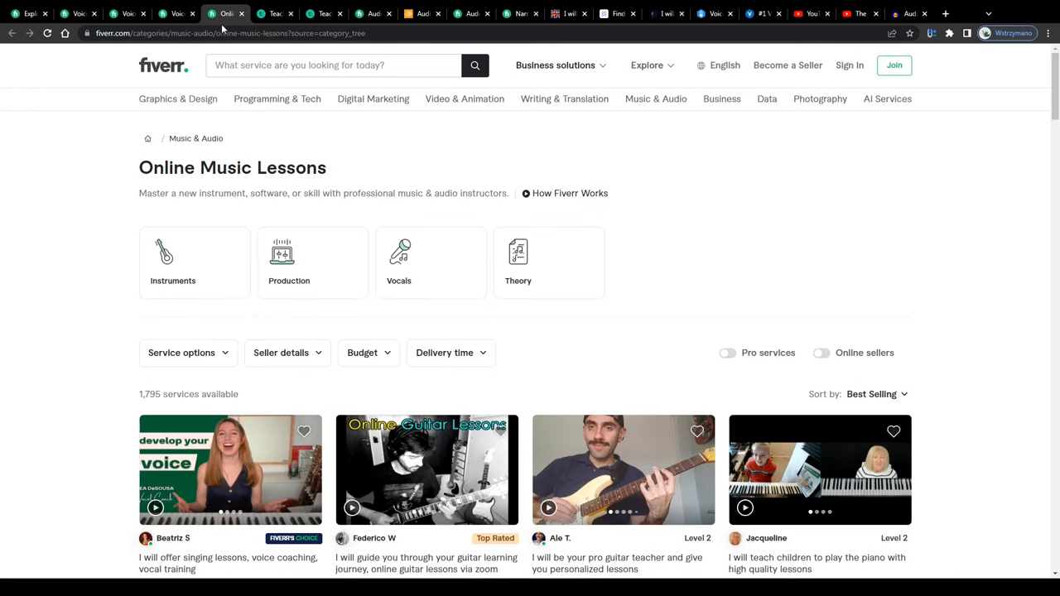
mouse_move(177, 98)
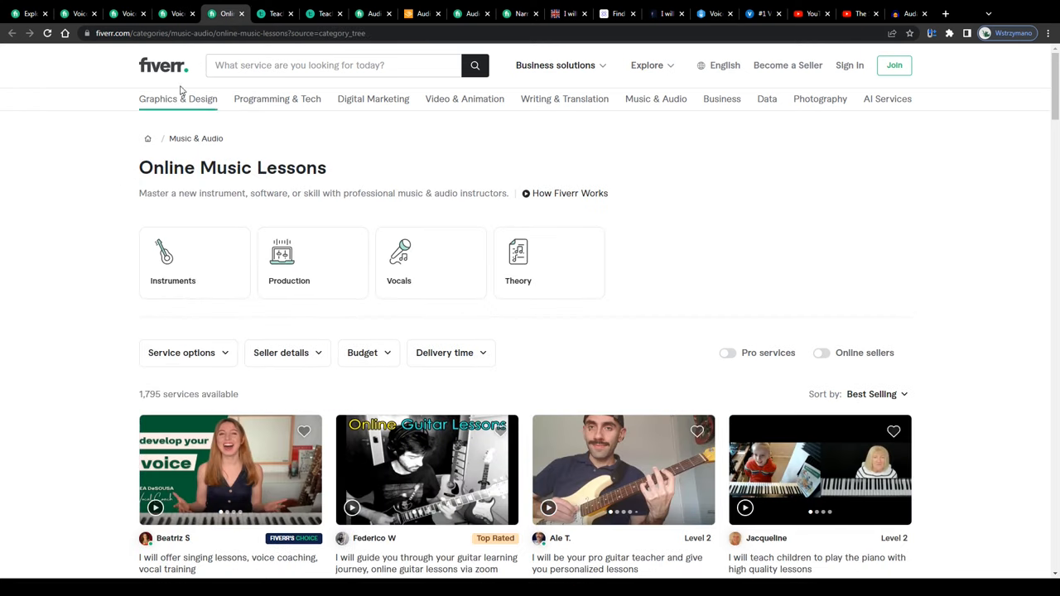
click(177, 14)
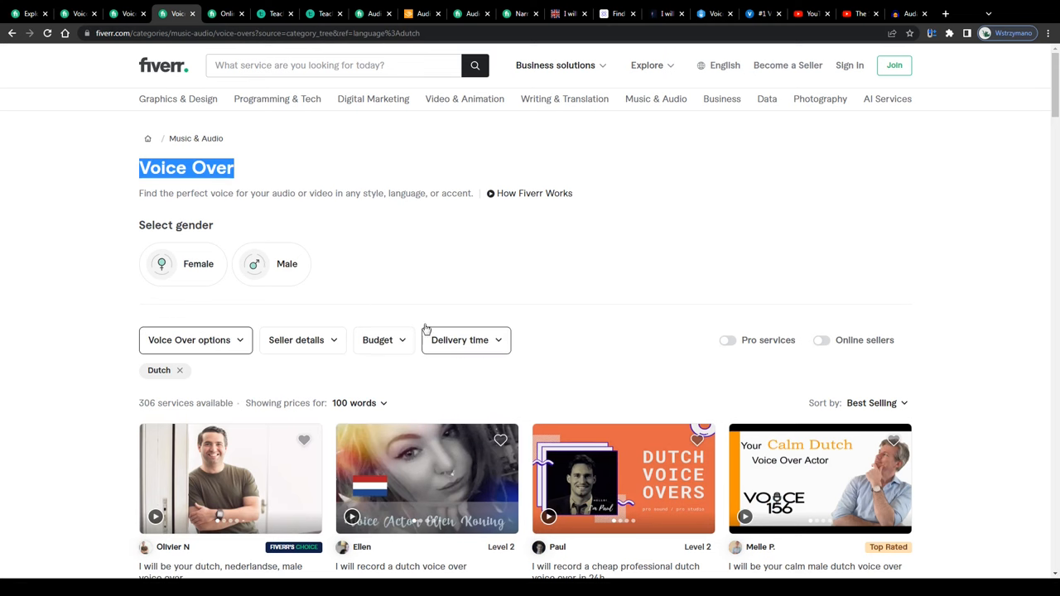
click(179, 370)
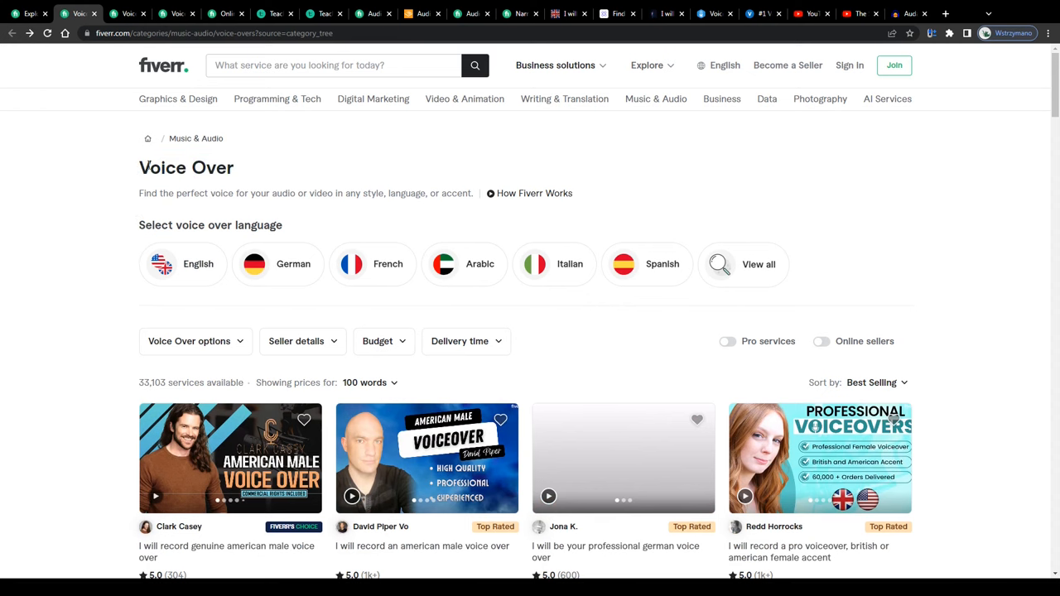
mouse_move(313, 161)
text(voice over youtube)
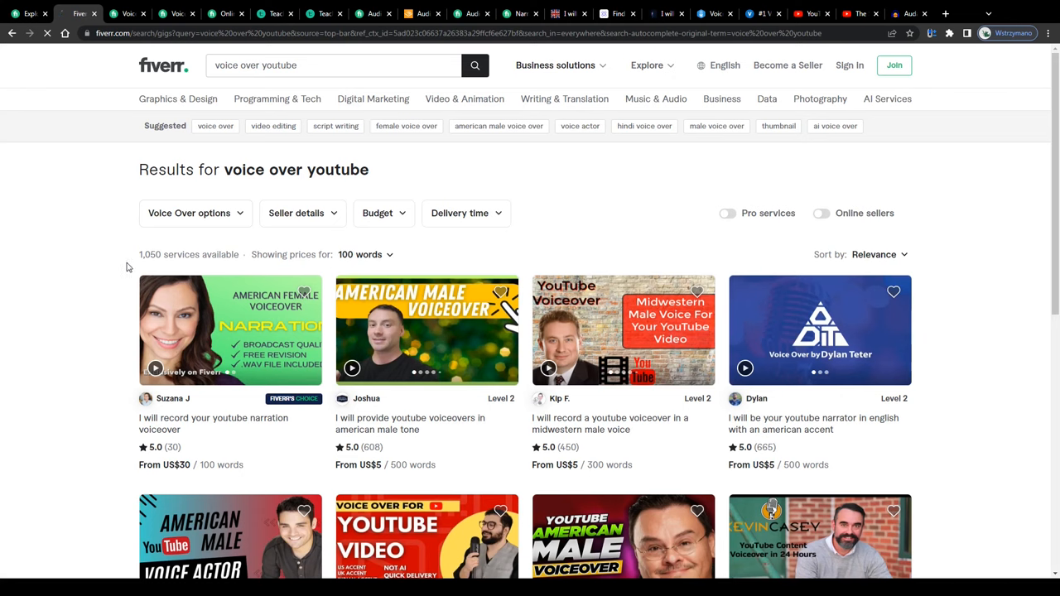
- Scroll through the 1,050 'voice over youtube' search results on Fiverr
scroll(down, 3)
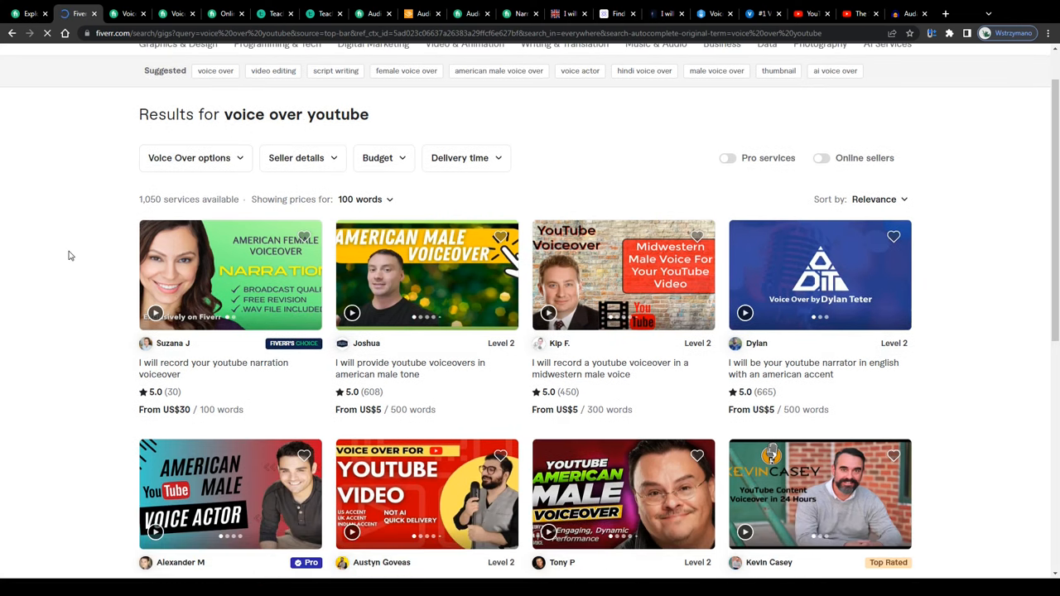
scroll(down, 3)
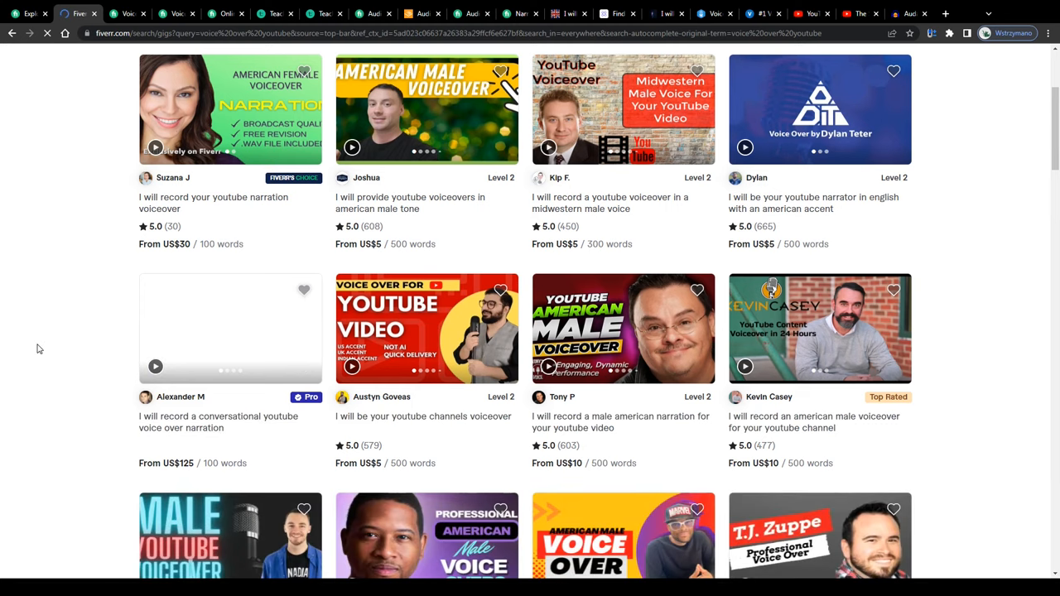
scroll(down, 3)
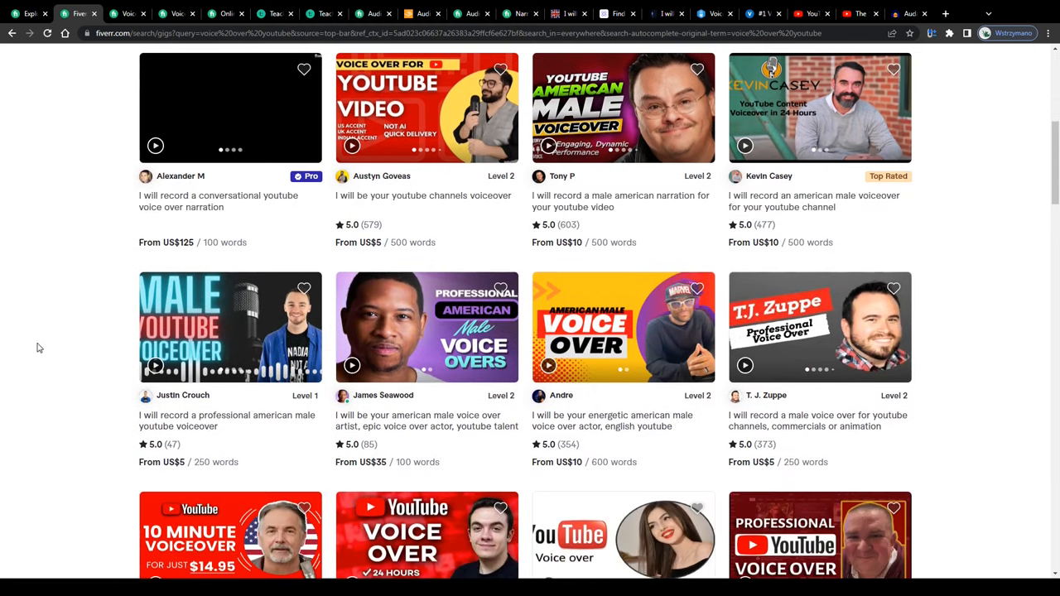
scroll(down, 3)
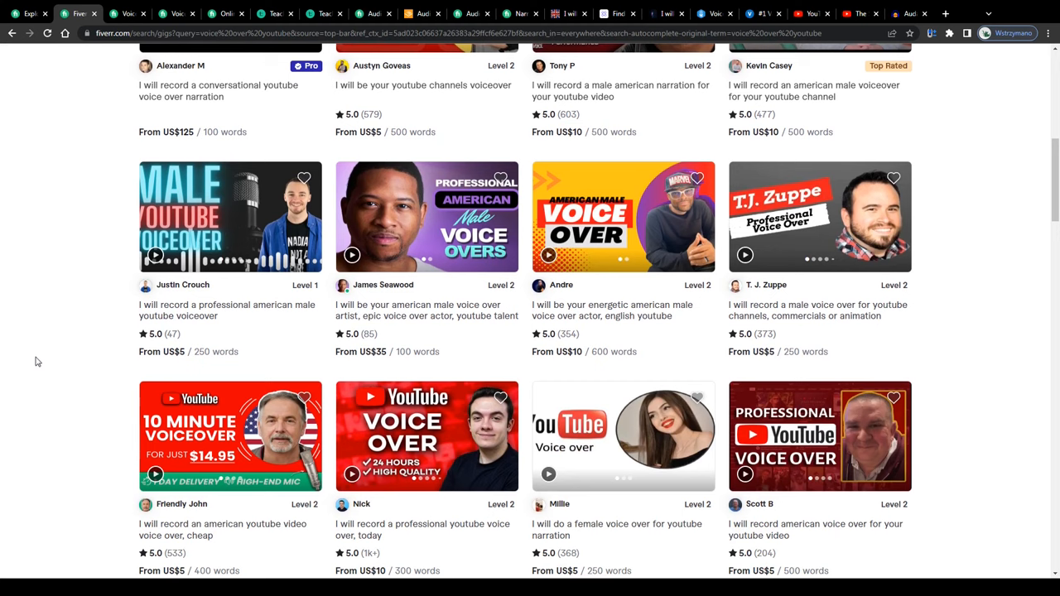
scroll(down, 3)
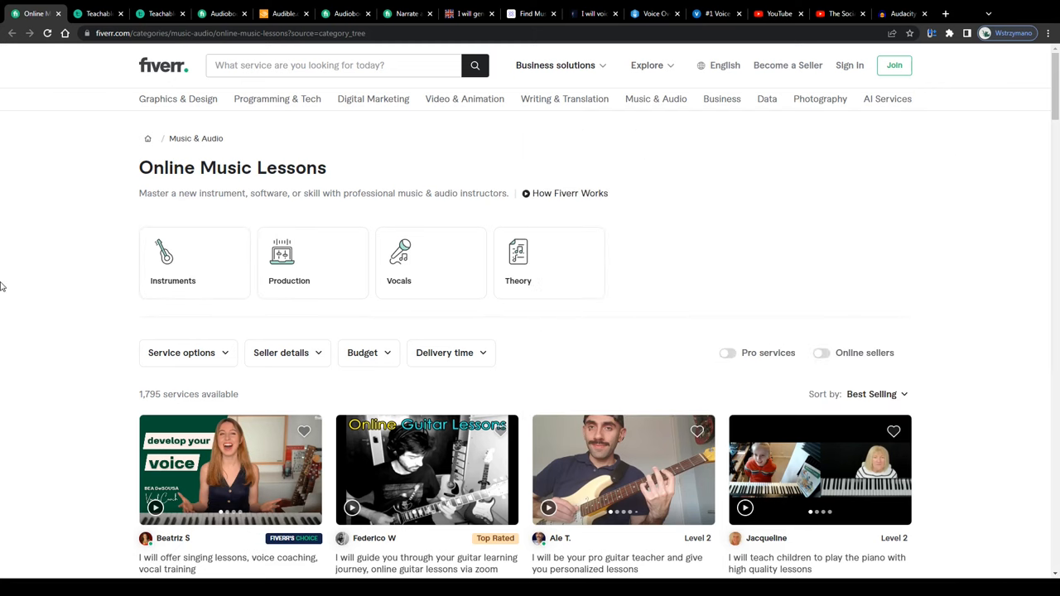
scroll(down, 3)
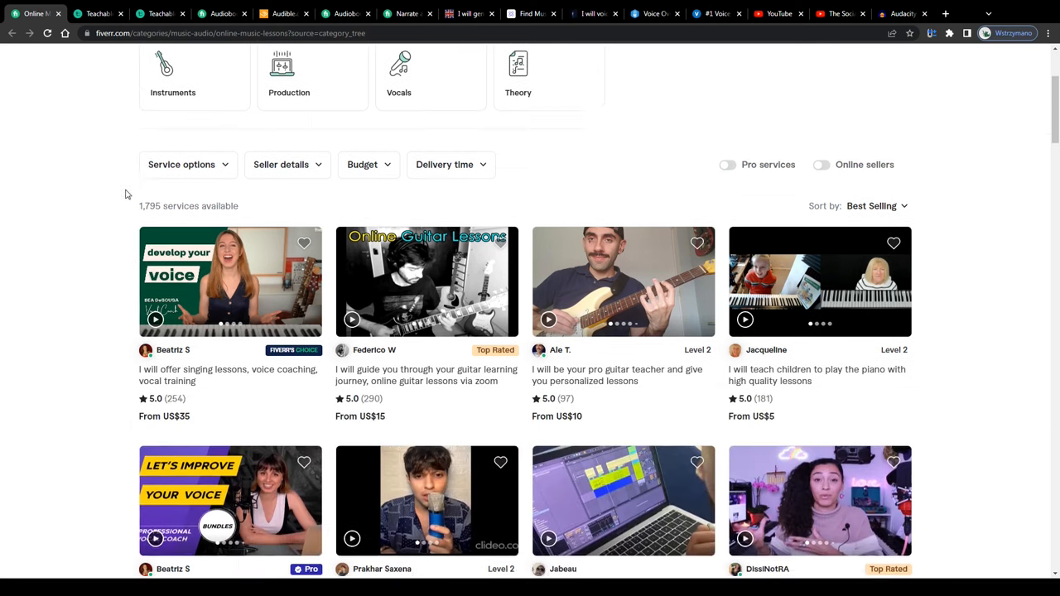
scroll(down, 3)
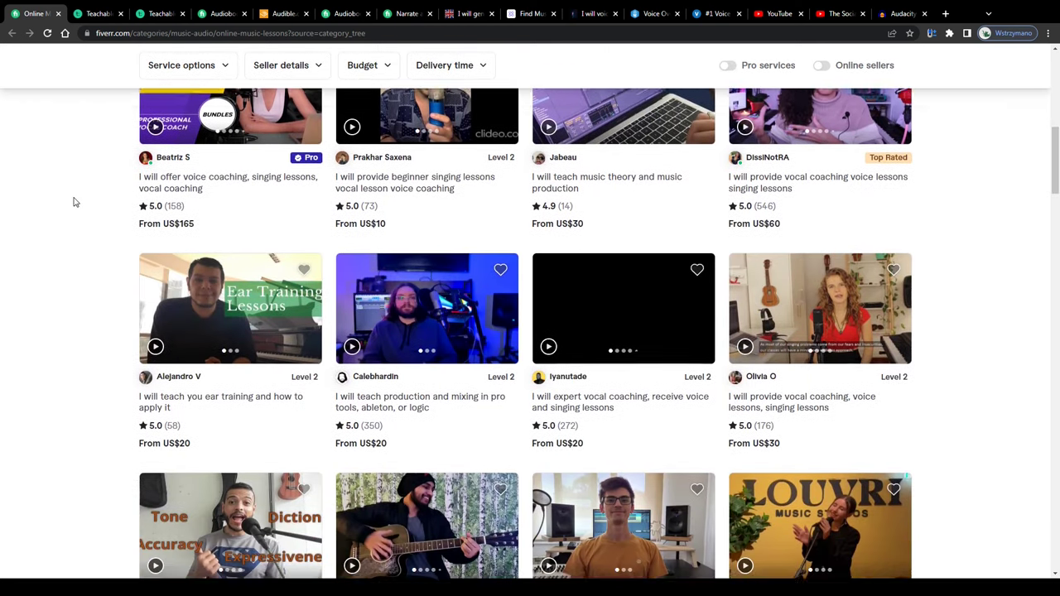
scroll(down, 3)
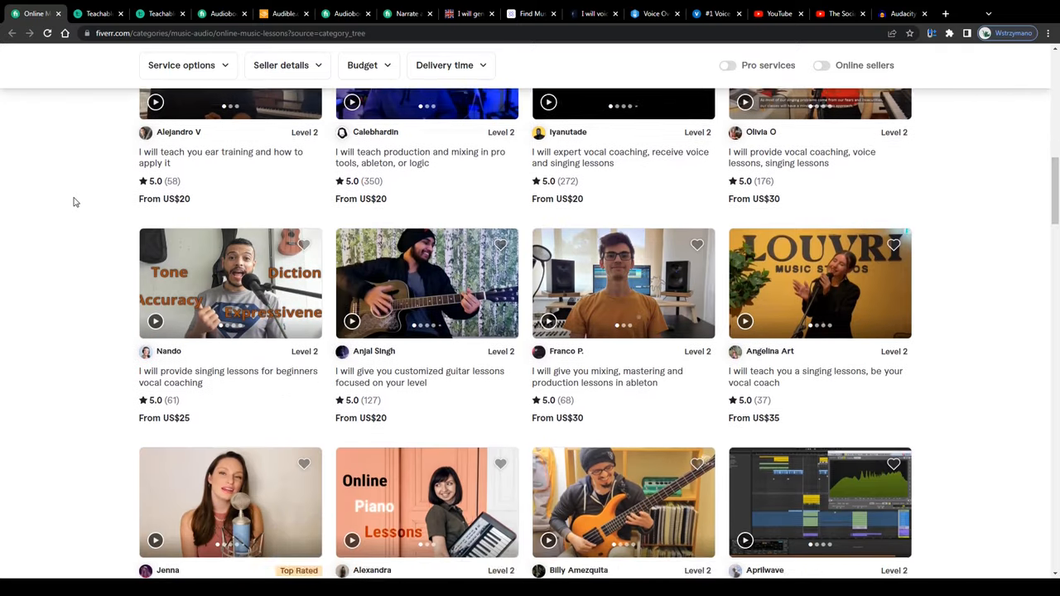
scroll(down, 3)
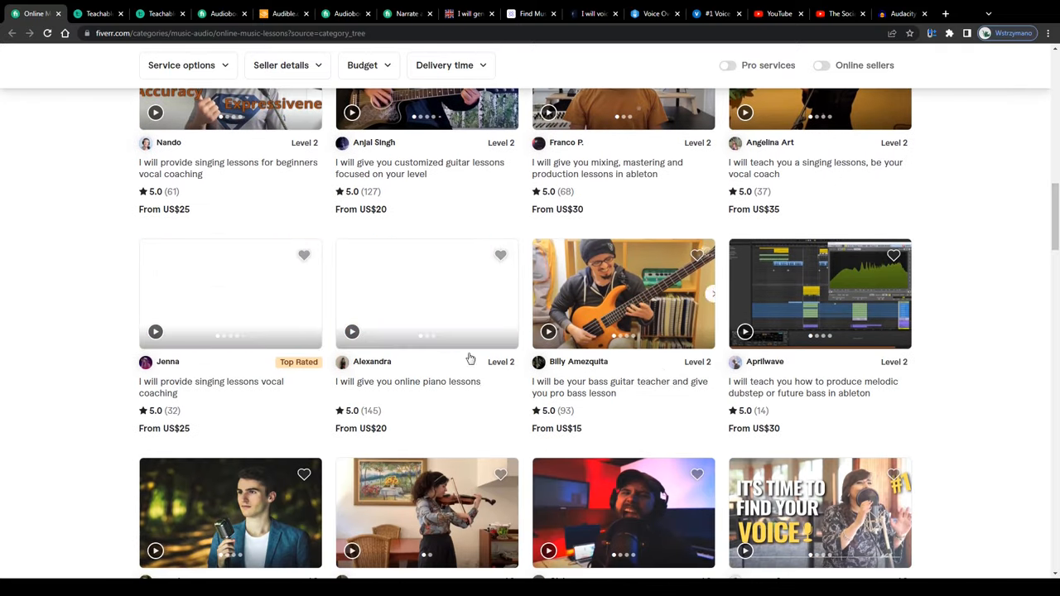
scroll(up, 3)
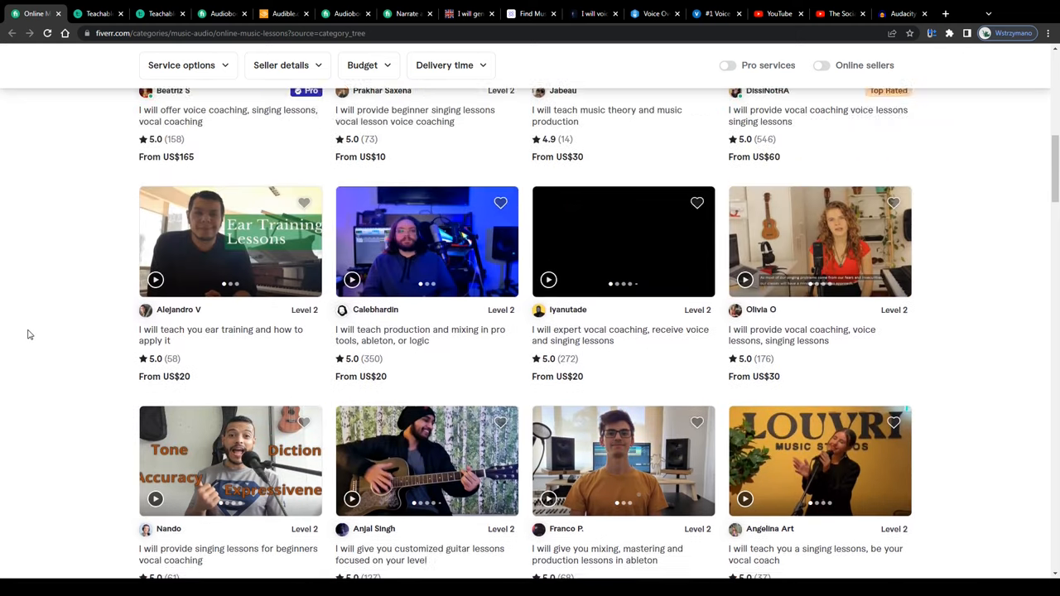
scroll(up, 3)
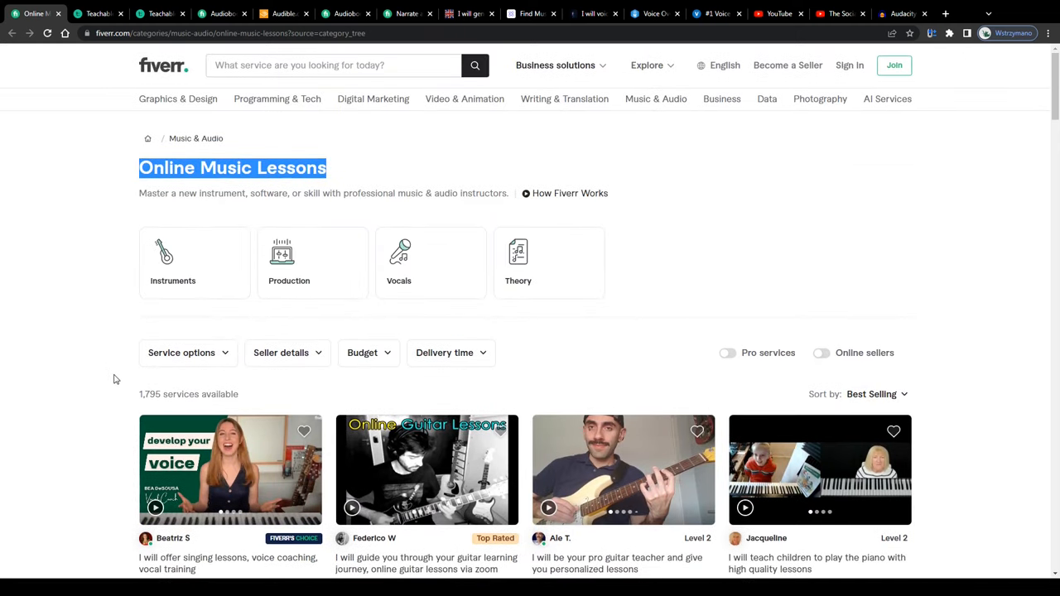
scroll(down, 3)
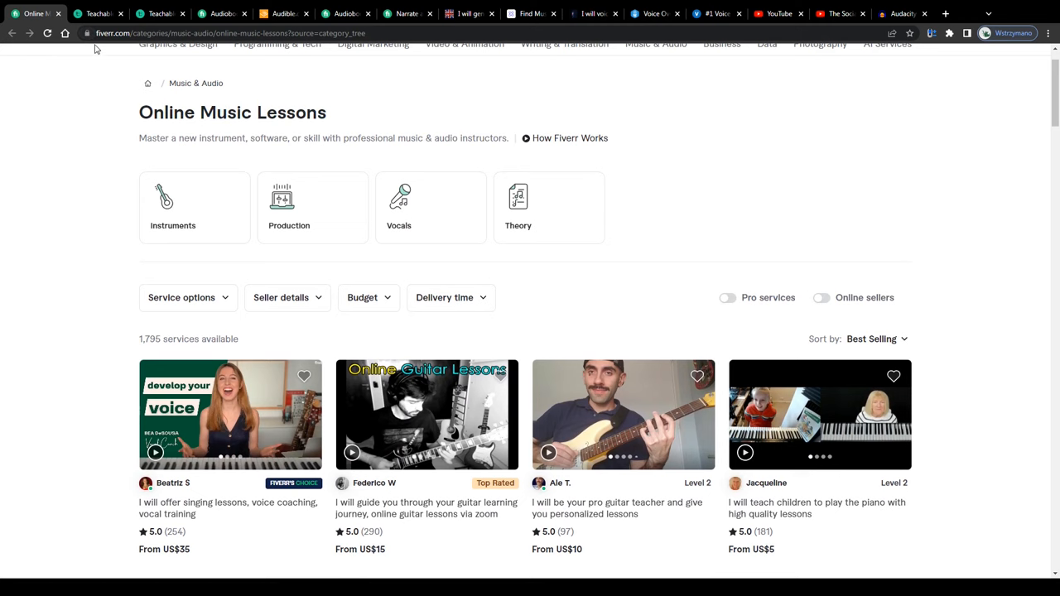
mouse_move(80, 110)
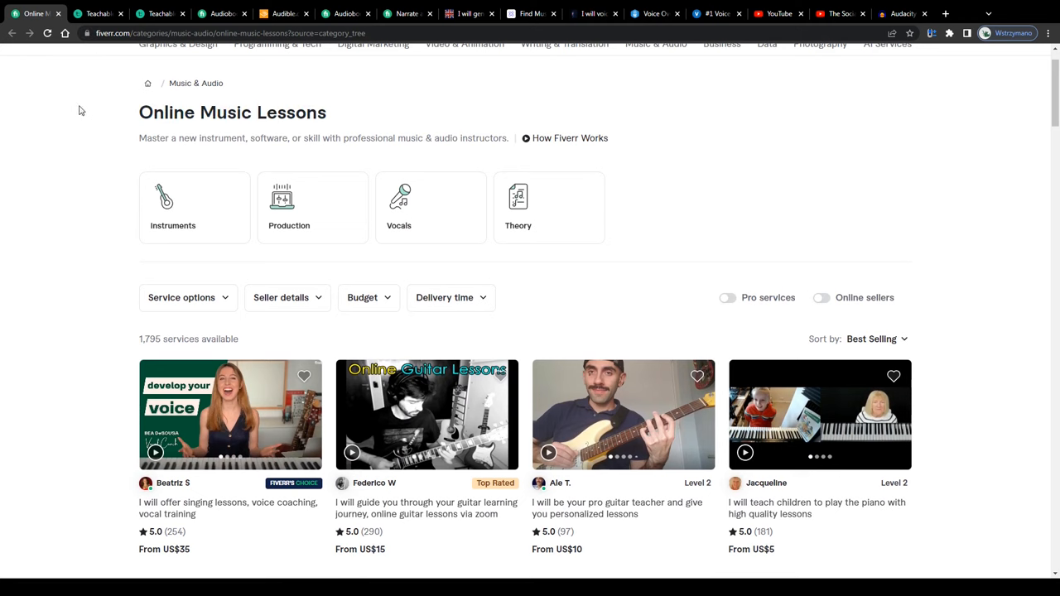
- Open Teachable's pricing: Free, Basic ($29.25), Pro ($71.40) and Pro+ ($119.40) monthly plans
click(98, 13)
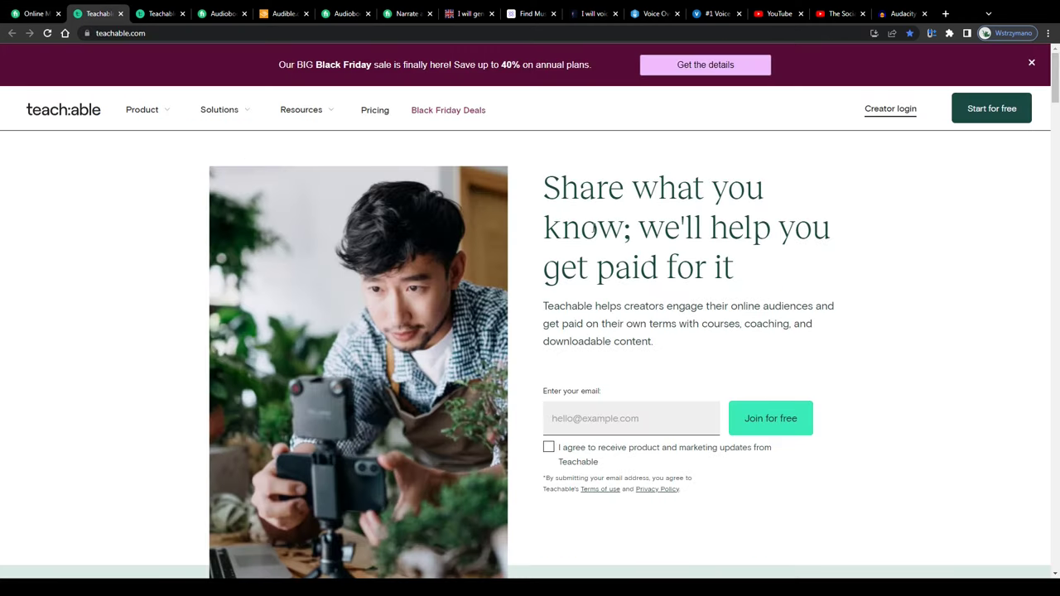
drag(544, 187, 631, 227)
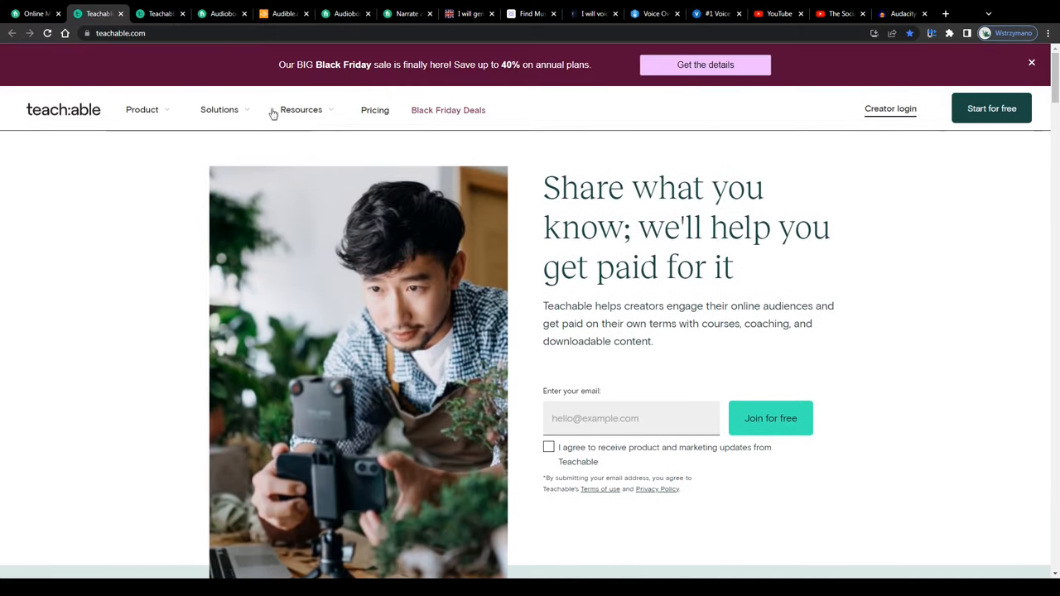
click(375, 110)
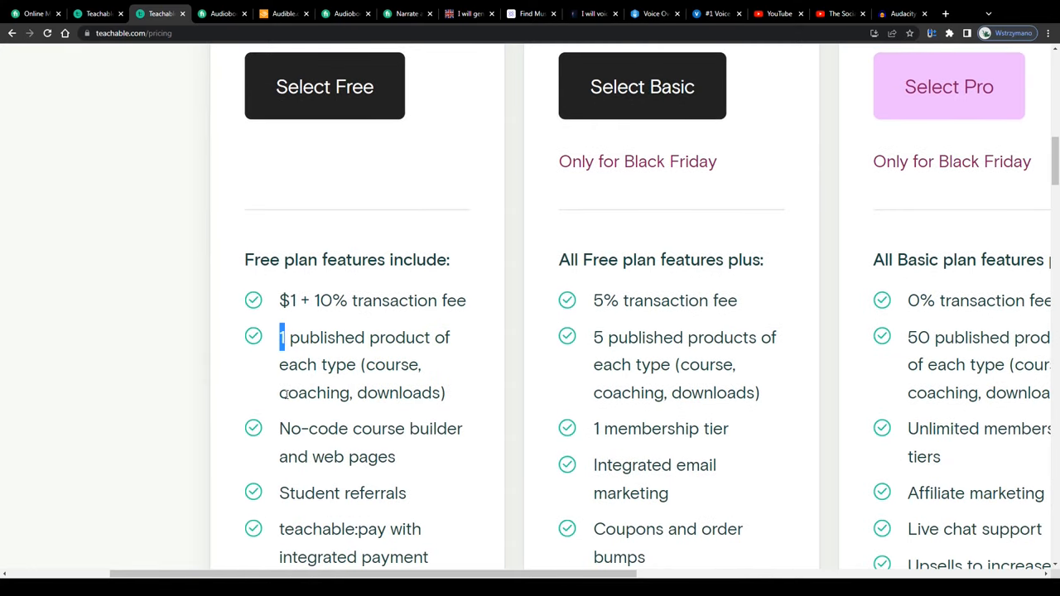
scroll(up, 3)
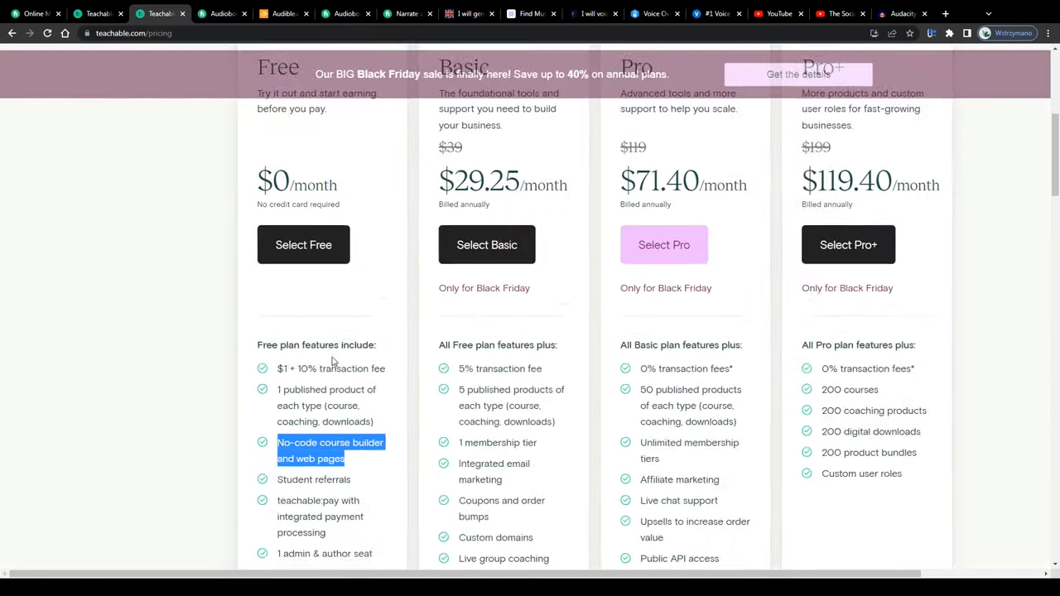
scroll(up, 3)
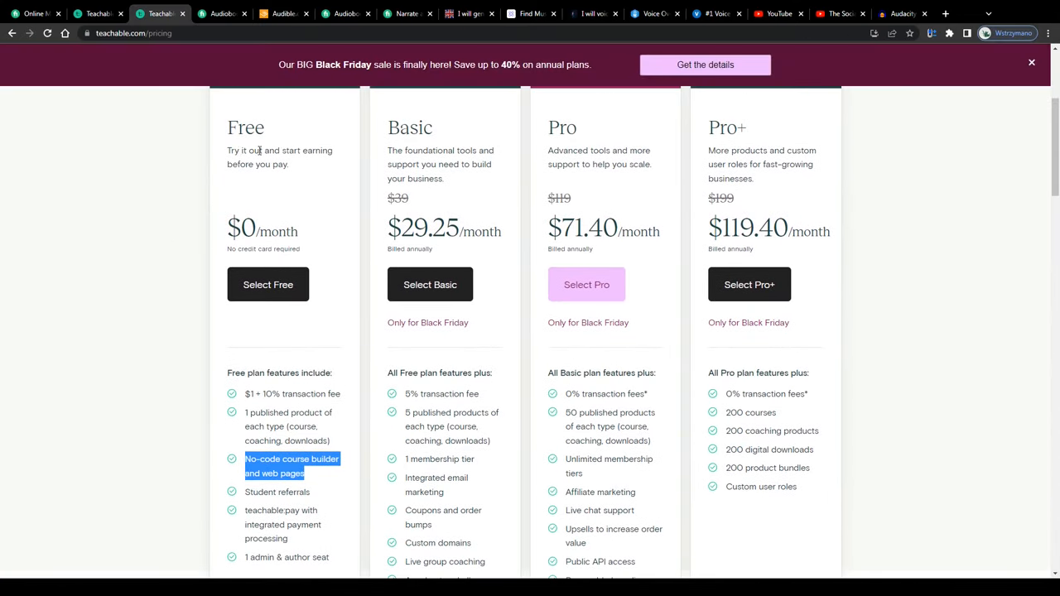
- Close the unneeded page and browse Fiverr's 763 Audiobook Production gigs
click(35, 13)
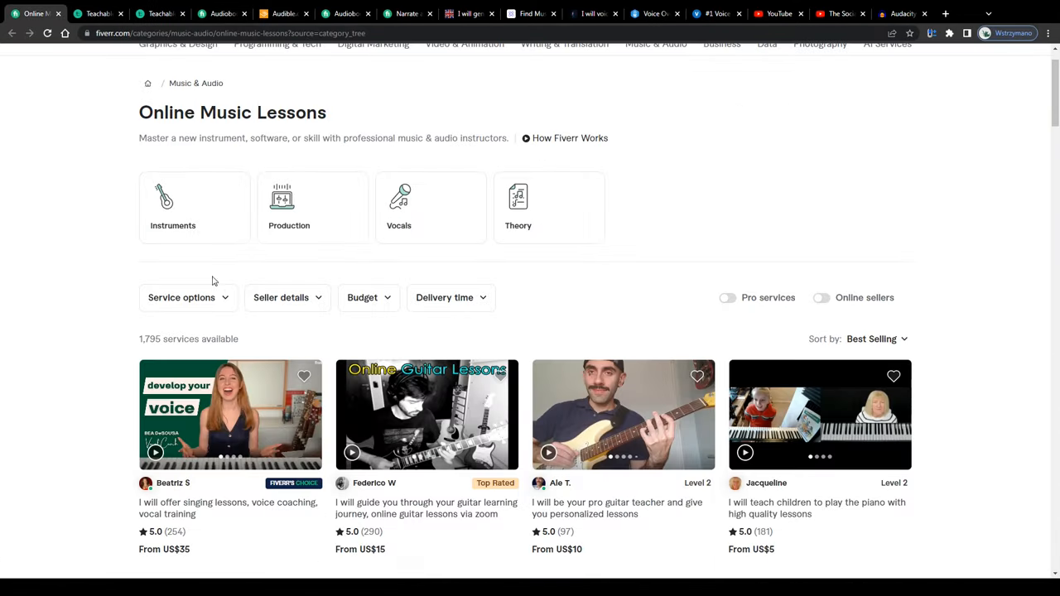
scroll(up, 3)
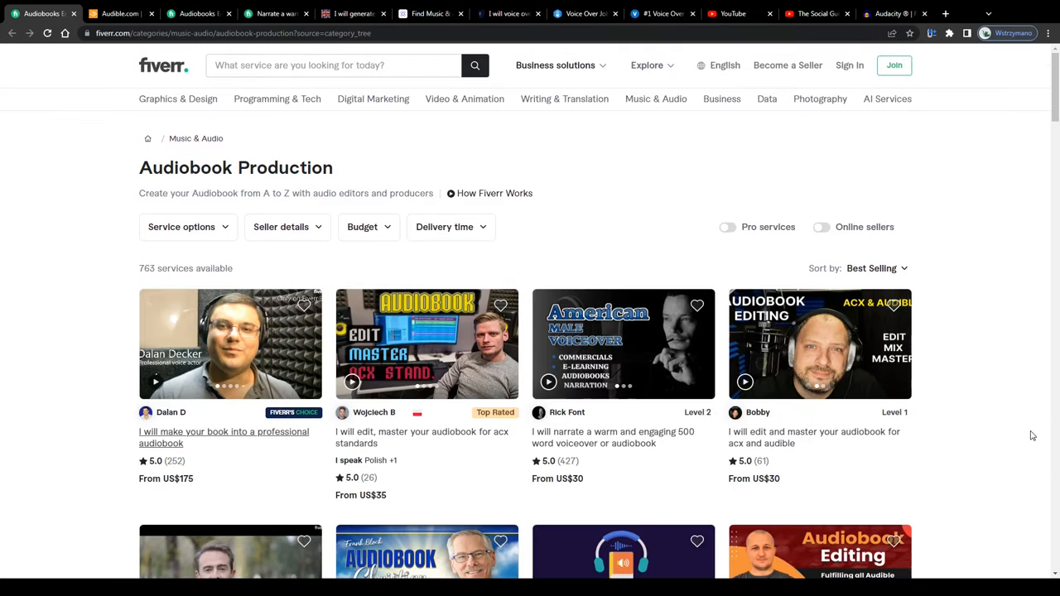
triple_click(235, 167)
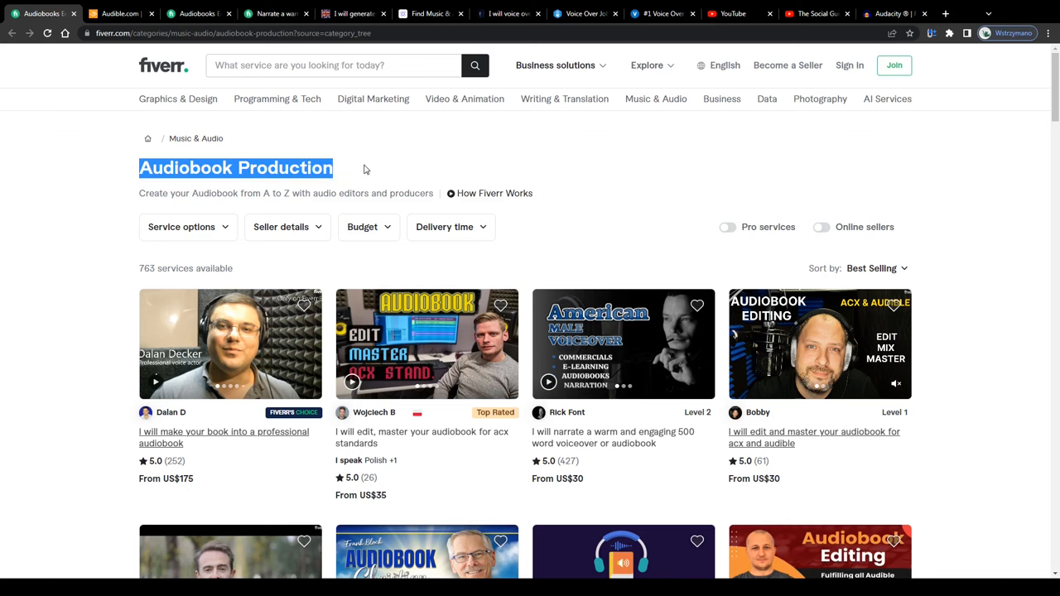
scroll(down, 3)
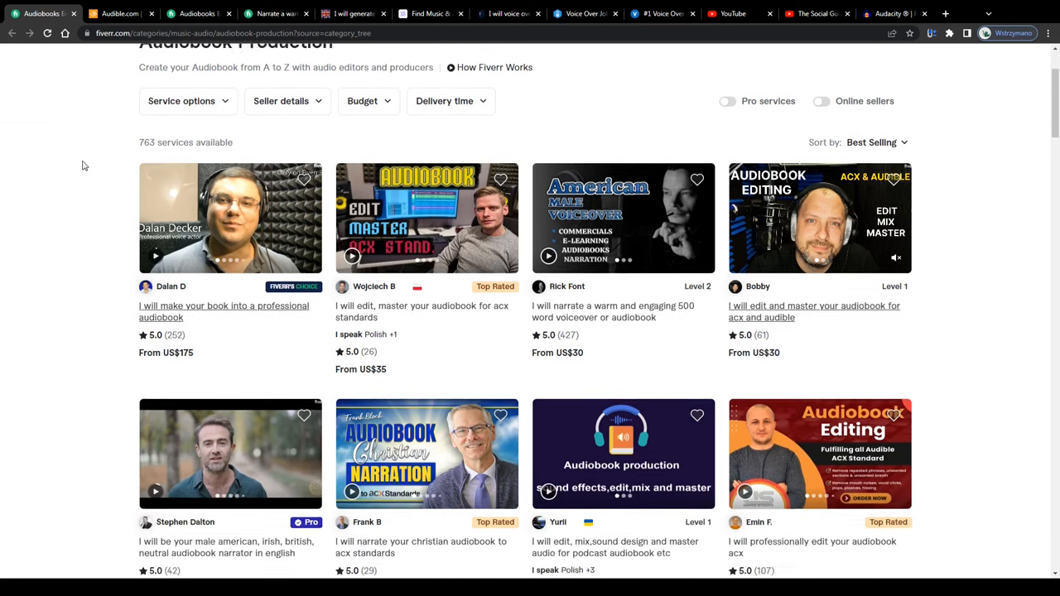
scroll(down, 3)
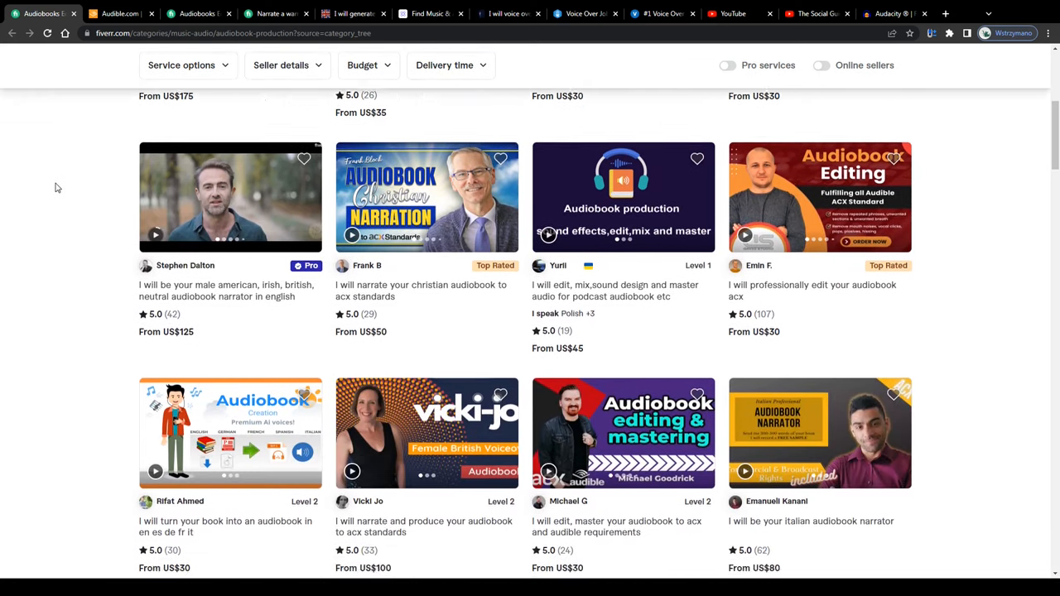
- View Audible's home page with its $14.95-a-month free-trial offer
click(120, 13)
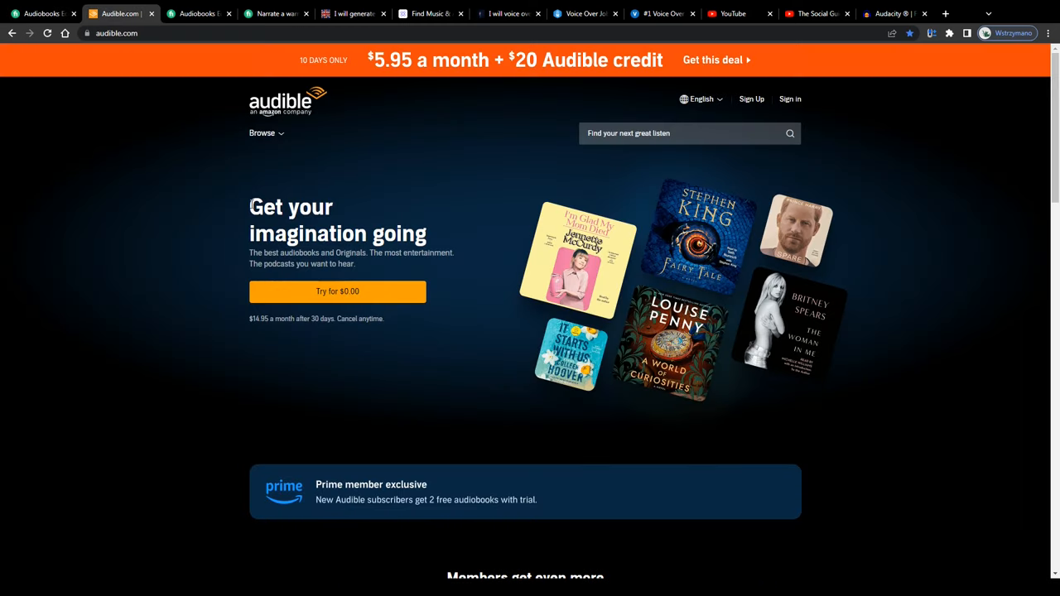
scroll(down, 3)
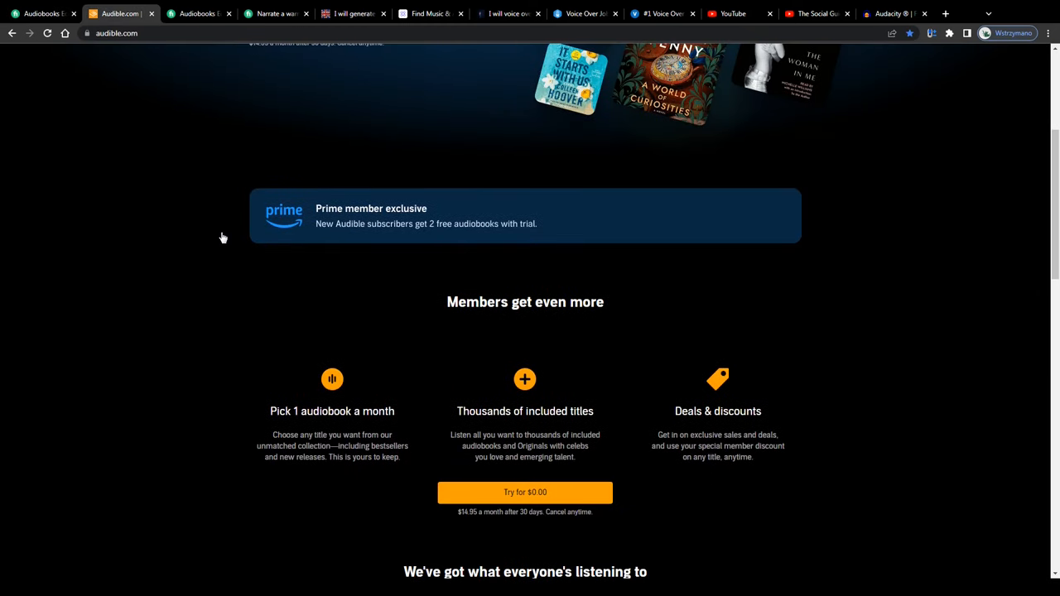
scroll(up, 3)
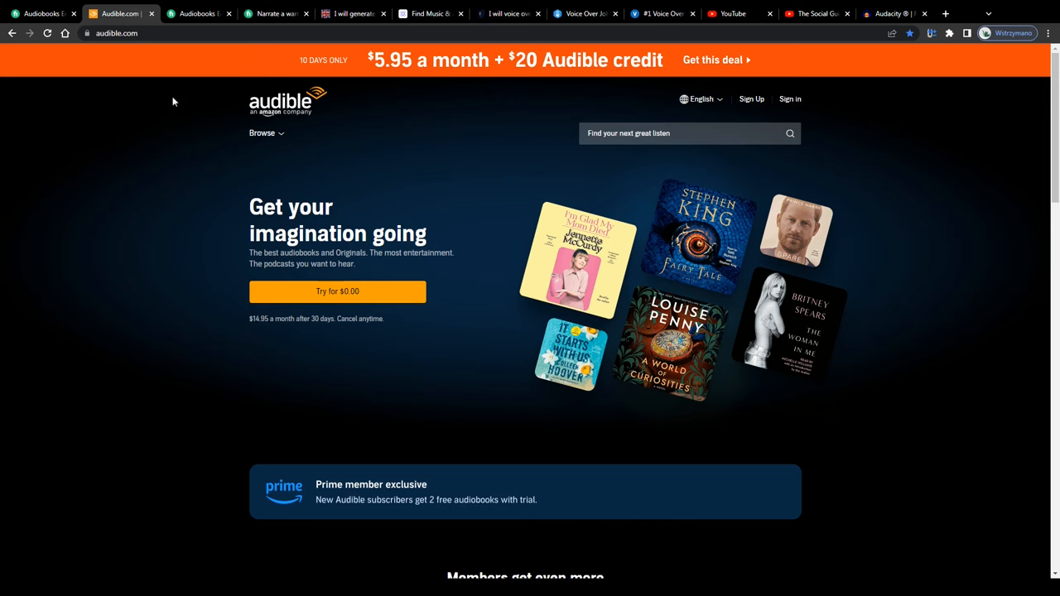
- Scroll Fiverr's Audiobook Production listings, comparing starting prices
click(197, 14)
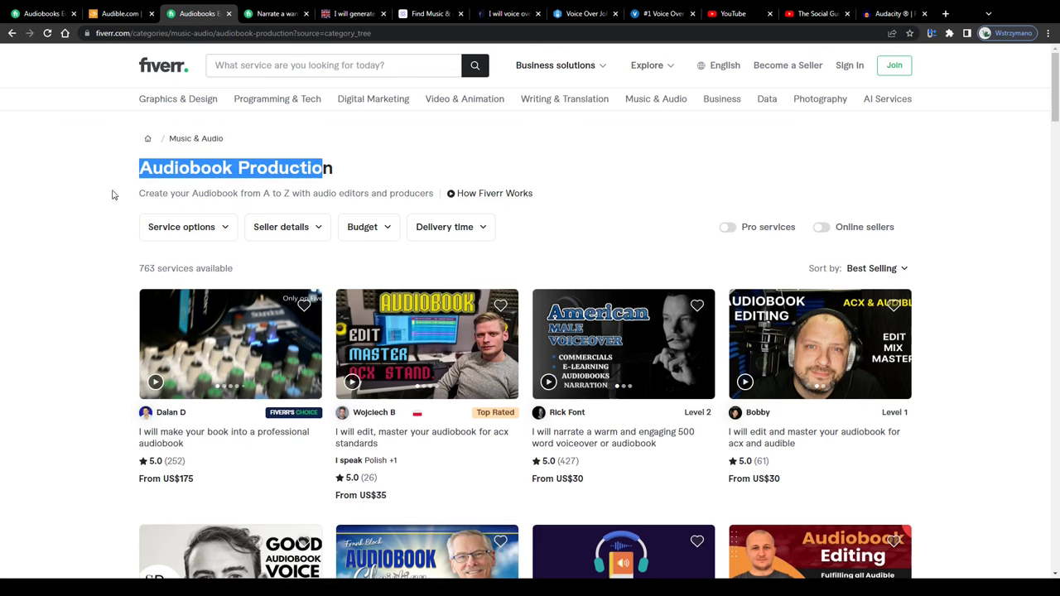
scroll(down, 3)
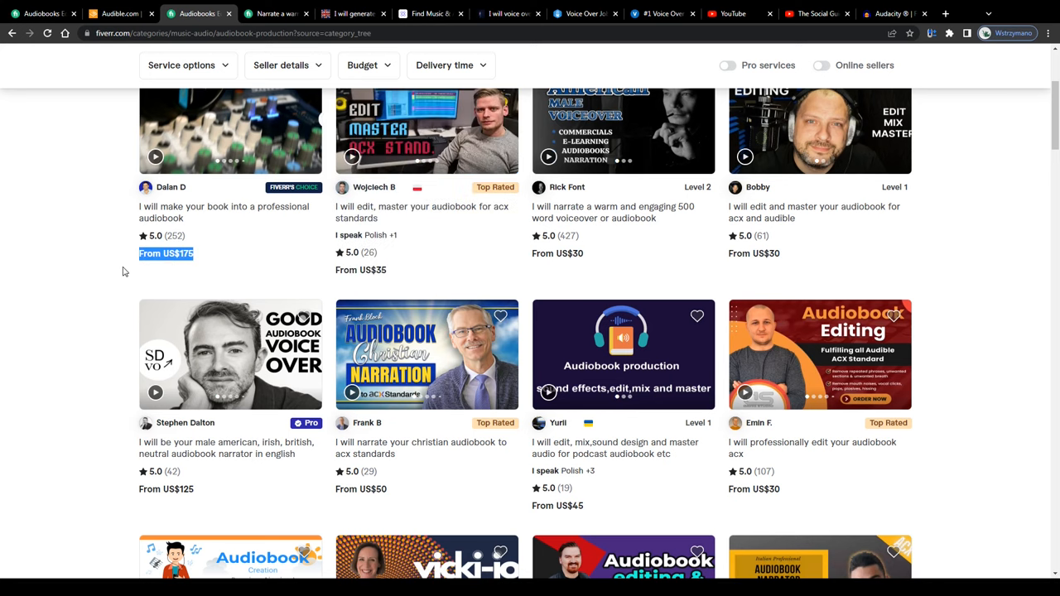
scroll(down, 3)
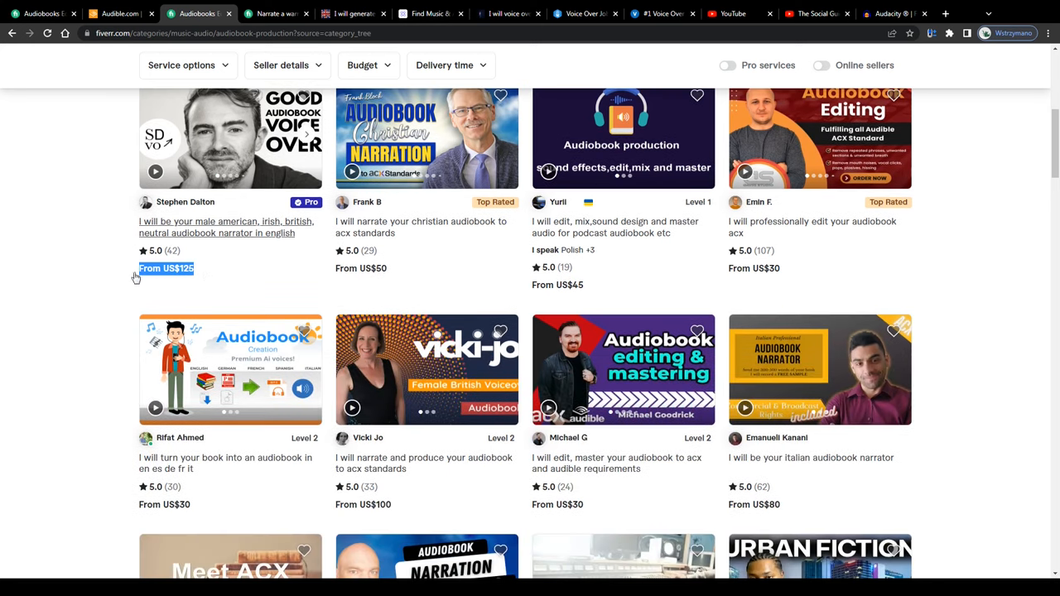
scroll(down, 3)
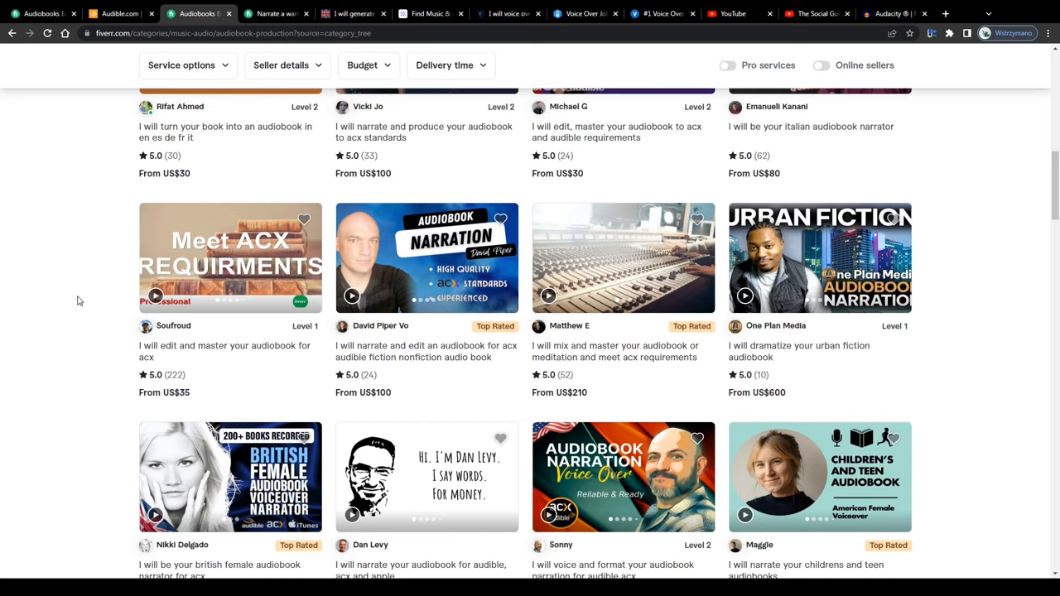
- Read Rick Font's warm, engaging 500-word voiceover narration gig page
click(277, 13)
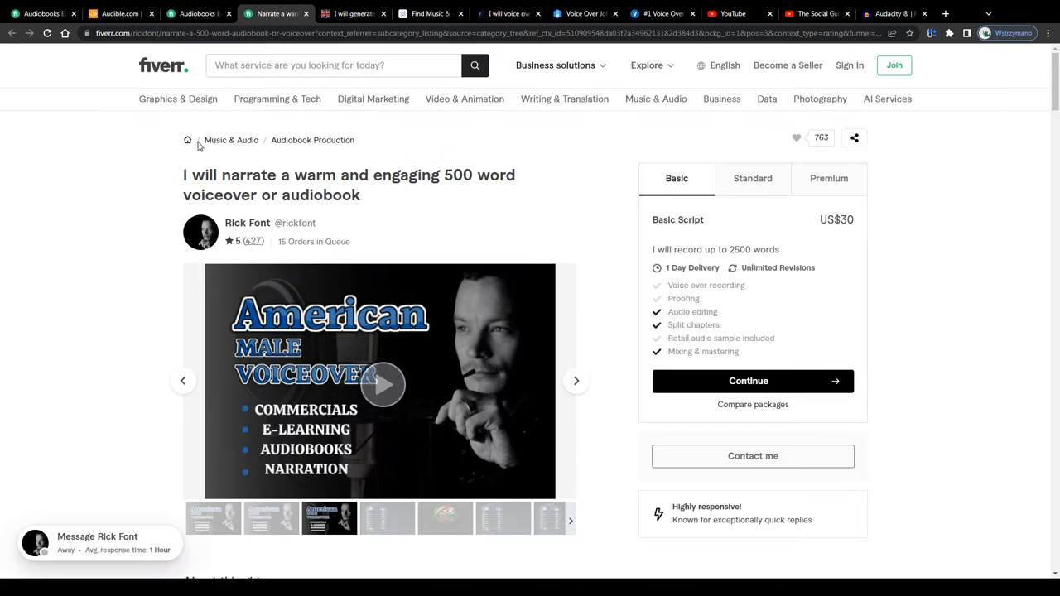
mouse_move(181, 170)
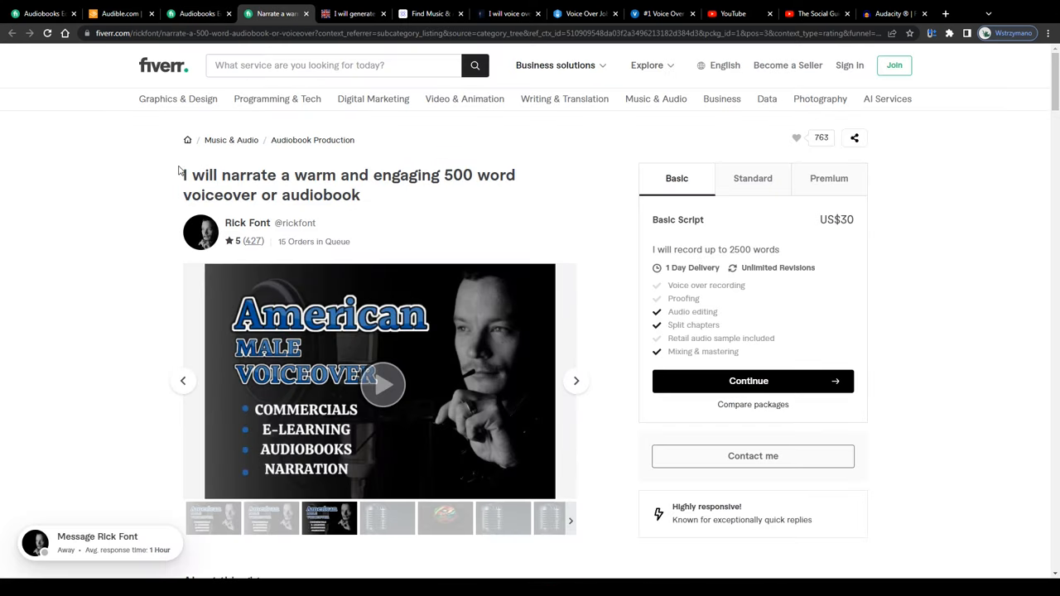
drag(183, 175, 323, 174)
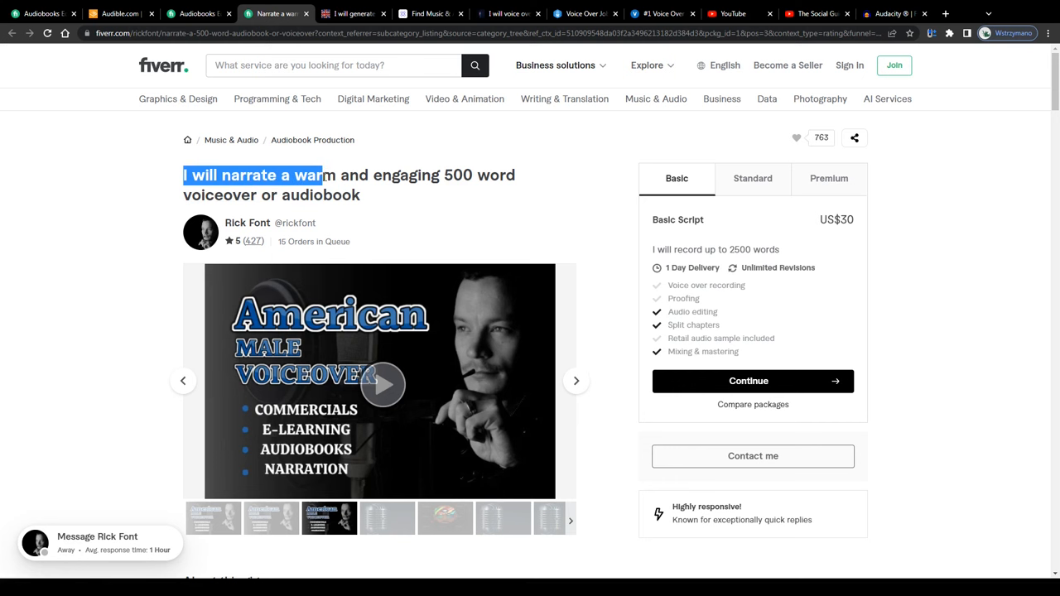
scroll(down, 3)
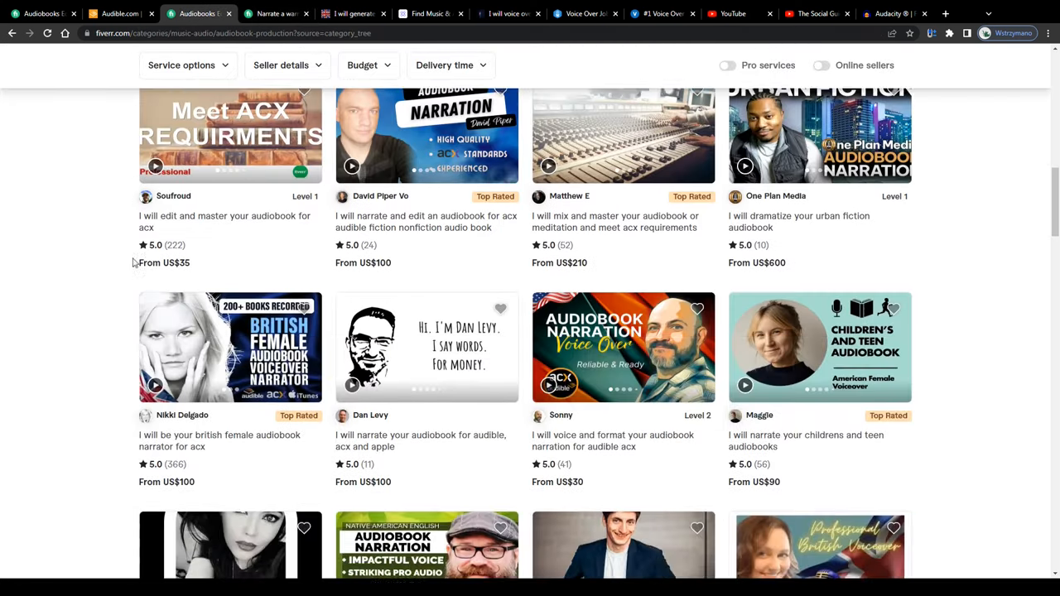
scroll(down, 3)
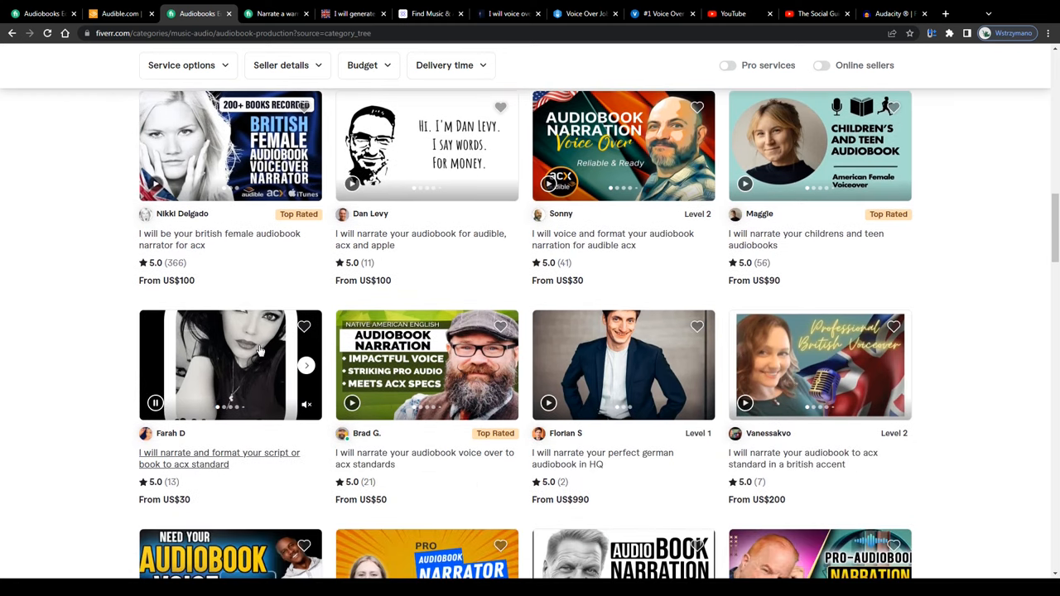
scroll(down, 3)
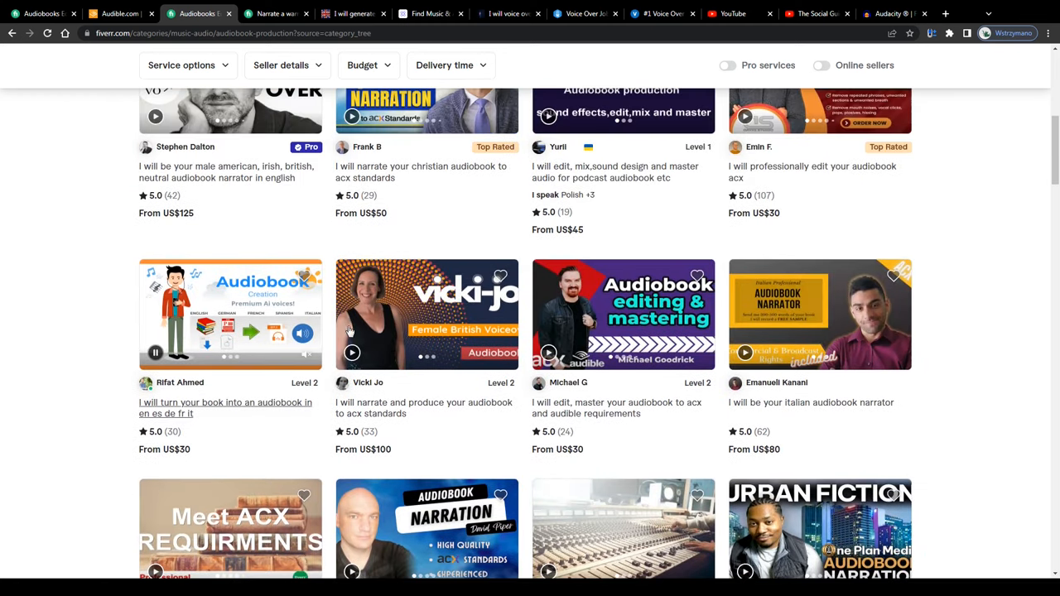
scroll(up, 3)
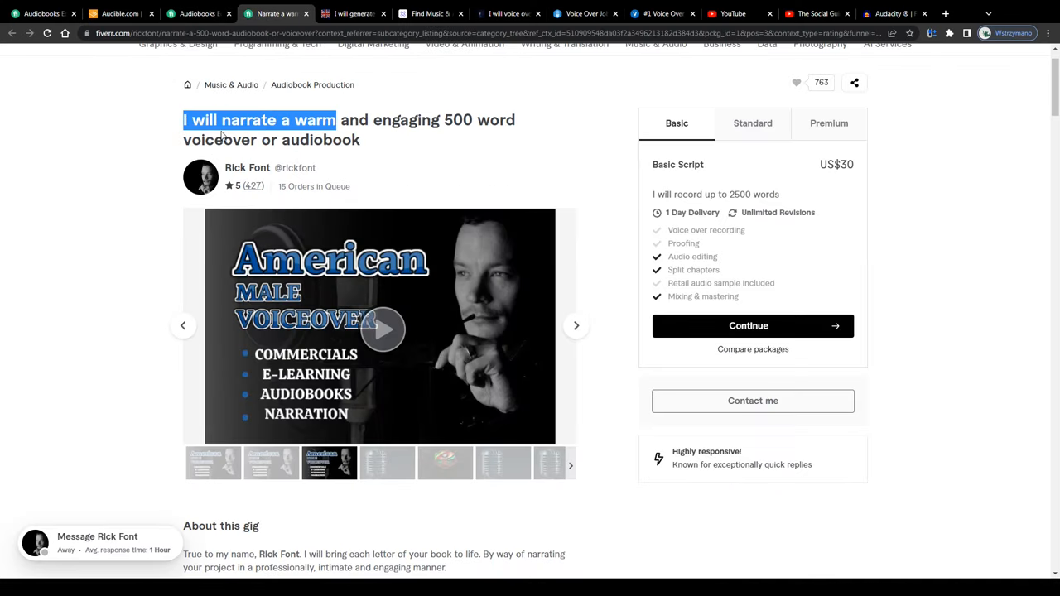
- Return briefly to the listings, then reopen the US$30 narration gig
click(484, 143)
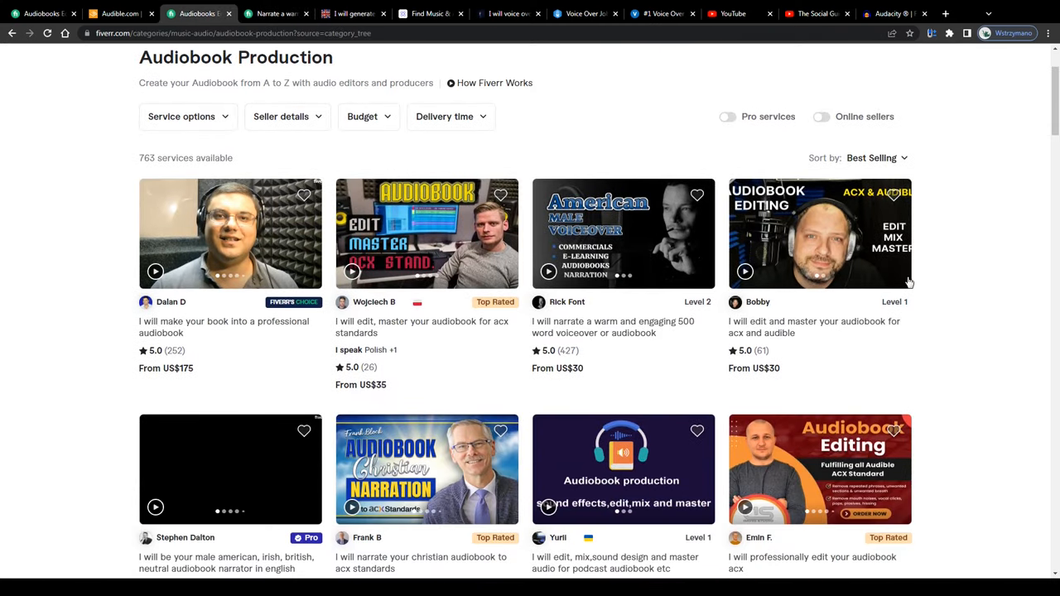
scroll(down, 3)
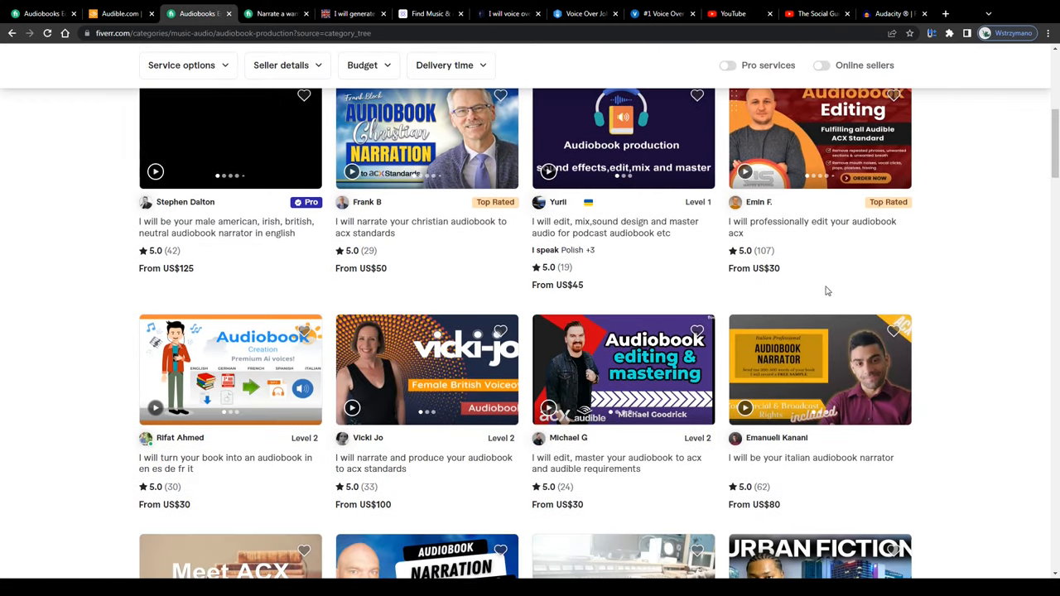
click(276, 13)
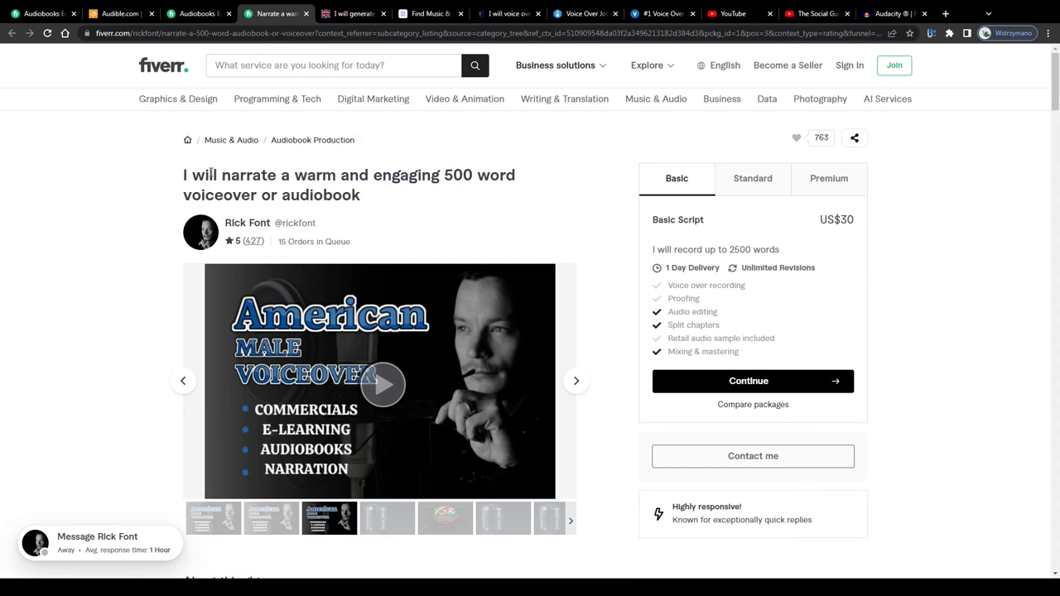
- Check the narration gig's US$30 basic package price
scroll(down, 3)
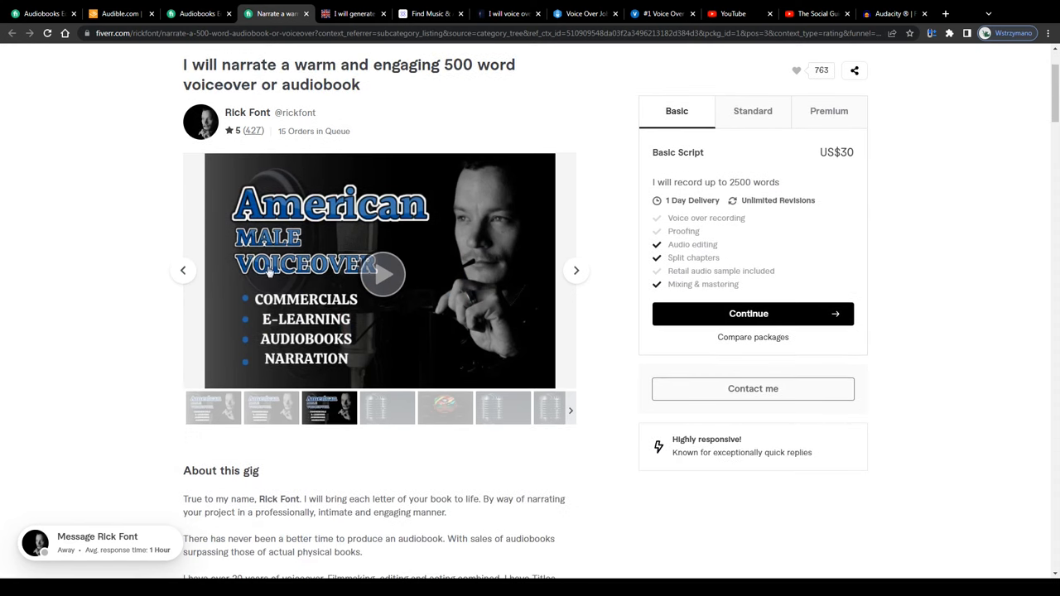
mouse_move(288, 326)
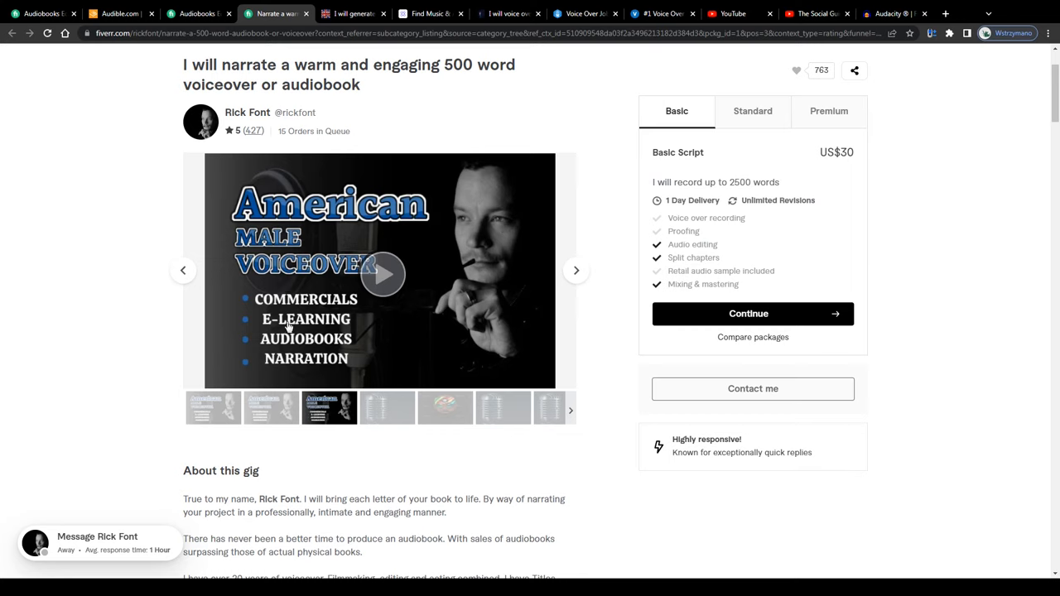
mouse_move(315, 362)
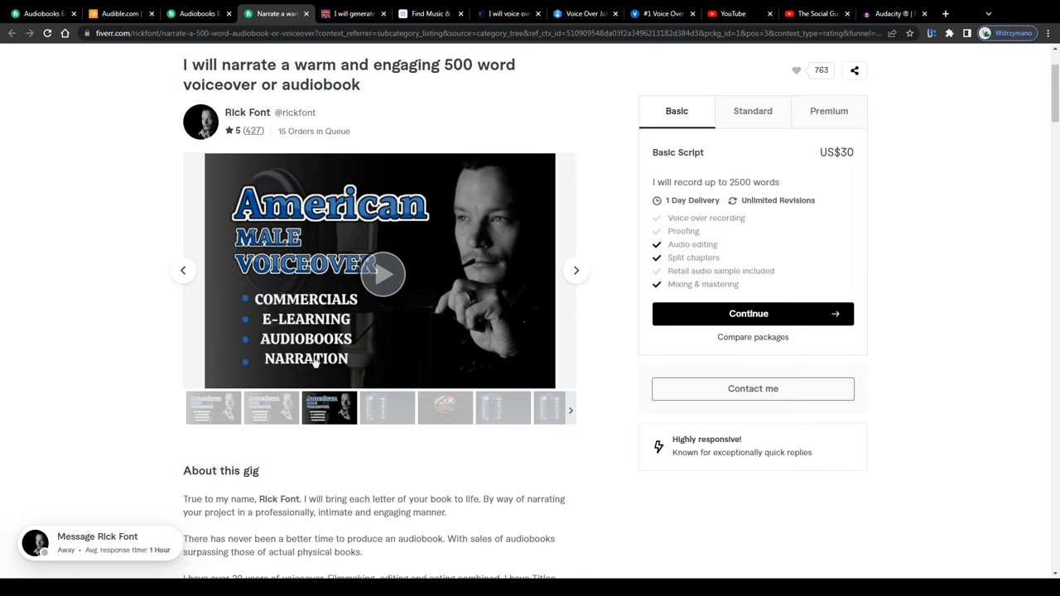
double_click(677, 182)
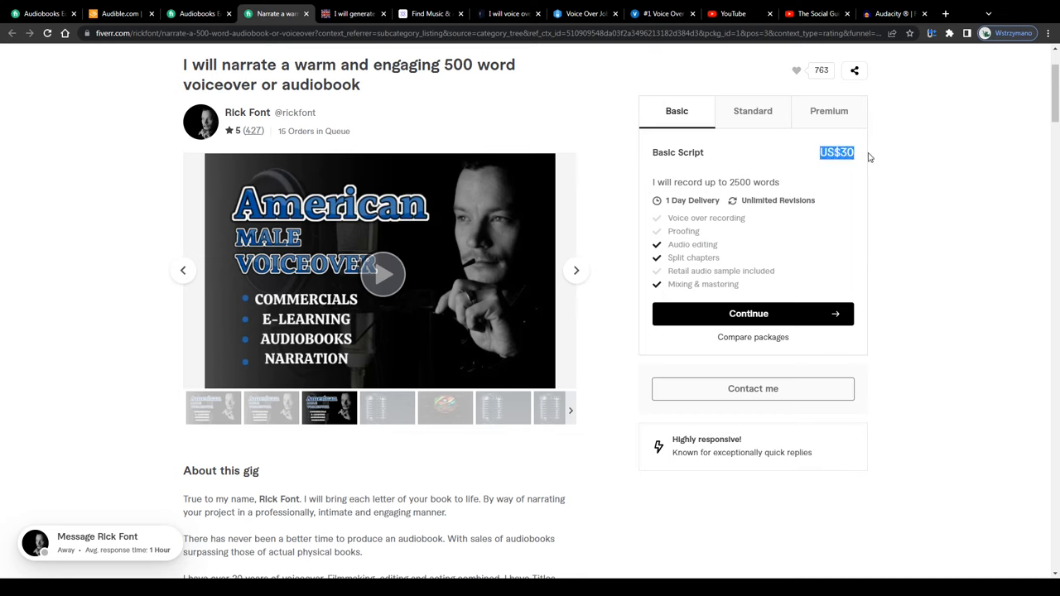
mouse_move(759, 127)
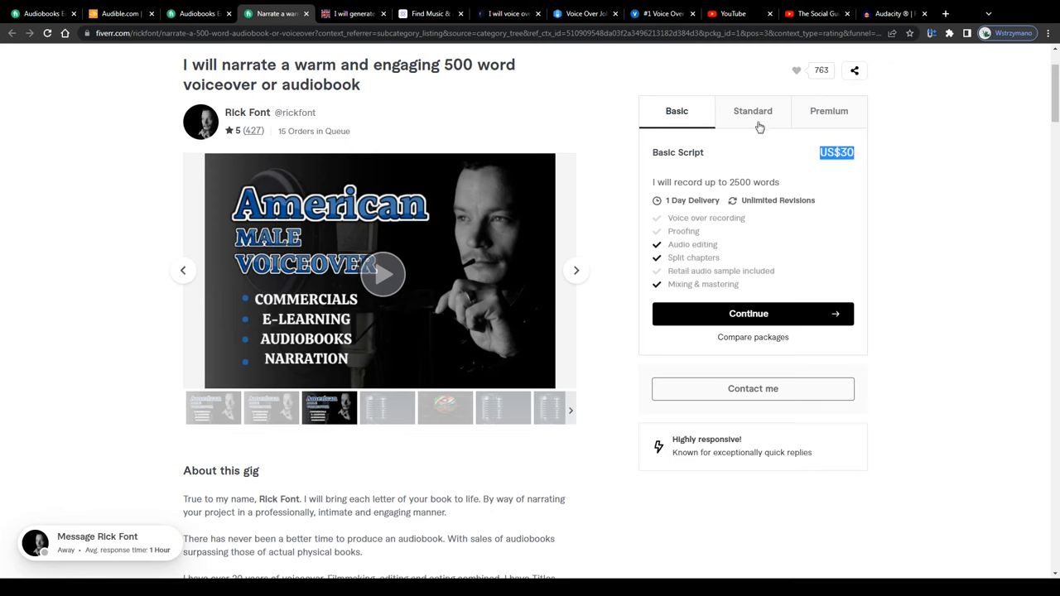
click(752, 111)
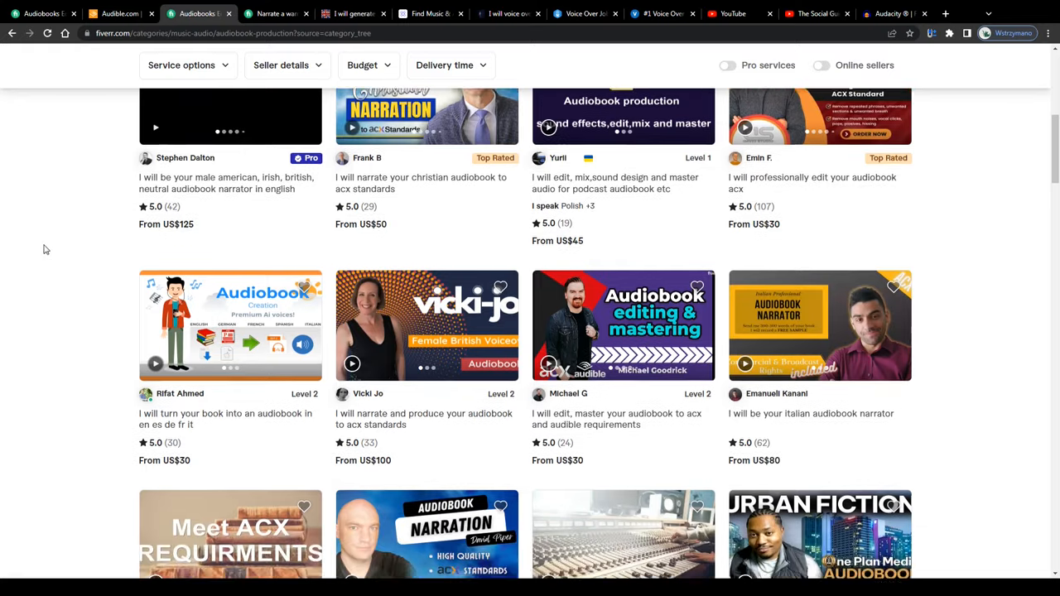
- Scroll further through the gigs and close Fiverr, leaving Latium's $35 British voiceover
scroll(down, 3)
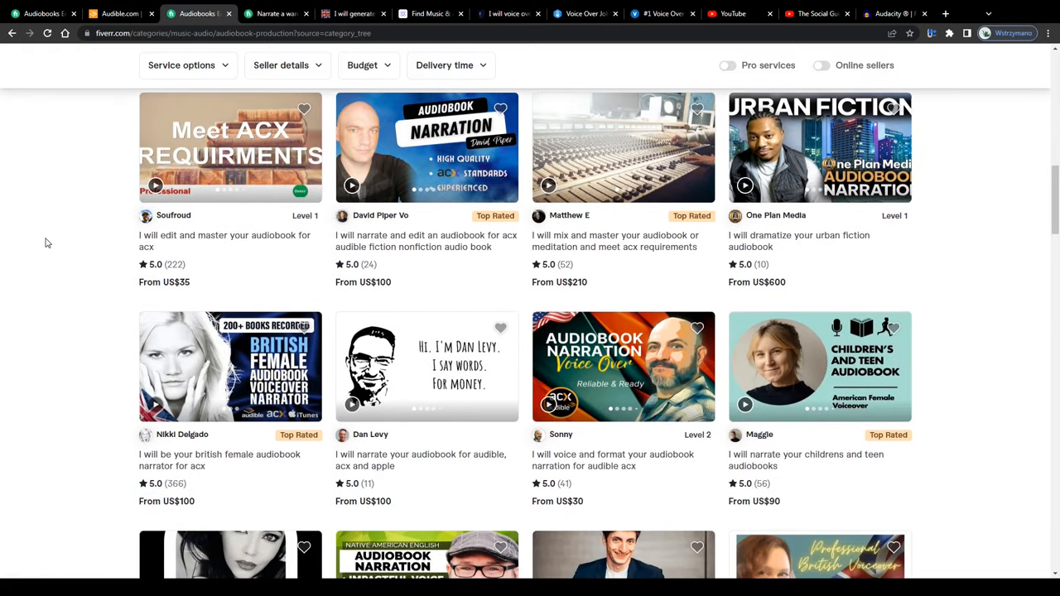
scroll(down, 3)
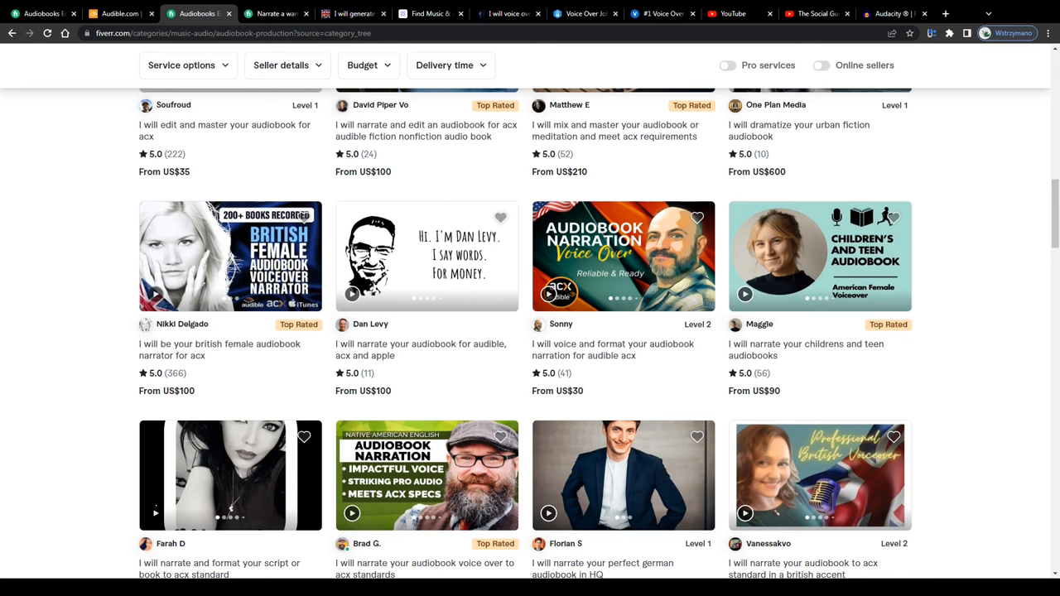
click(352, 13)
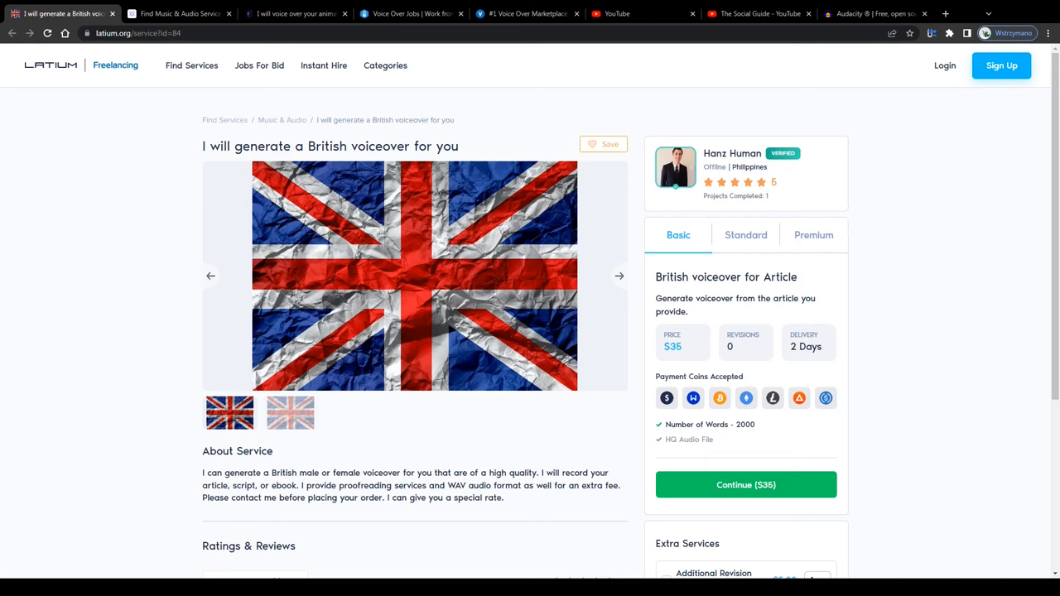
- Read the top of the Latium animation voiceover service listing
double_click(246, 145)
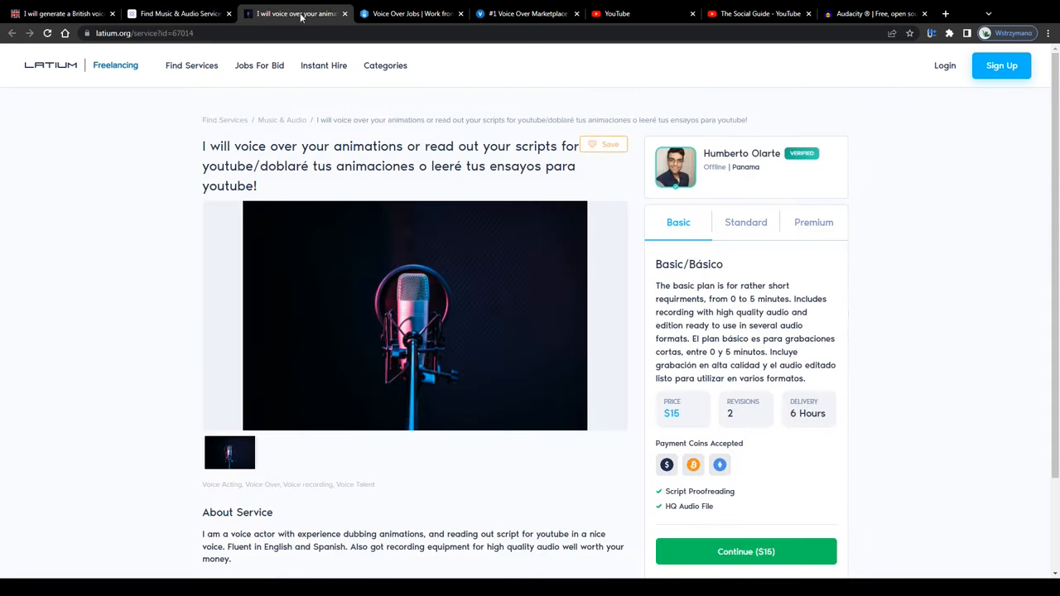
drag(203, 147, 509, 147)
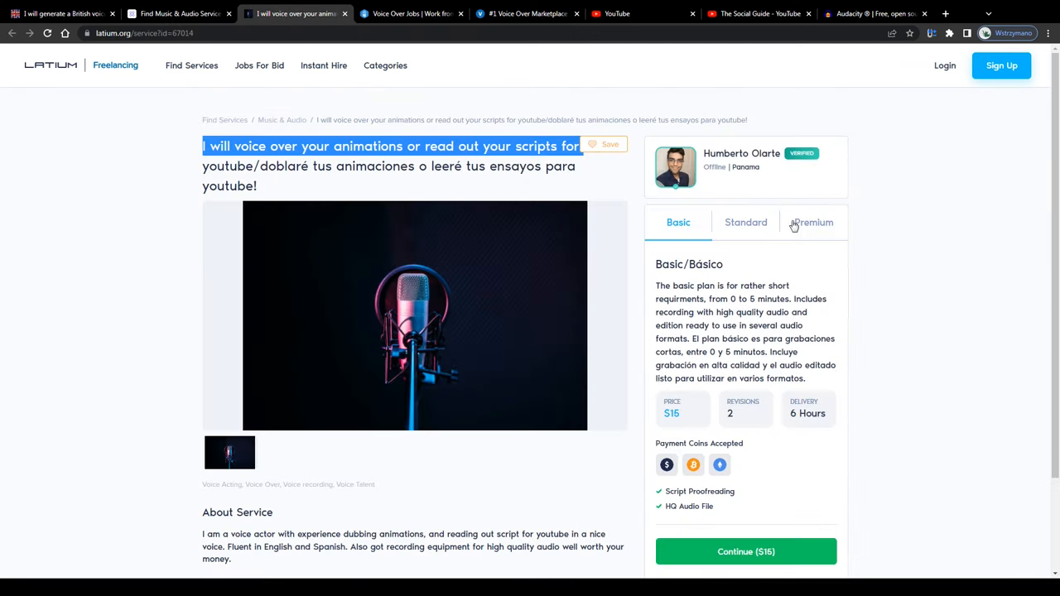
scroll(down, 3)
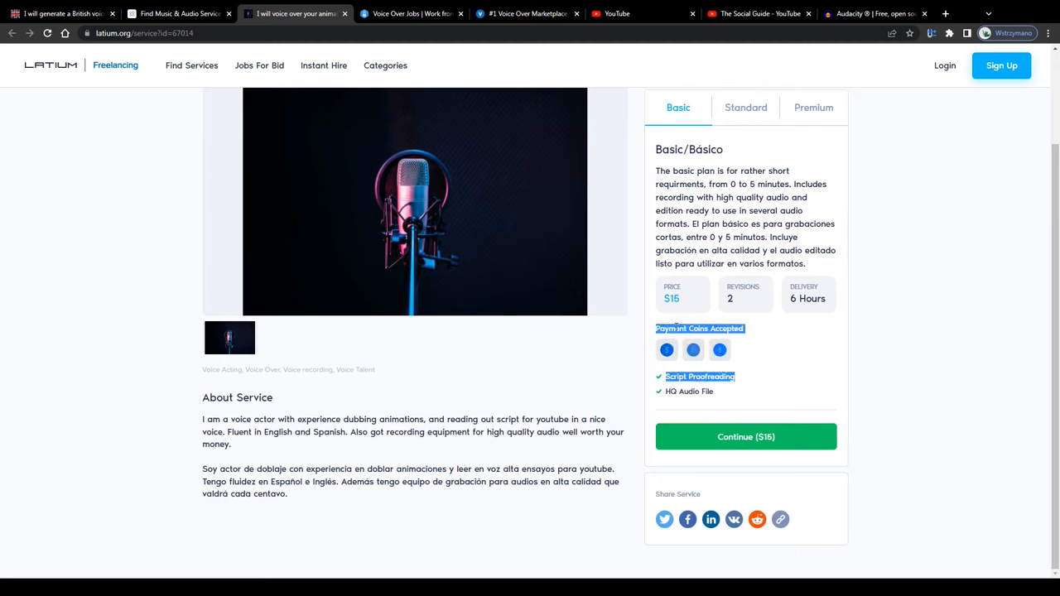
mouse_move(692, 349)
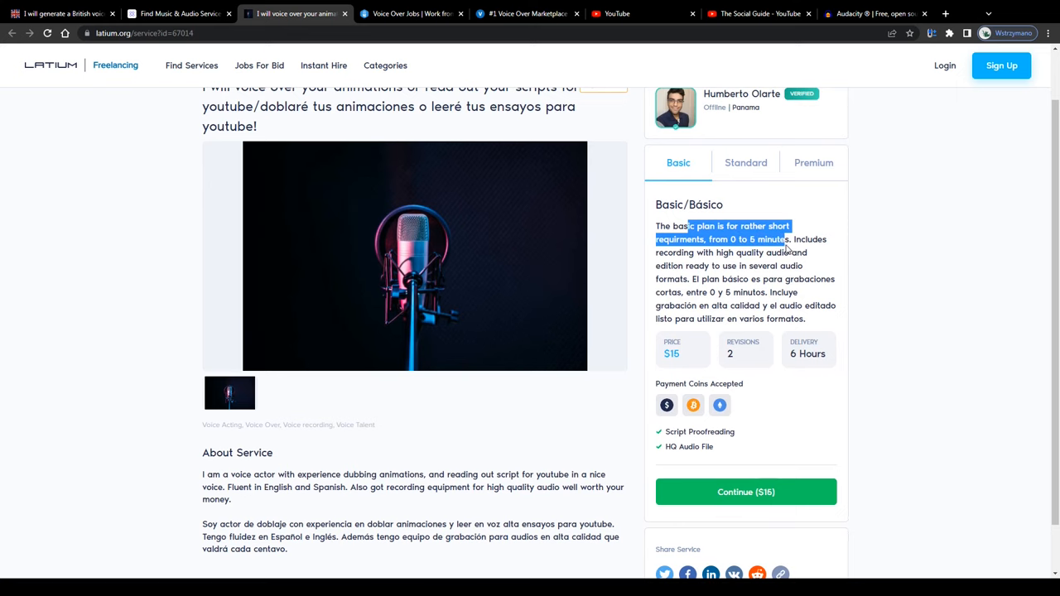
- Read the $15 basic plan's description and audio format details, then view Voice123
drag(789, 239, 702, 252)
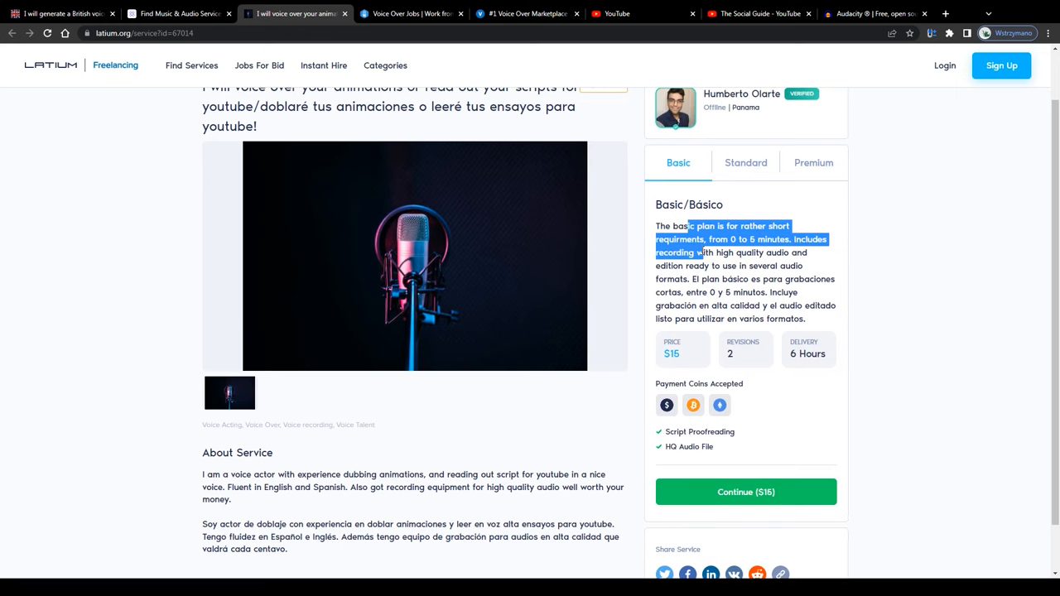
scroll(up, 3)
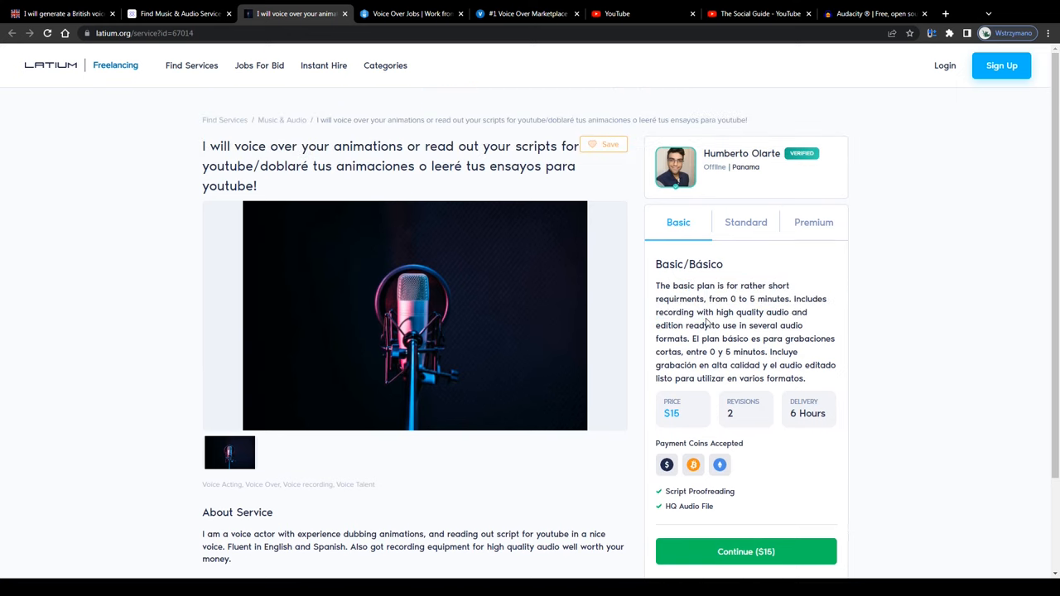
drag(708, 312, 770, 352)
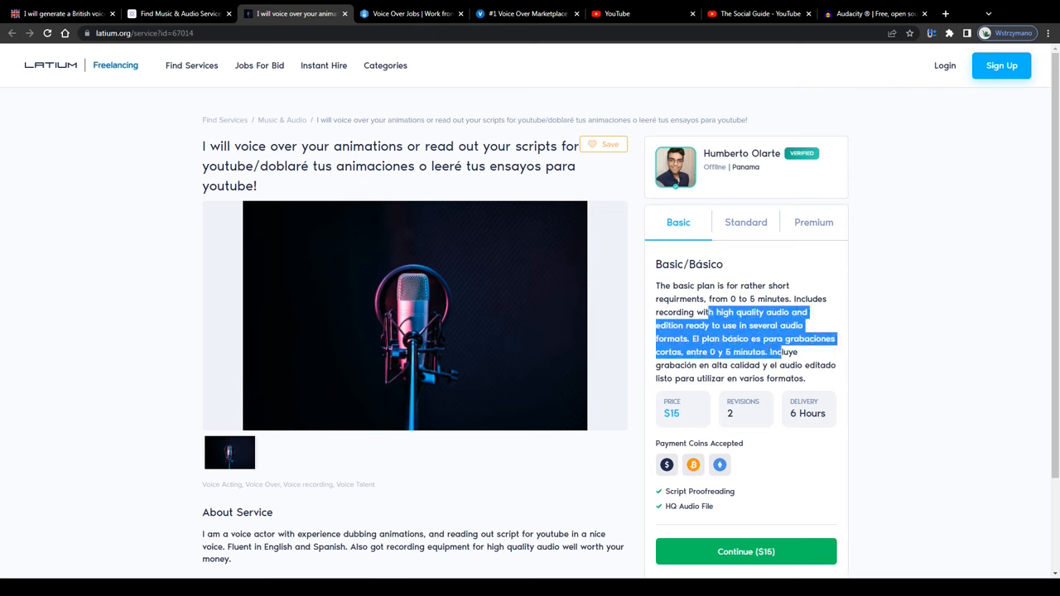
click(912, 272)
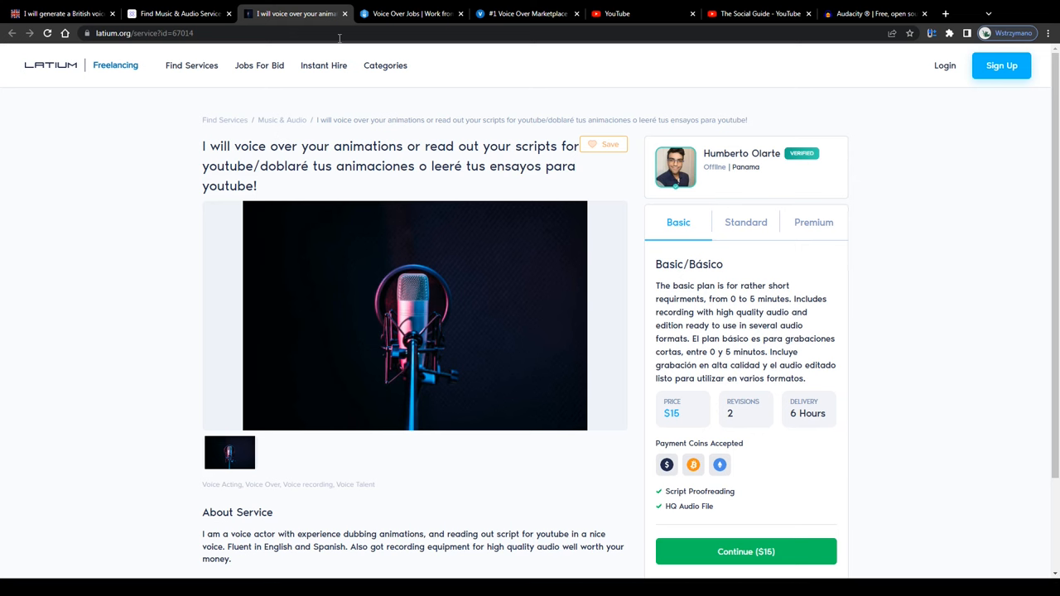
click(412, 13)
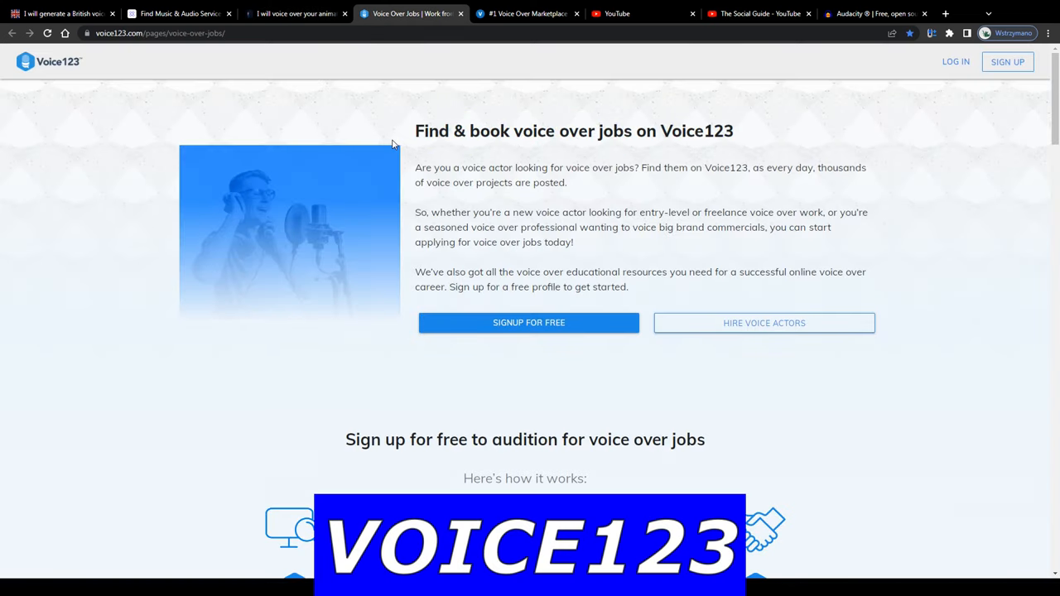
- Scroll through Voices.com's homepage talent categories, then switch to the YouTube feed
click(526, 13)
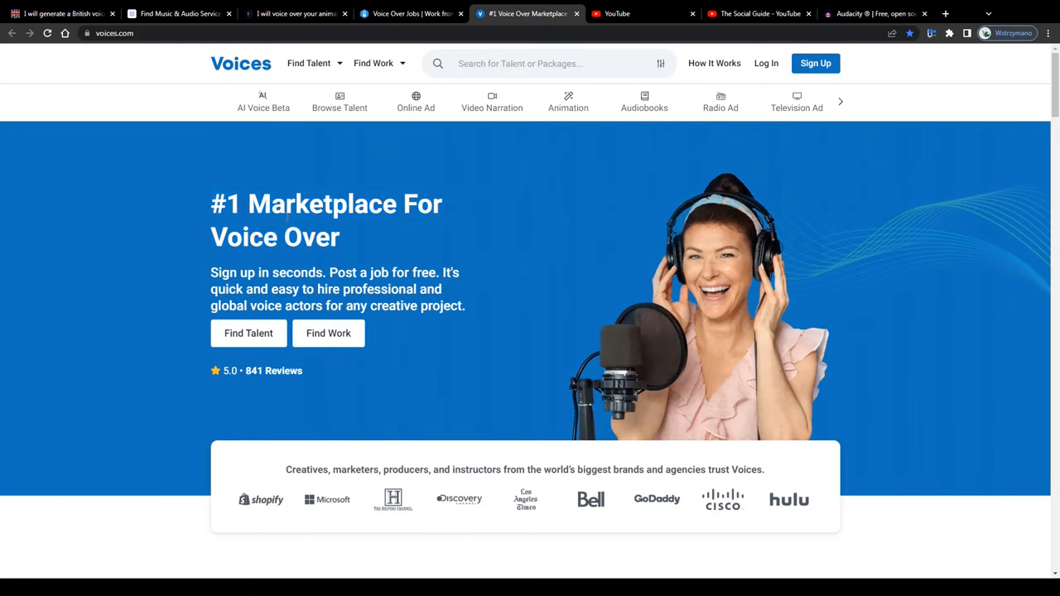
mouse_move(720, 101)
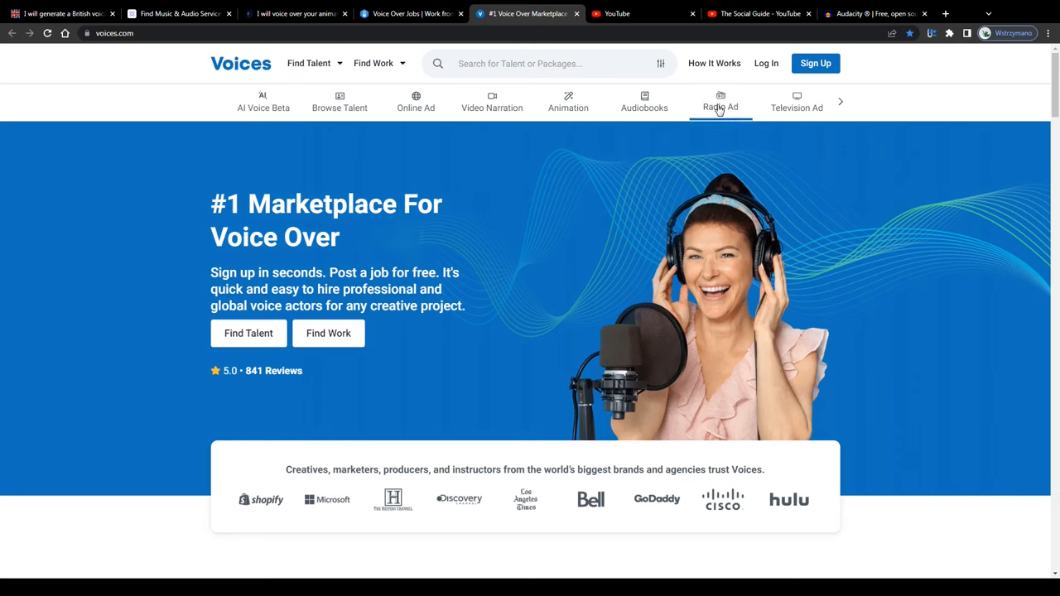
mouse_move(796, 102)
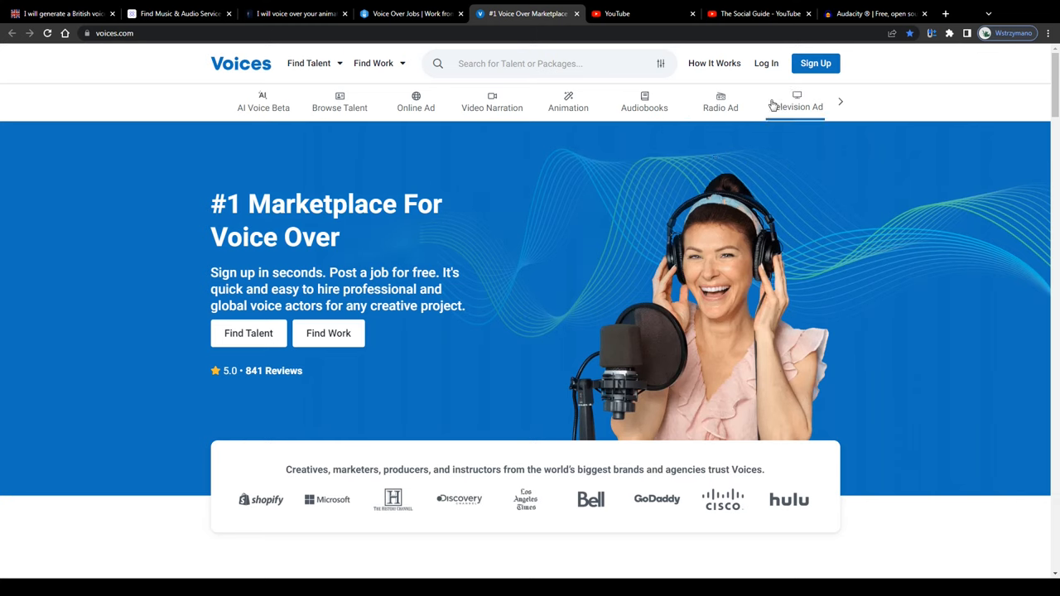
mouse_move(645, 163)
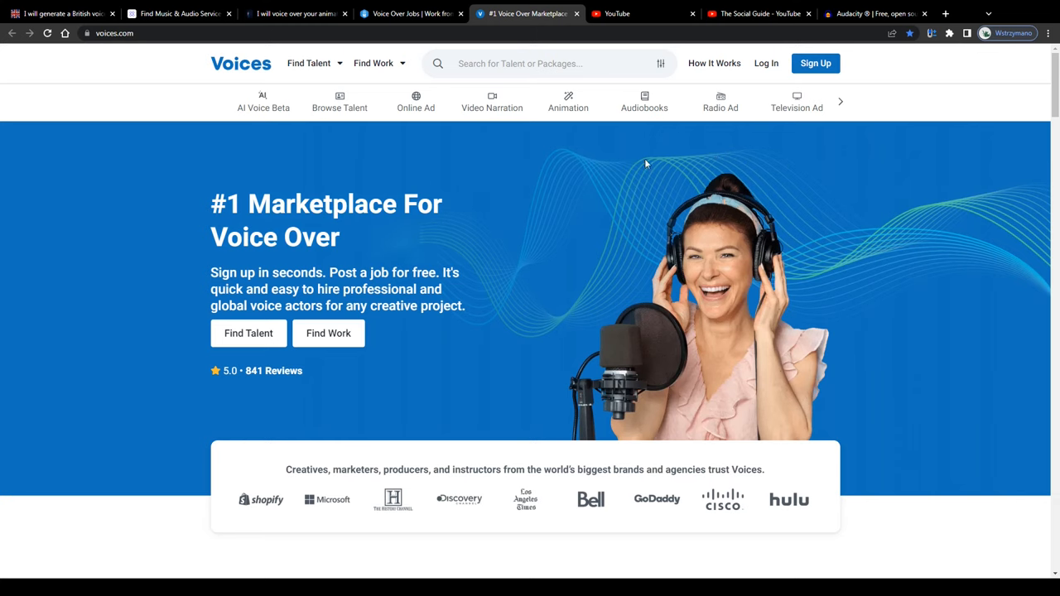
scroll(down, 3)
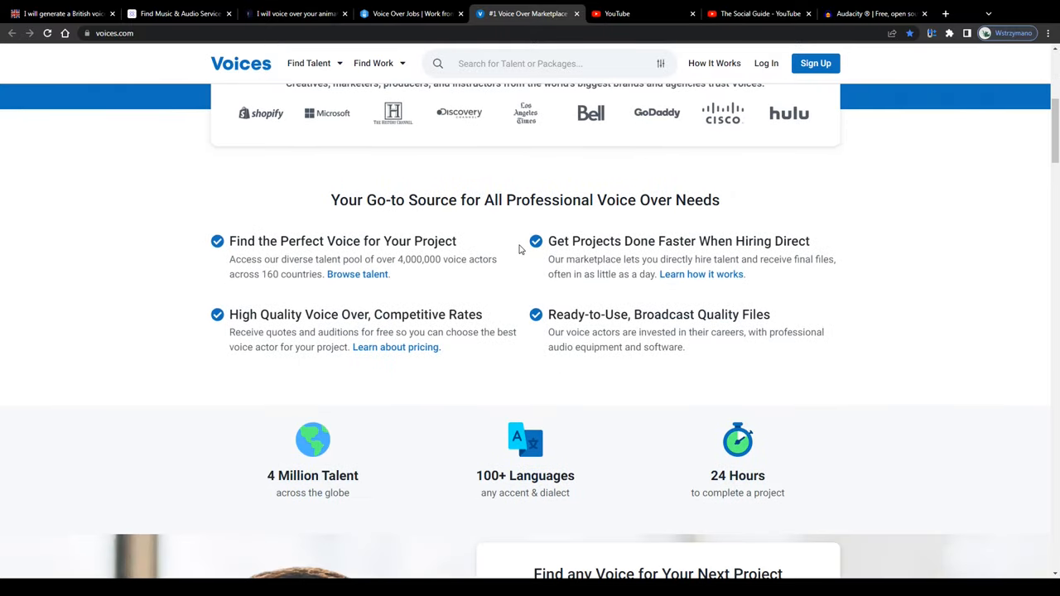
scroll(down, 3)
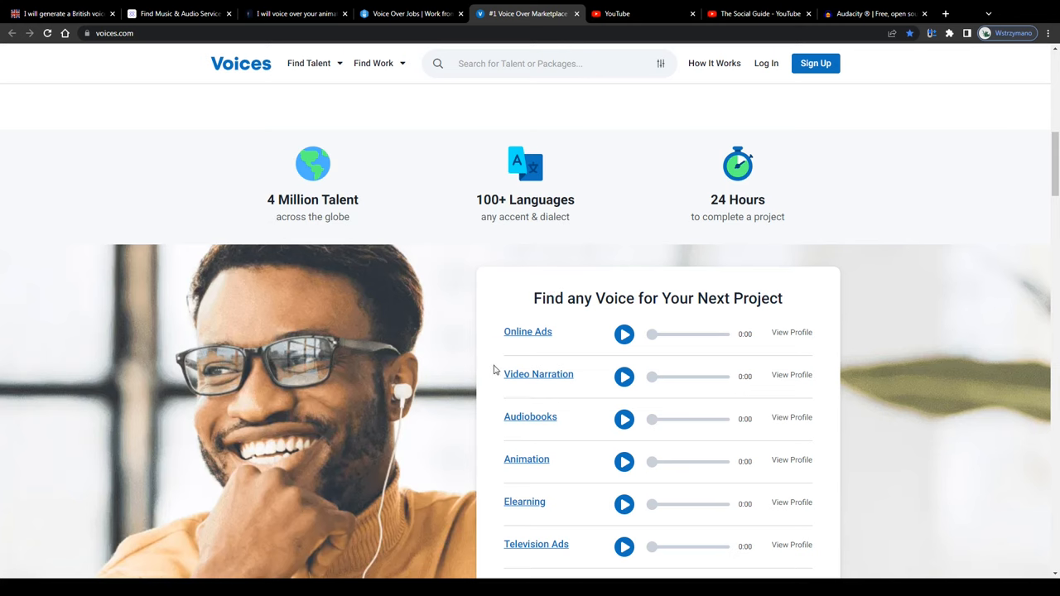
scroll(up, 3)
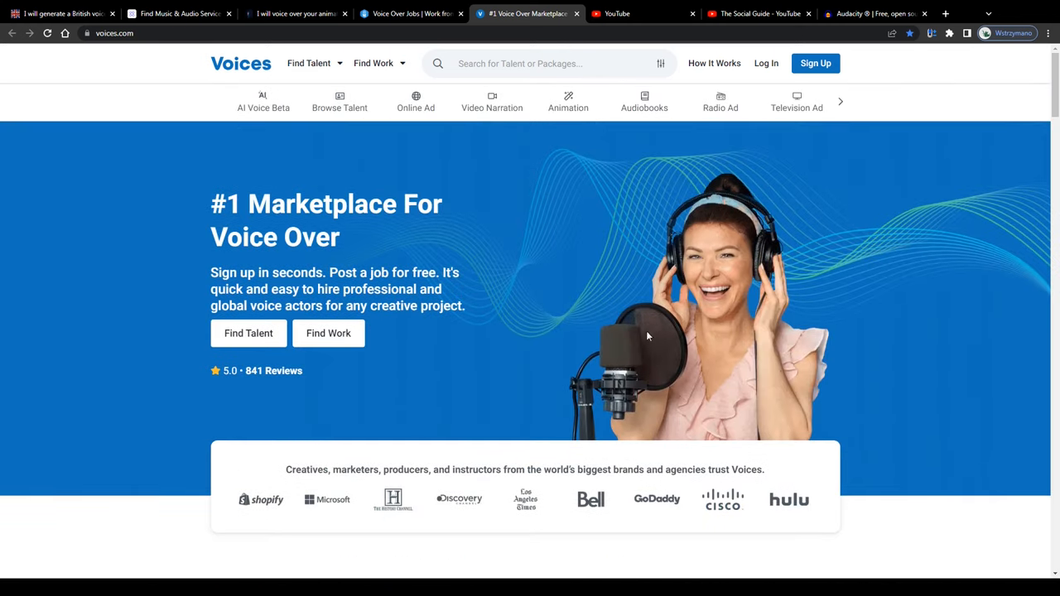
mouse_move(671, 316)
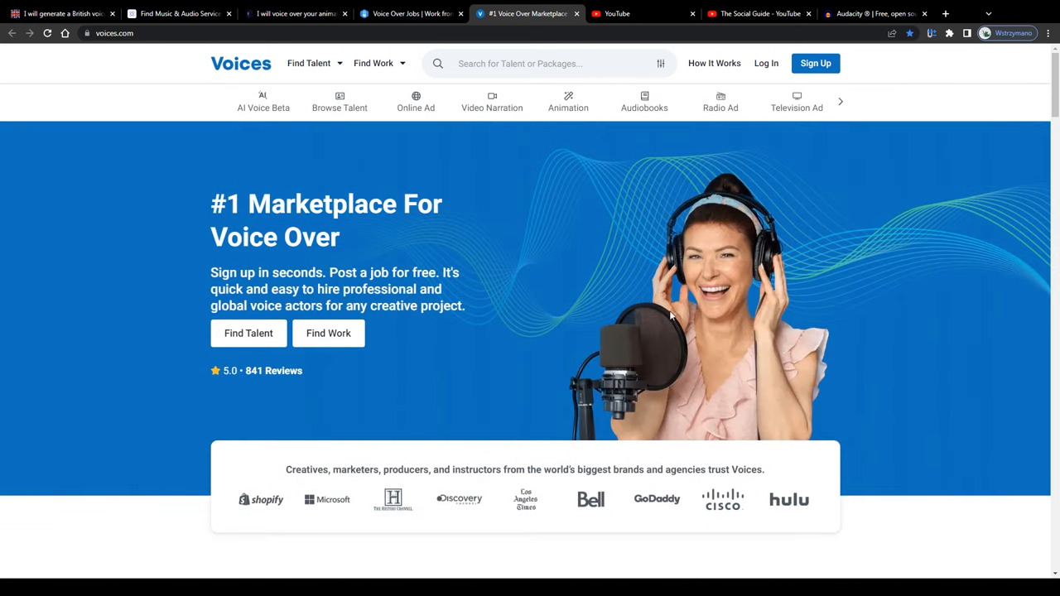
click(644, 13)
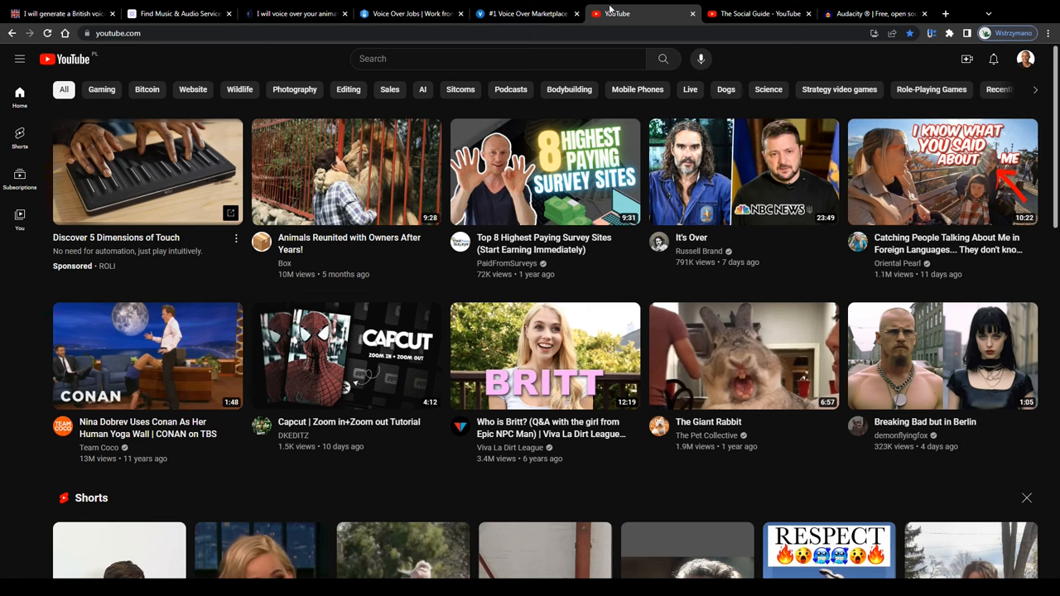
mouse_move(37, 302)
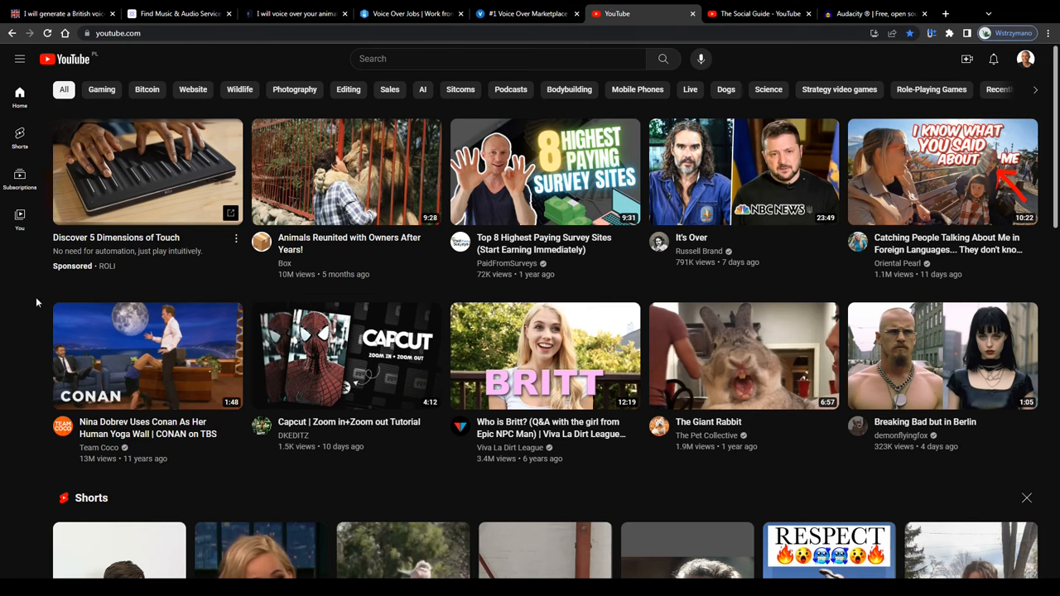
mouse_move(12, 340)
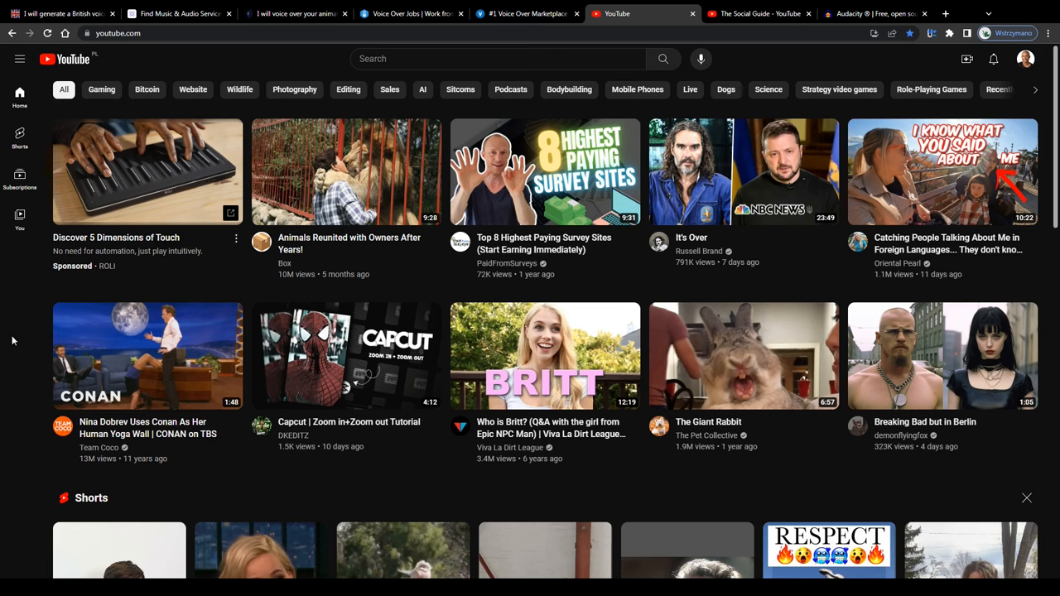
mouse_move(750, 64)
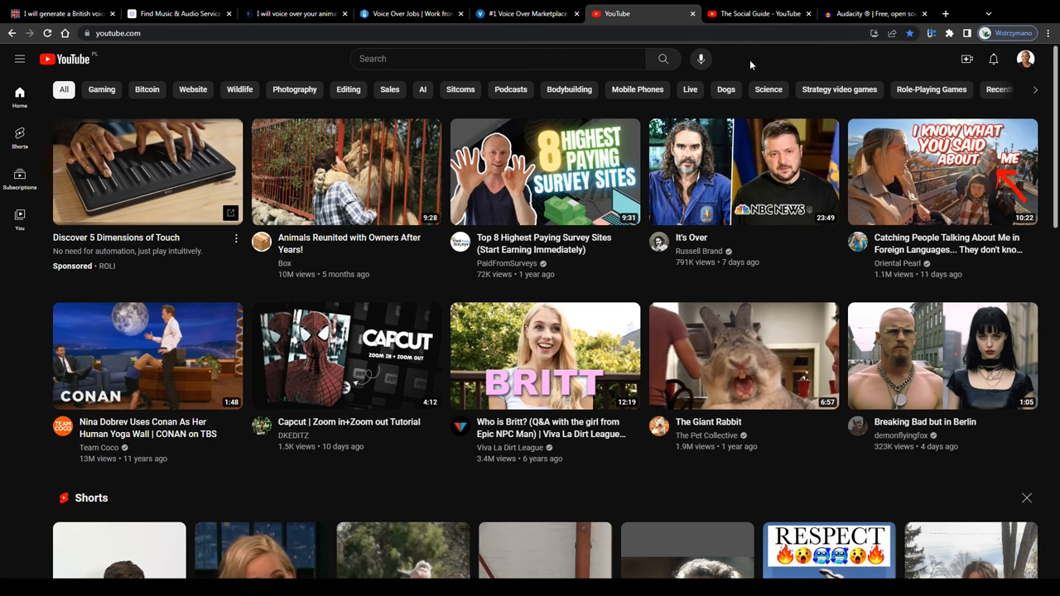
- Scroll The Social Guide's Videos grid, then switch to the Audacity 3.4.2 homepage
click(758, 13)
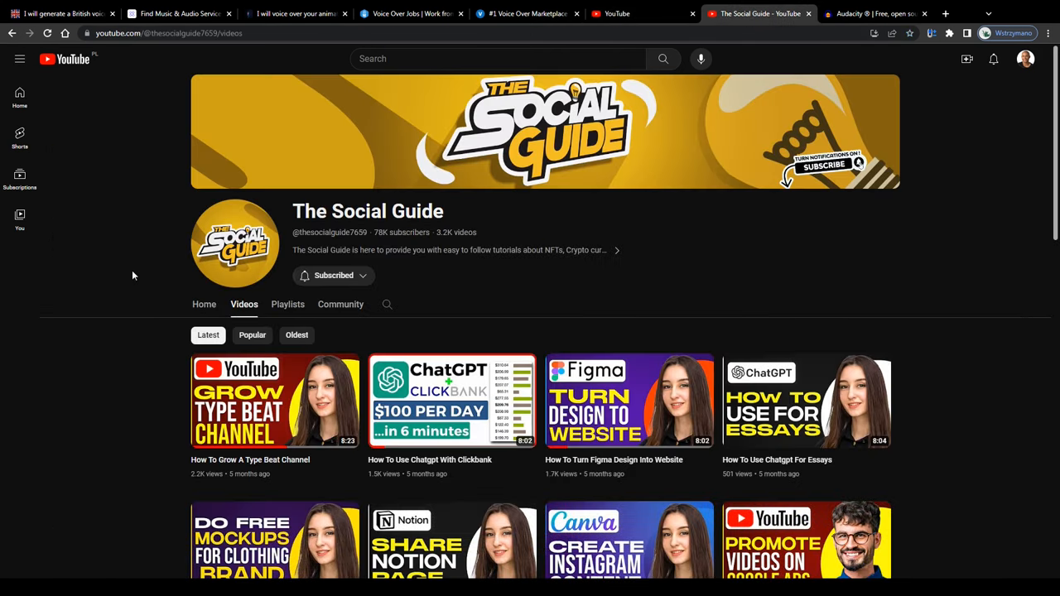
scroll(down, 3)
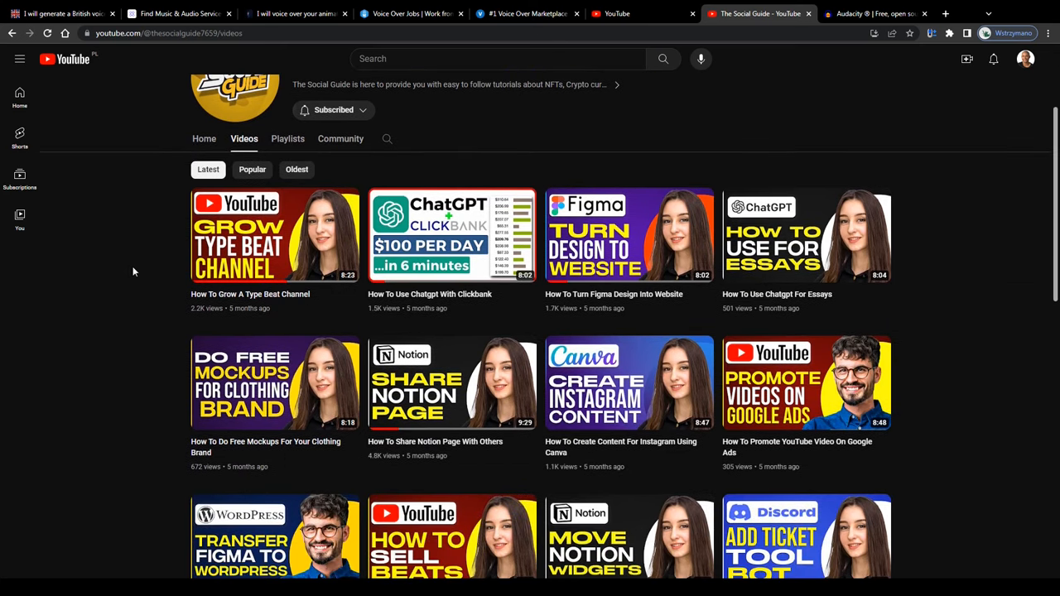
scroll(down, 3)
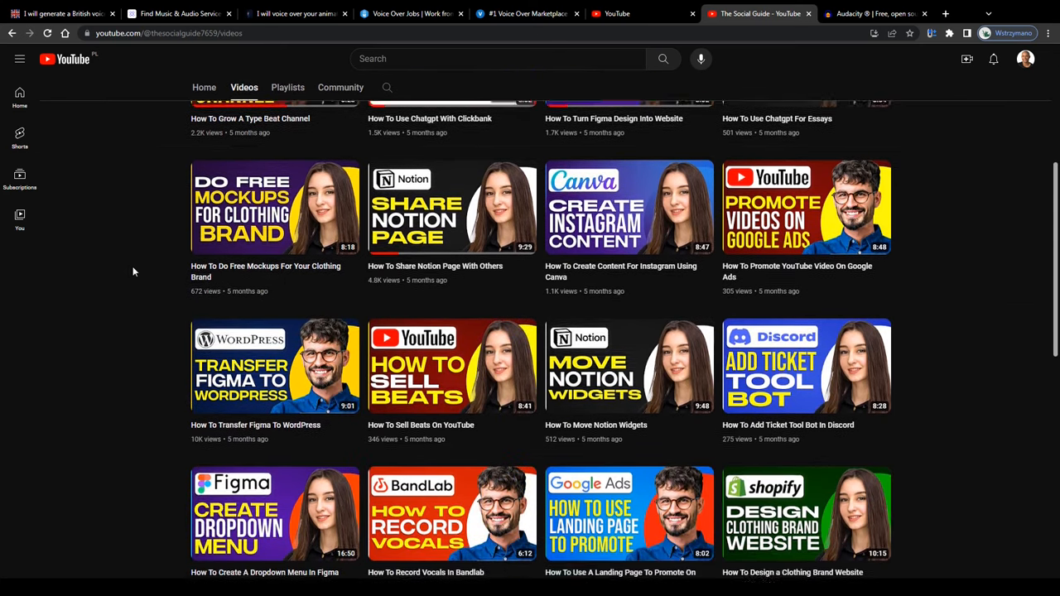
scroll(down, 3)
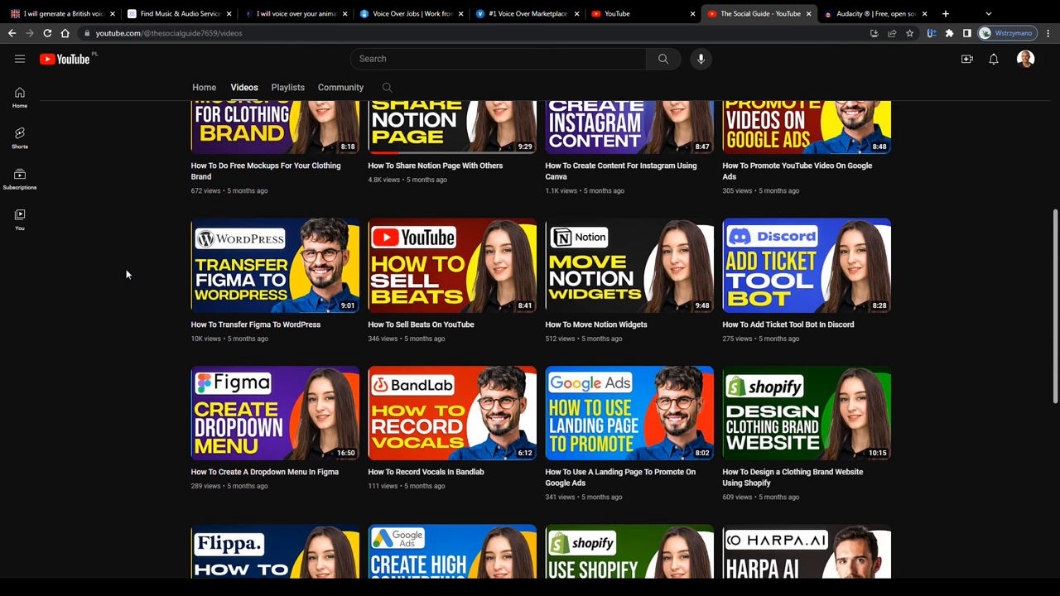
mouse_move(274, 265)
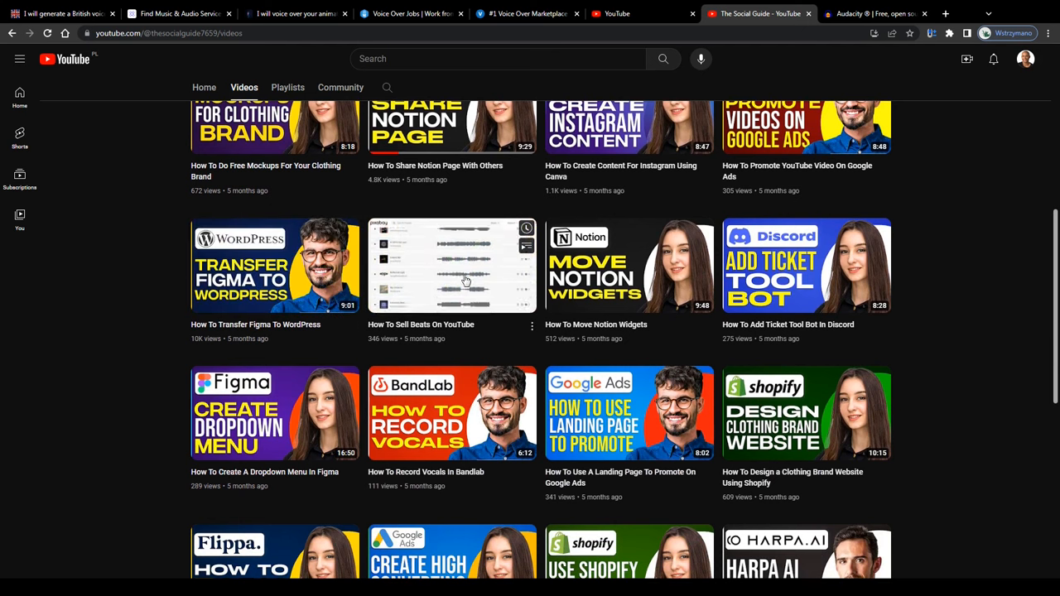
mouse_move(629, 265)
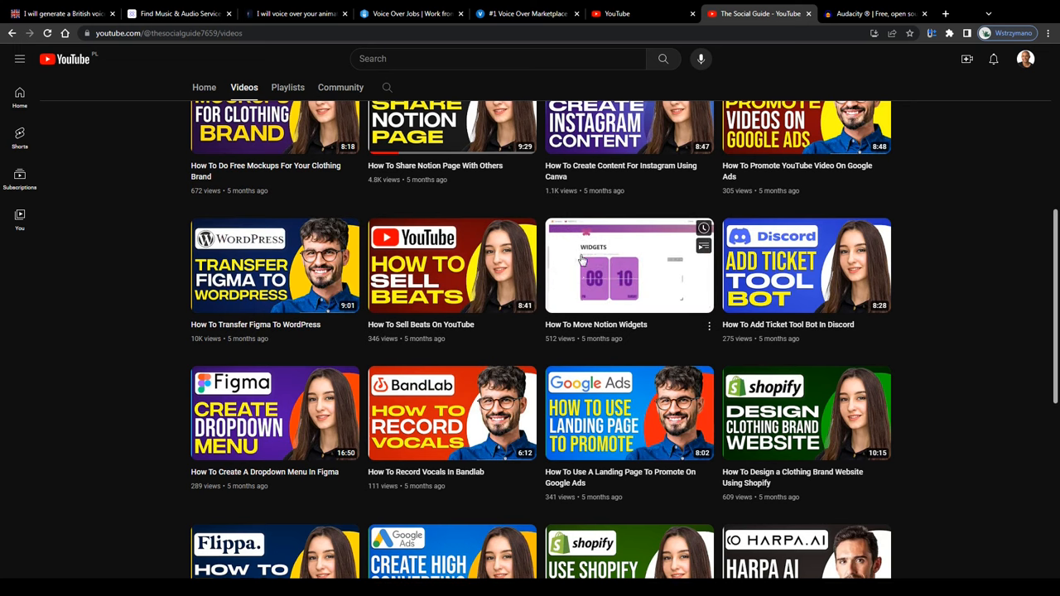
scroll(down, 3)
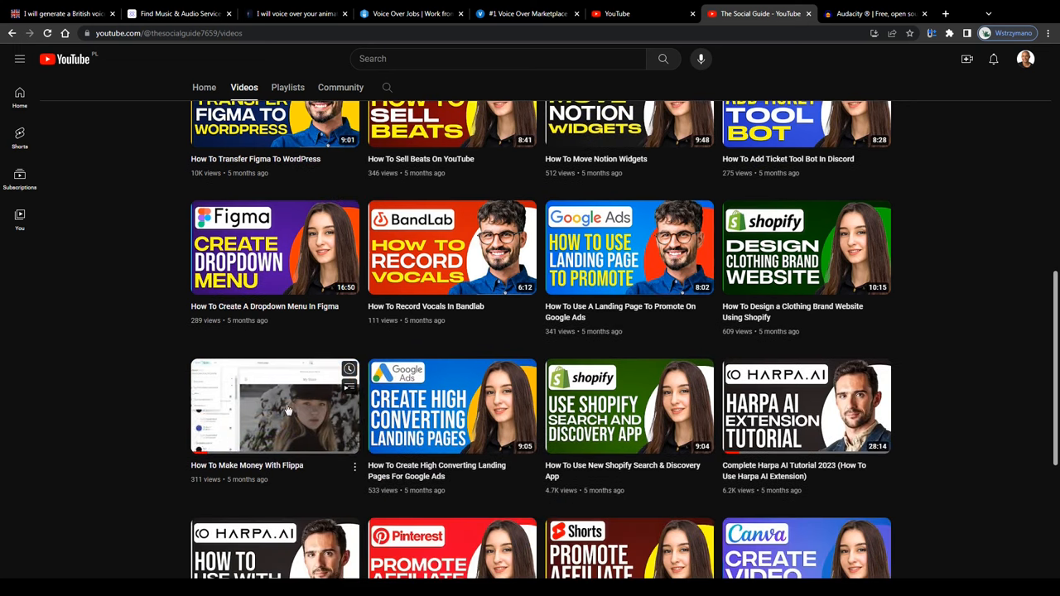
scroll(up, 3)
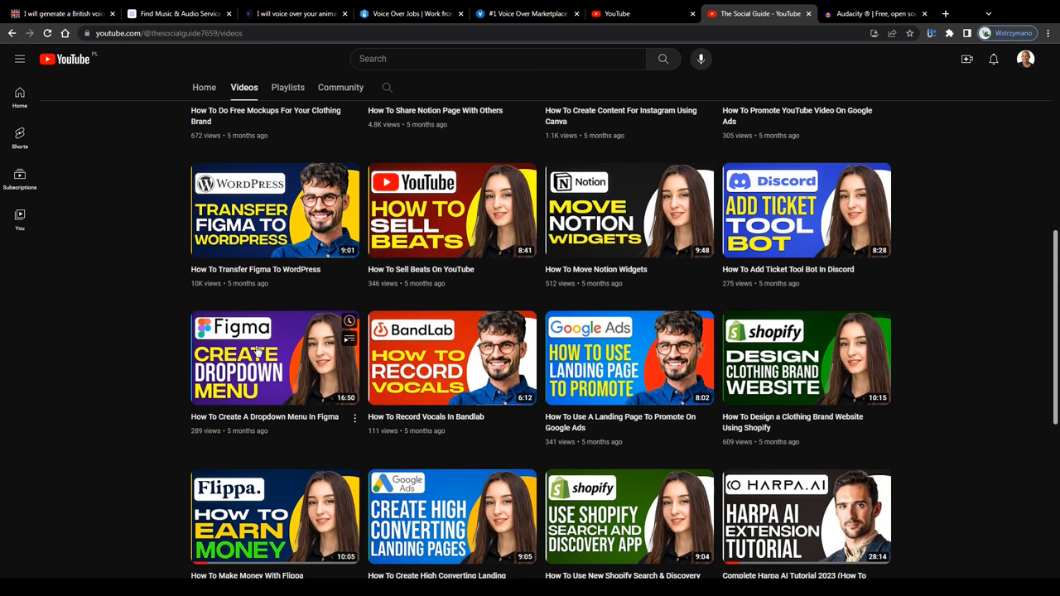
scroll(down, 3)
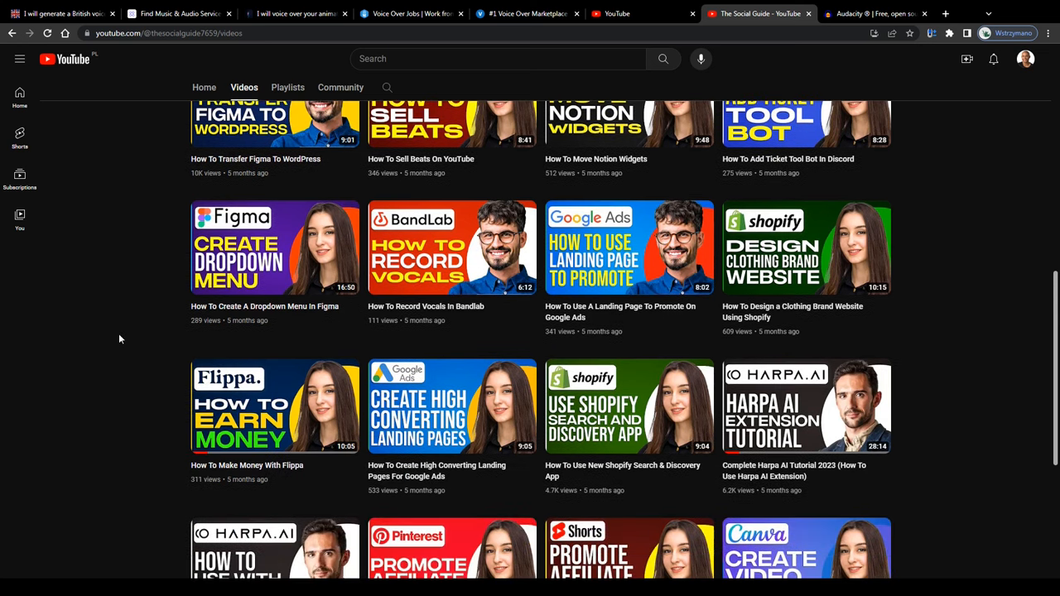
click(874, 13)
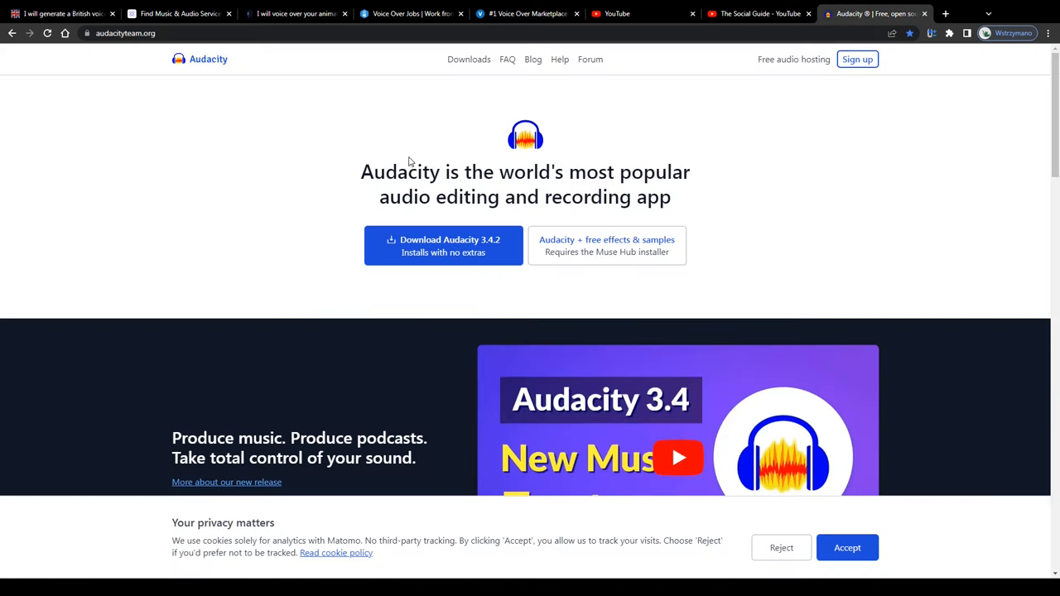
mouse_move(350, 174)
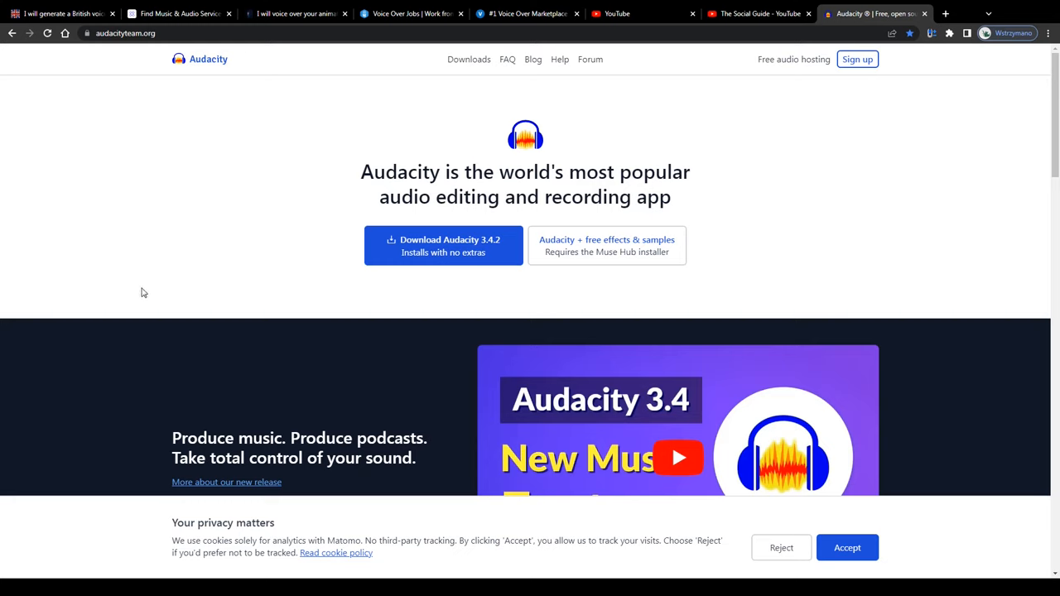
mouse_move(107, 446)
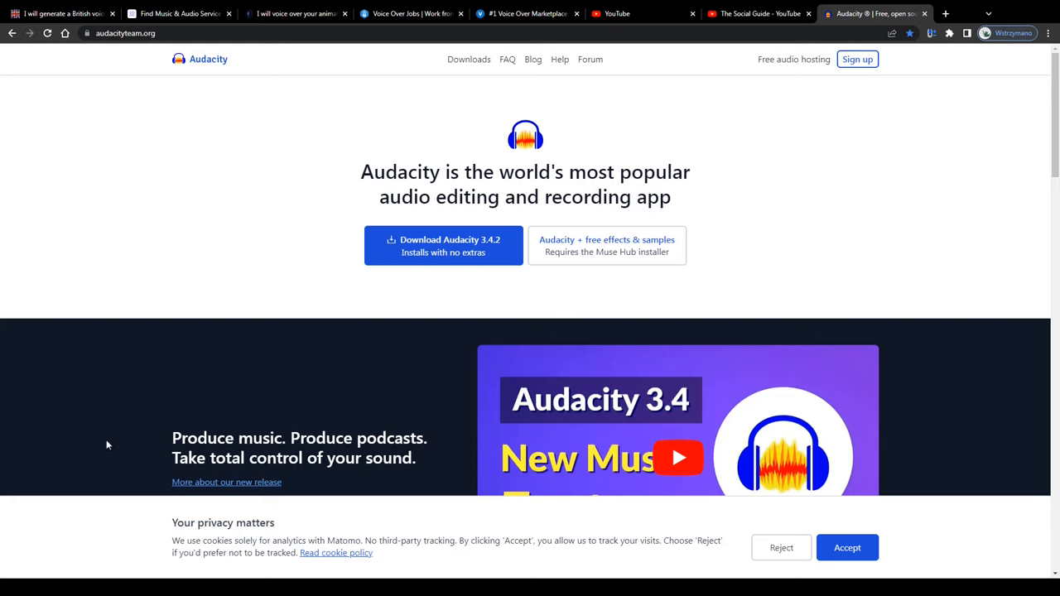